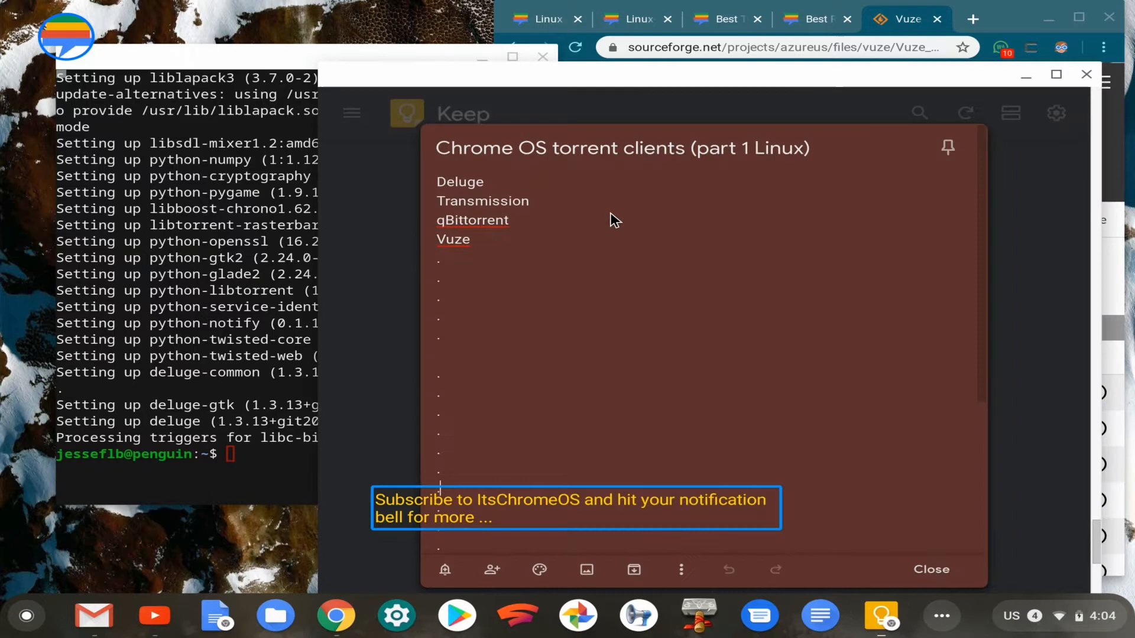
{"action": "mouse_move", "coordinate": [475, 181]}
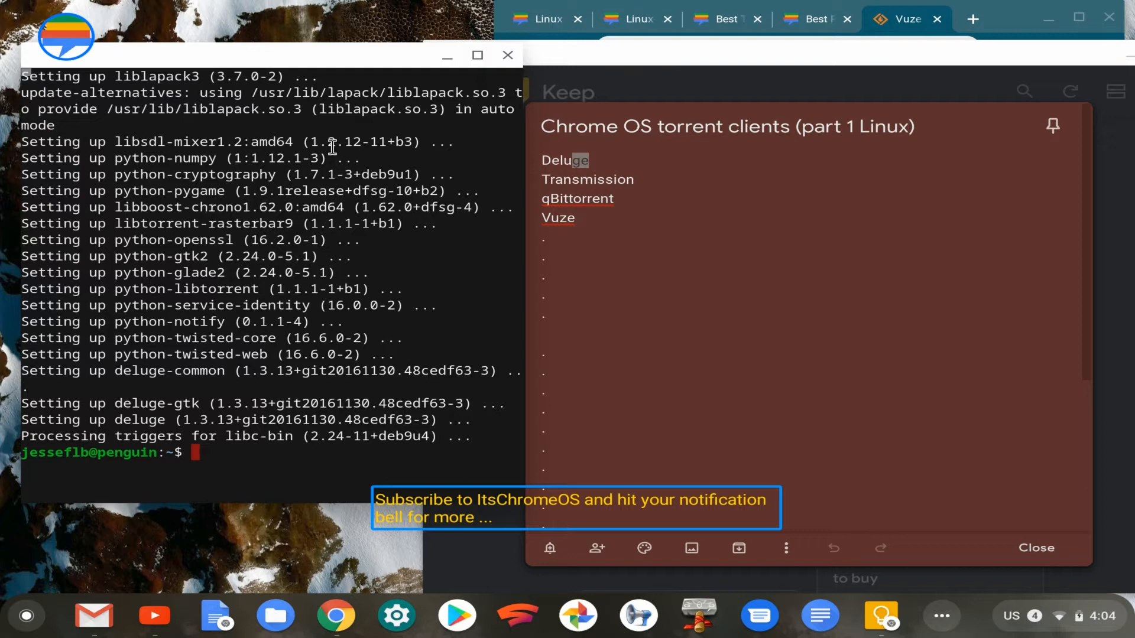
{"action": "mouse_move", "coordinate": [273, 281]}
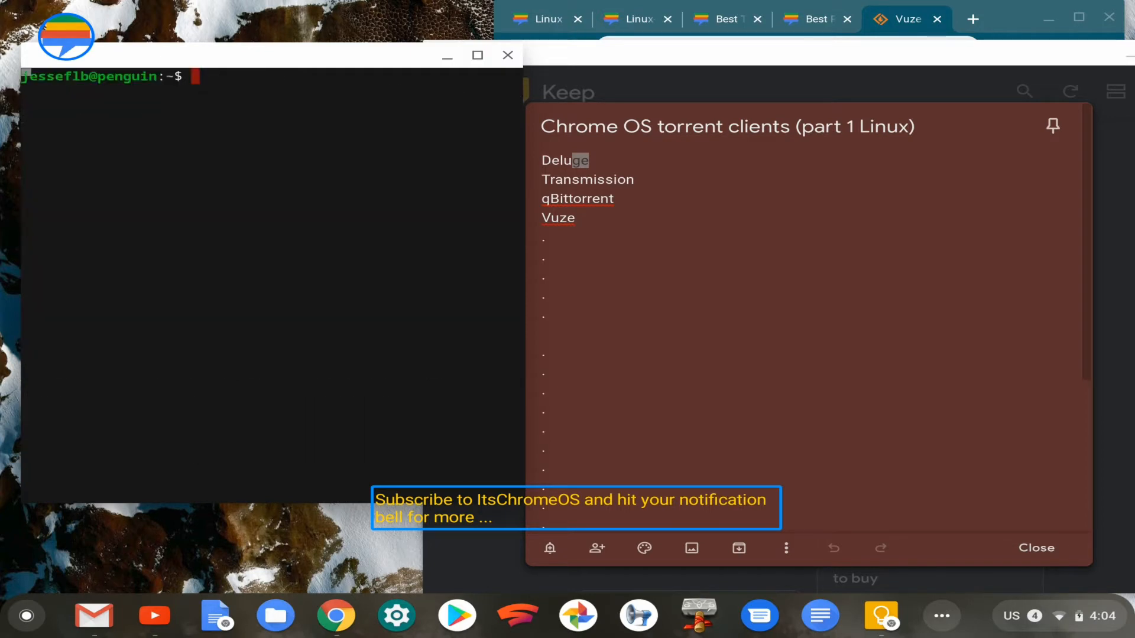
Run 'sudo apt install deluge' and see it reported as already the newest version.
{"action": "type", "text": "sudo apt install"}
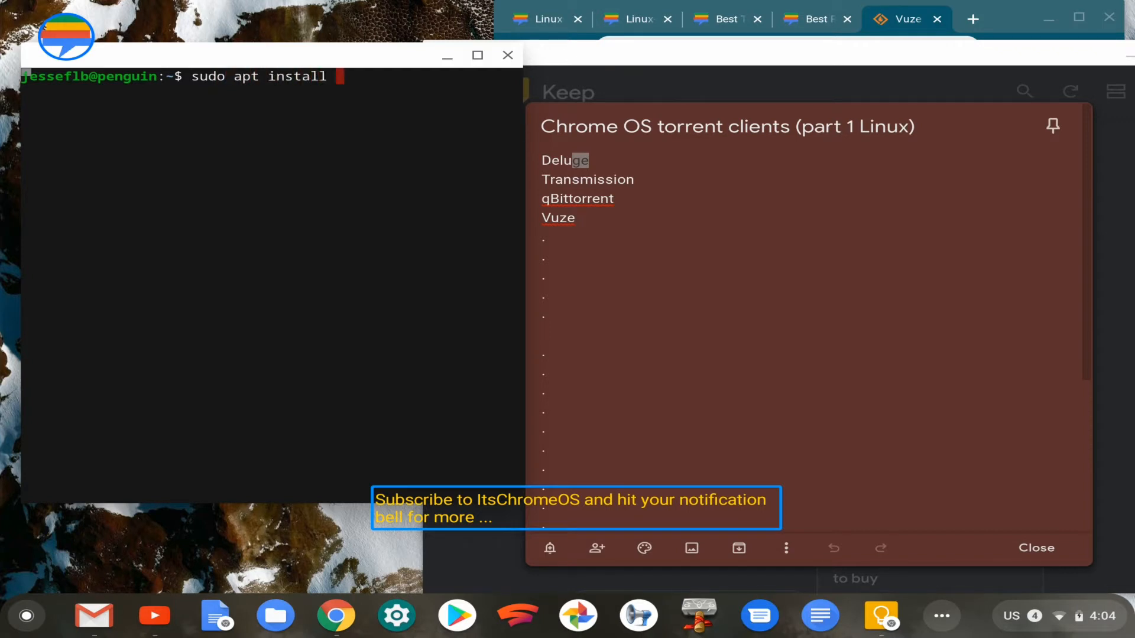
{"action": "type", "text": "deluge"}
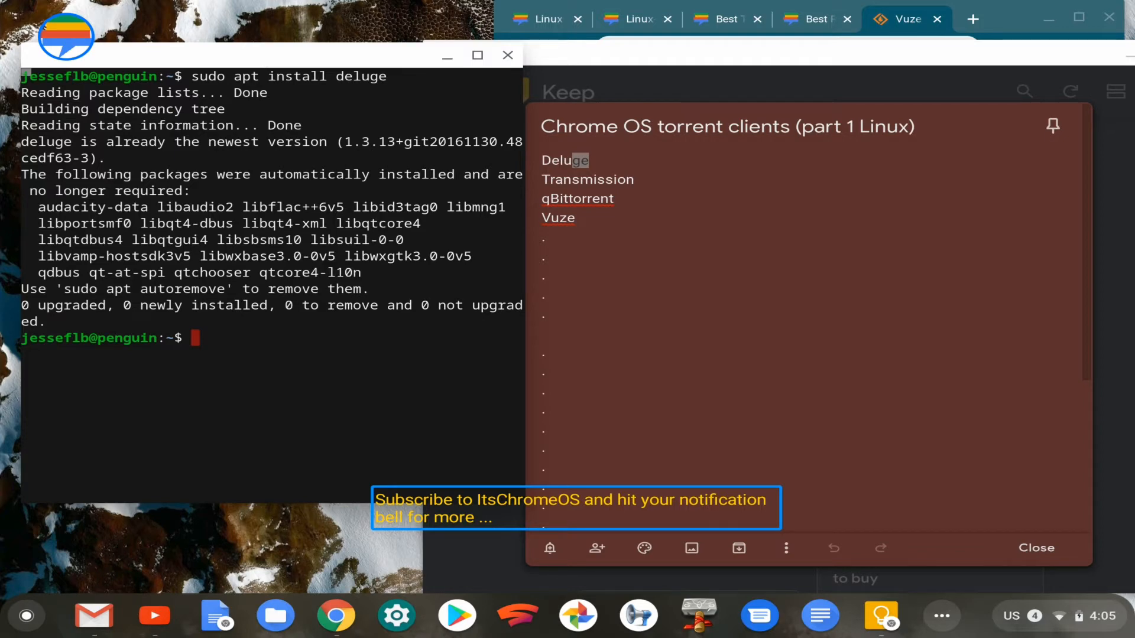
{"action": "type", "text": "s"}
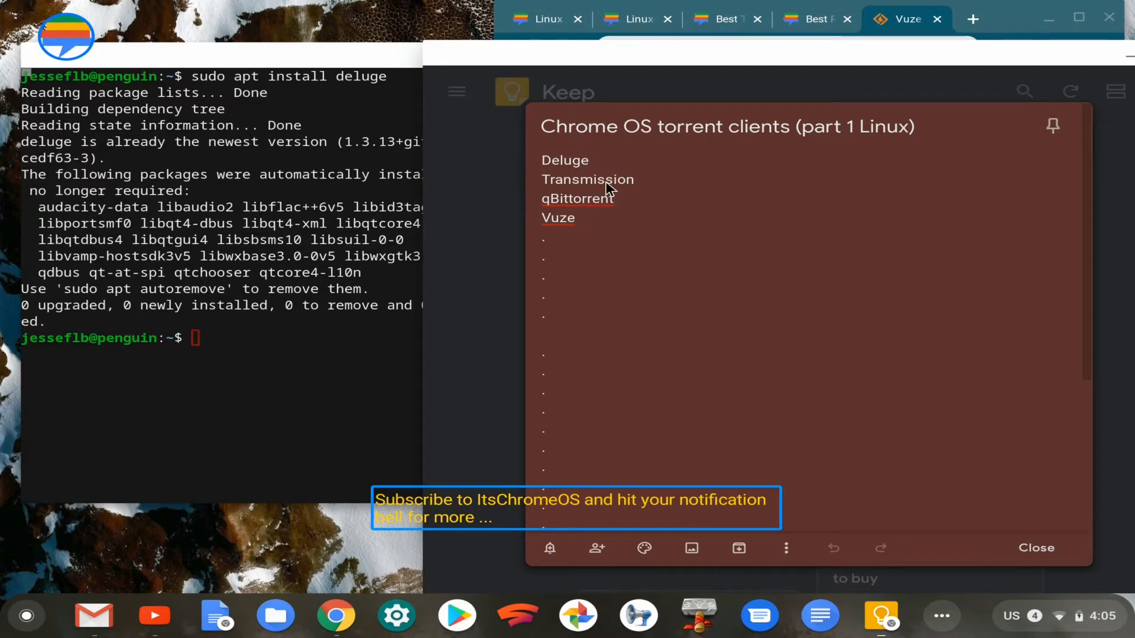
{"action": "mouse_move", "coordinate": [632, 189]}
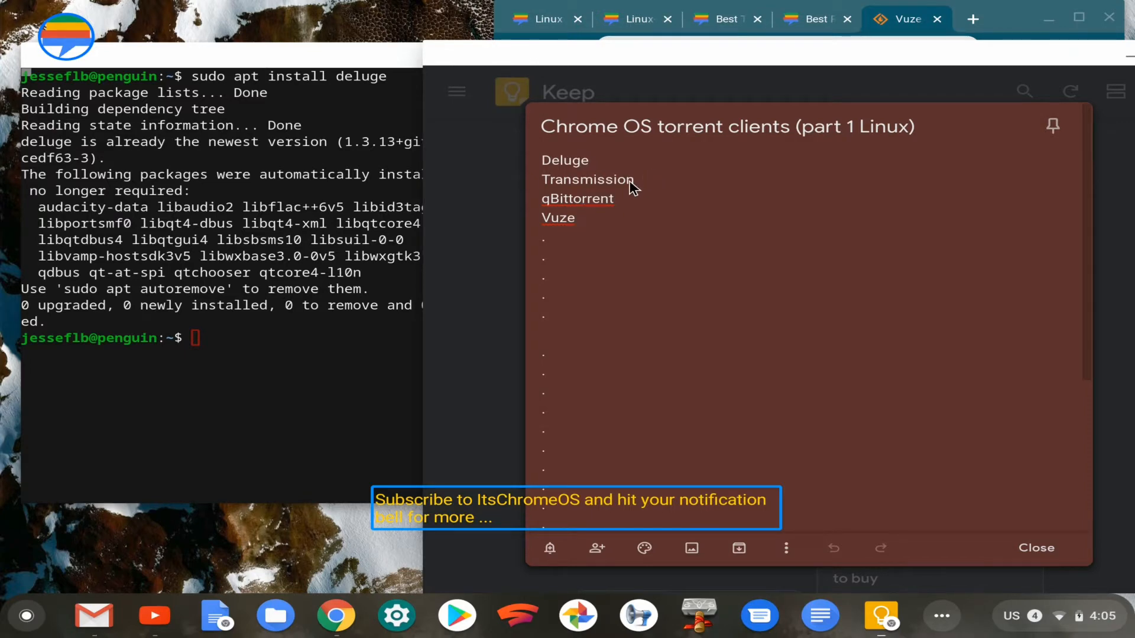
{"action": "mouse_move", "coordinate": [258, 348]}
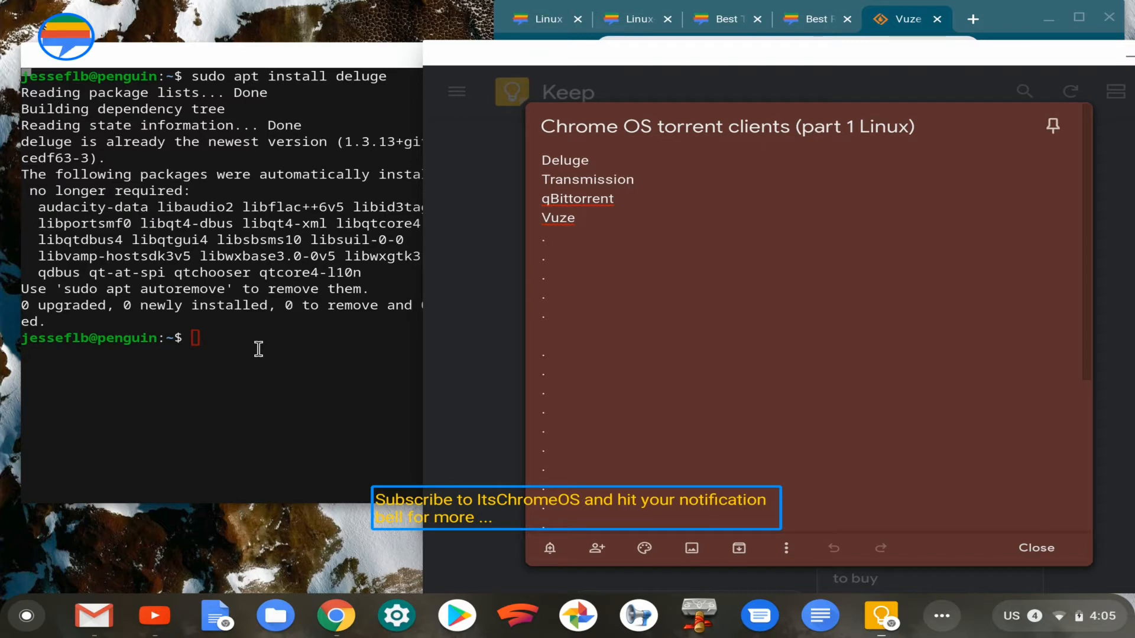
Run 'sudo apt install transmission', review the seven packages, and answer n to abort.
{"action": "double_click", "coordinate": [587, 178]}
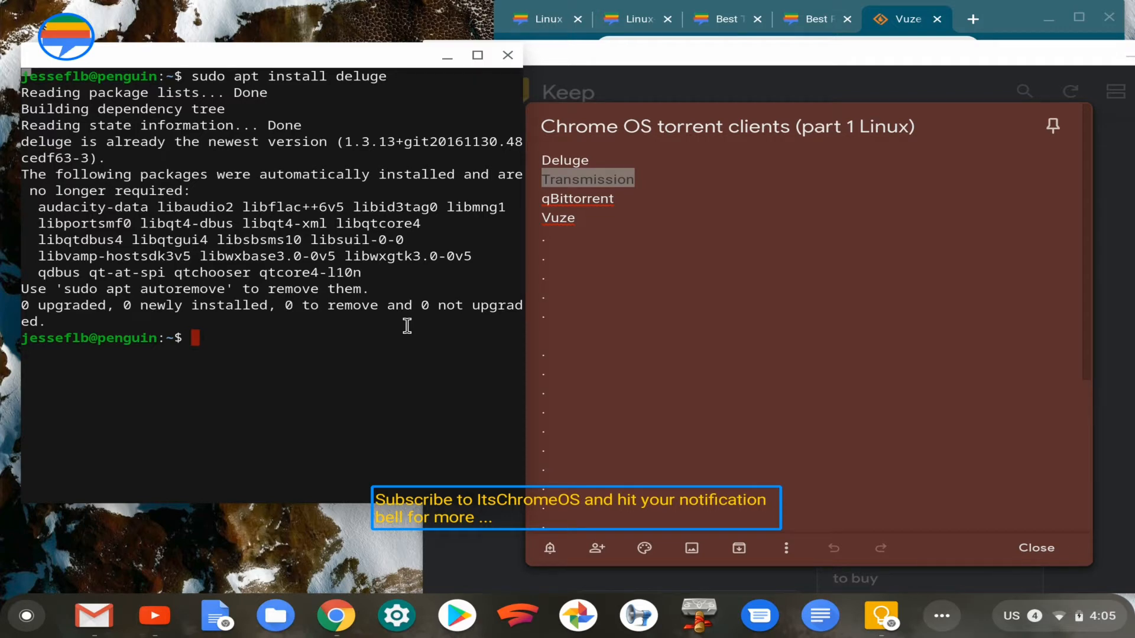
{"action": "type", "text": "sudo"}
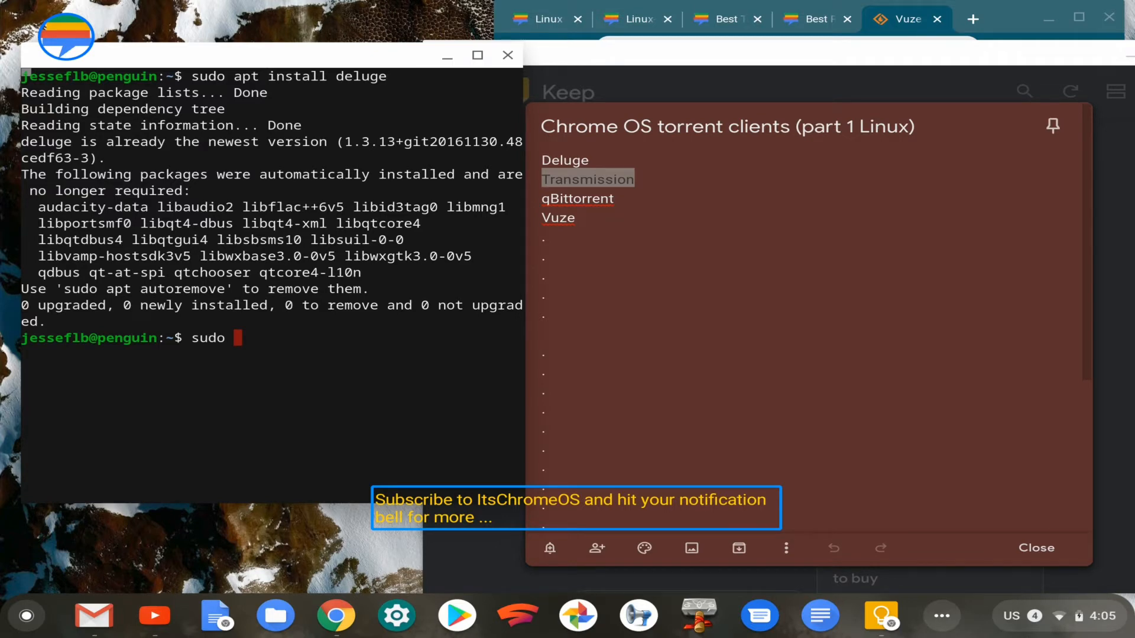
{"action": "type", "text": "apt"}
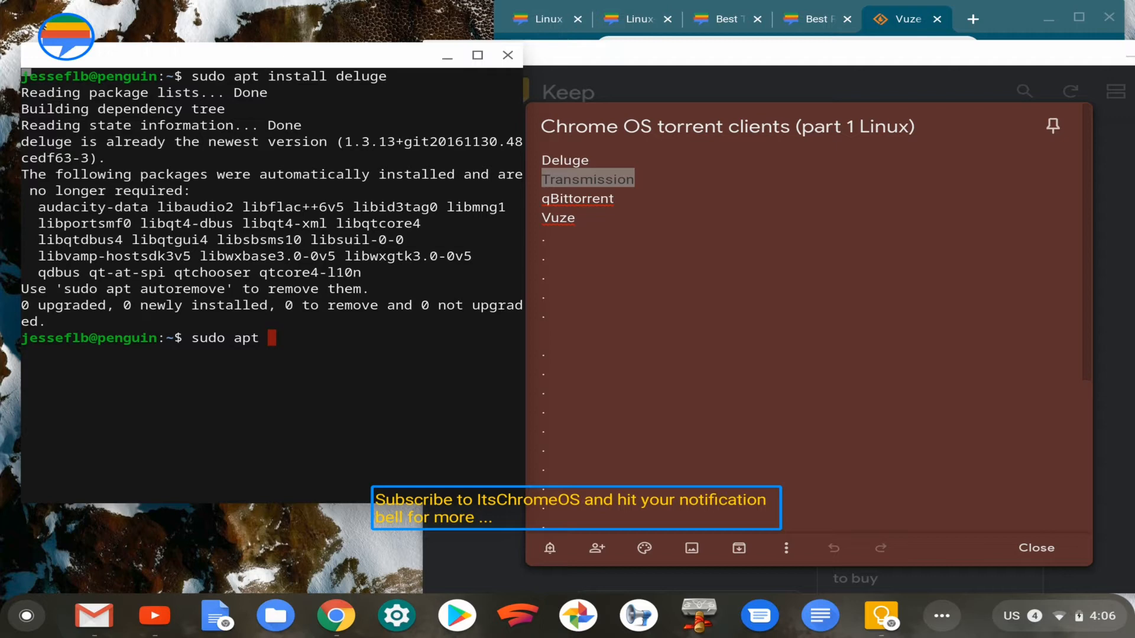
{"action": "type", "text": "install trans"}
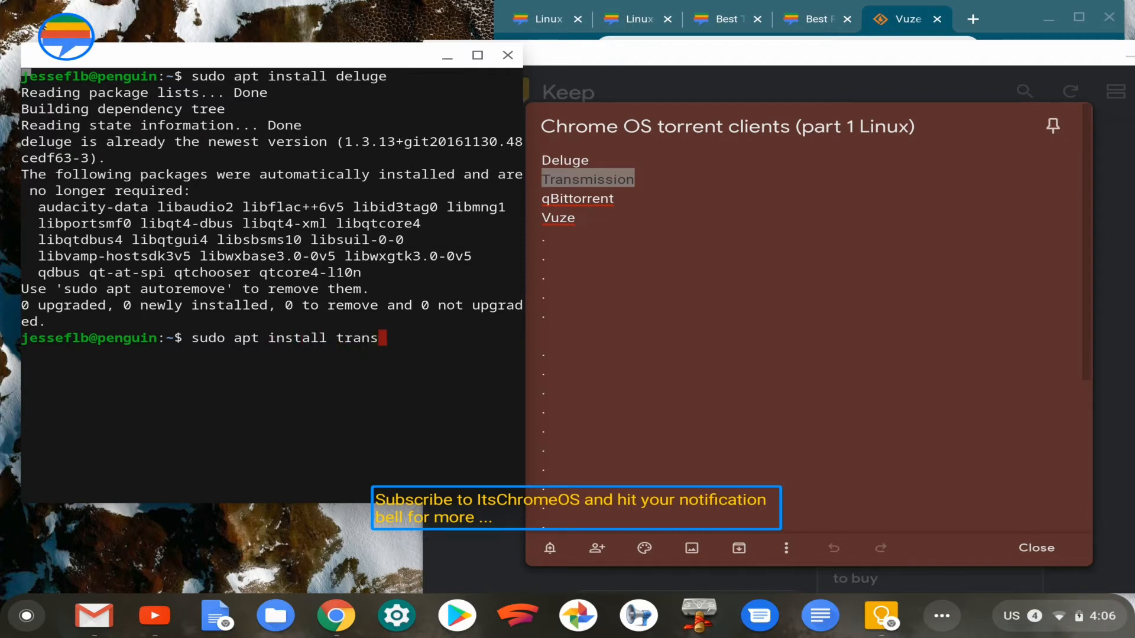
{"action": "type", "text": "mission"}
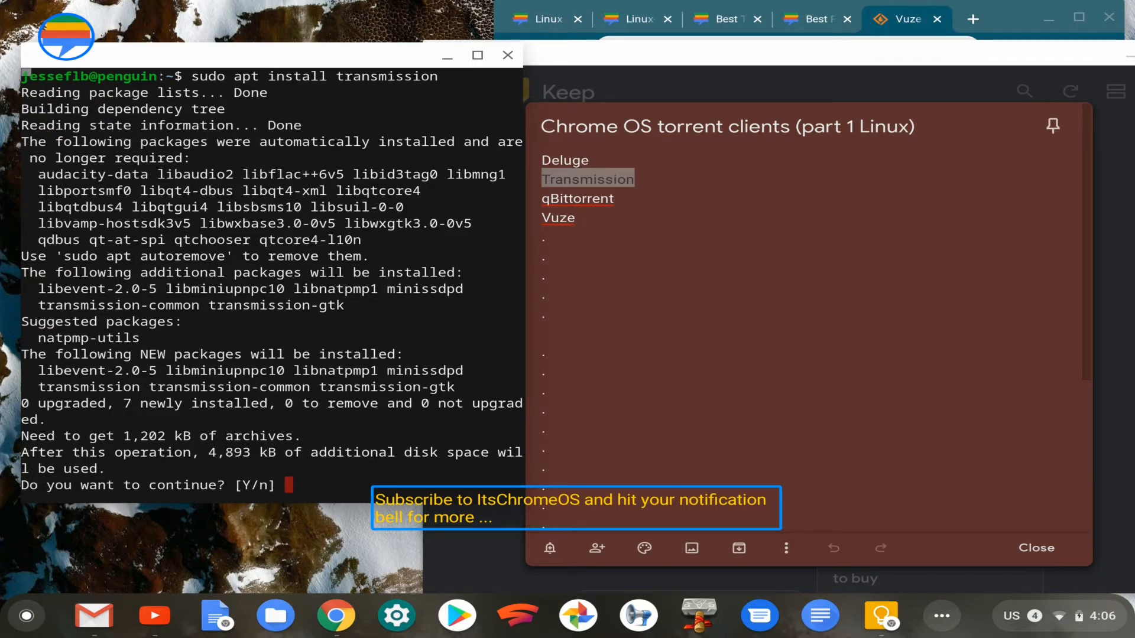
{"action": "type", "text": "n"}
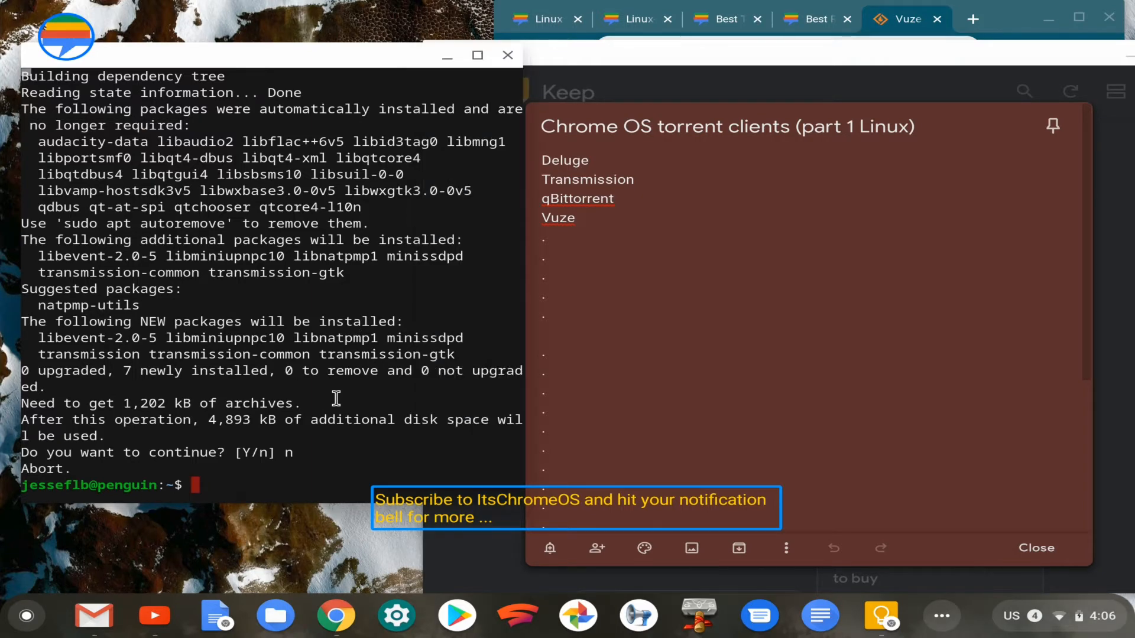
Enter 'sudo apt install qbittorrent' at the fresh prompt without running it.
{"action": "type", "text": "sudo"}
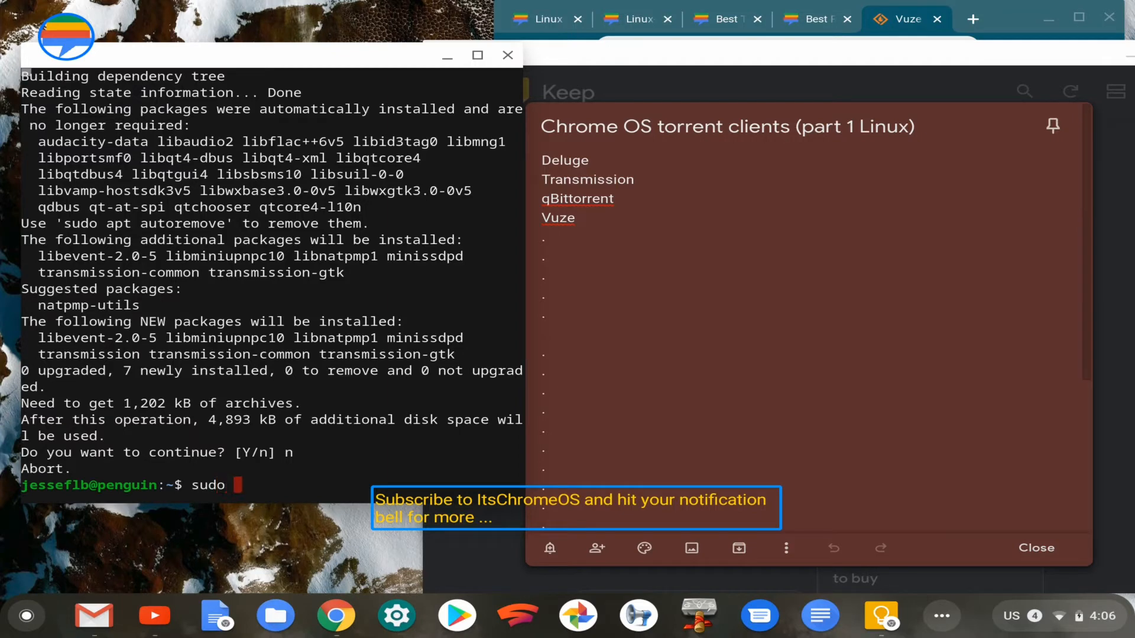
{"action": "type", "text": "apt"}
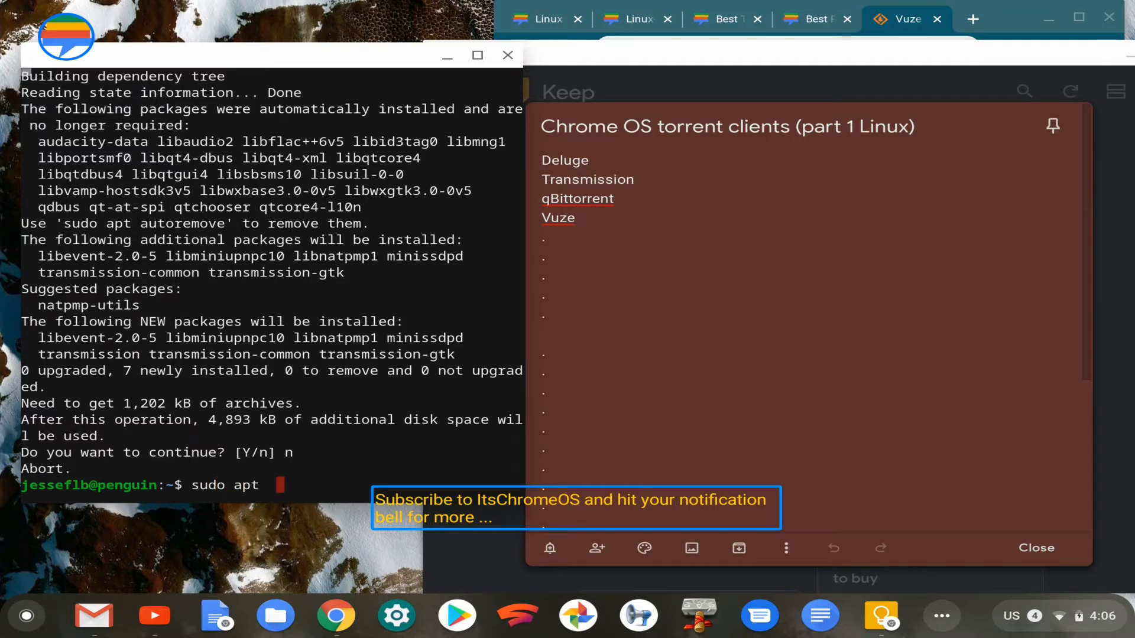
{"action": "type", "text": "install"}
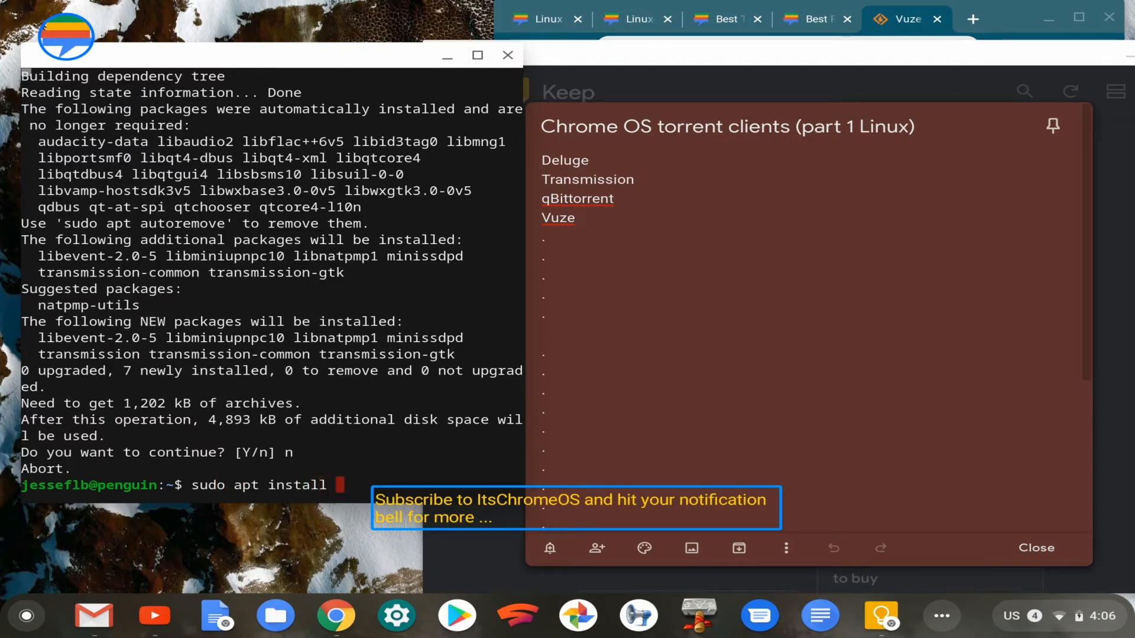
{"action": "type", "text": "q"}
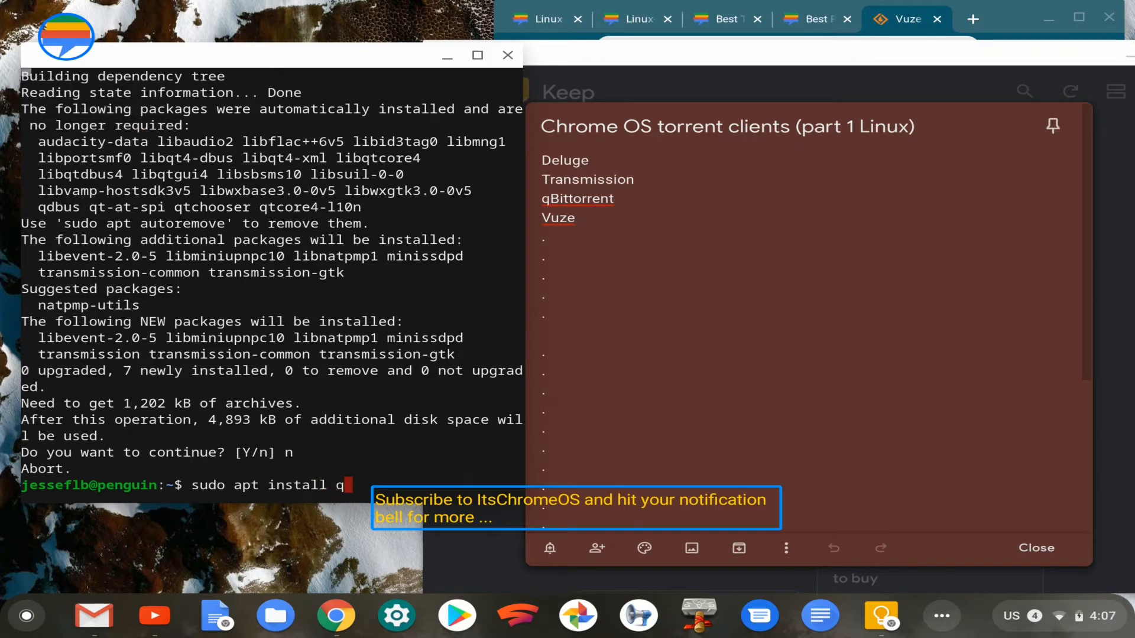
{"action": "type", "text": "bit"}
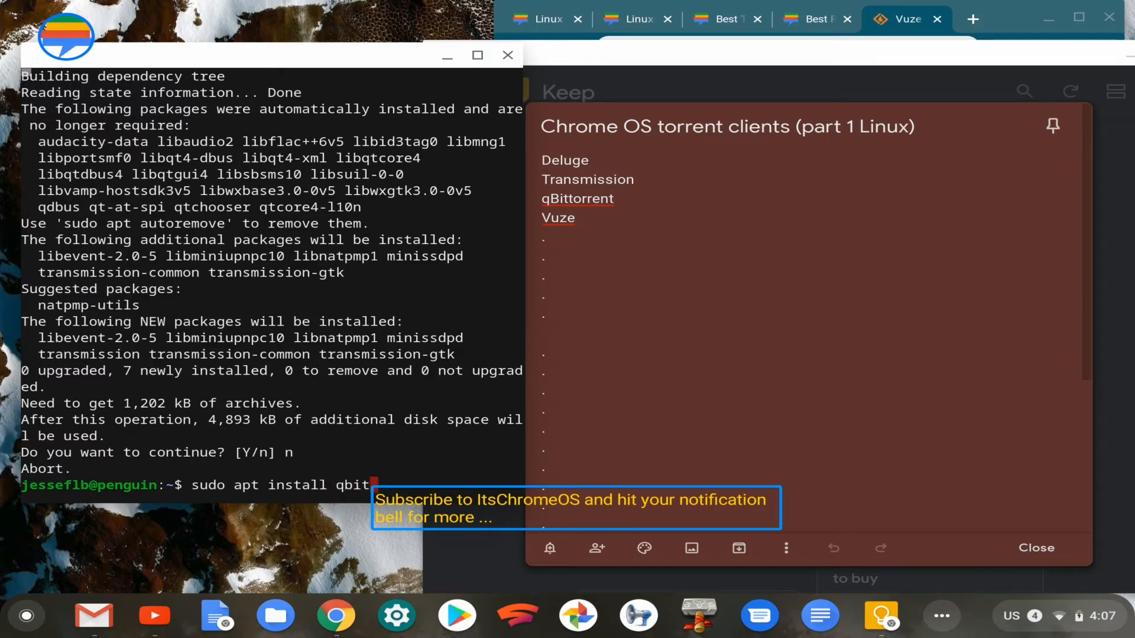
{"action": "type", "text": "torr"}
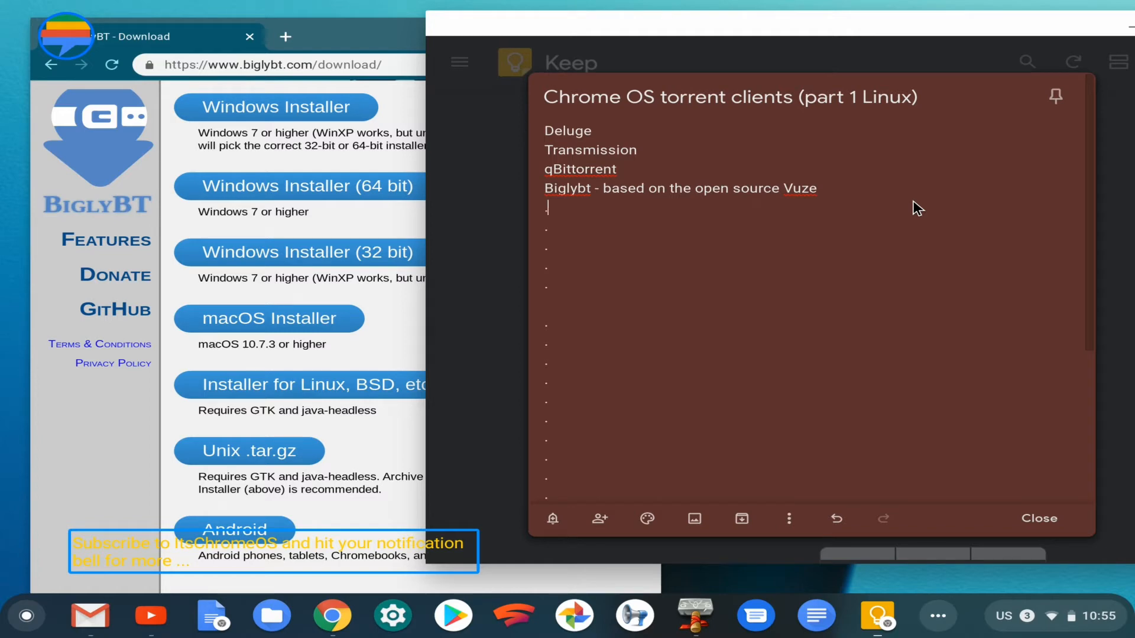
From biglybt.com/download, save the Linux installer BiglyBT_Installer.sh into Downloads.
{"action": "key", "text": "Backspace"}
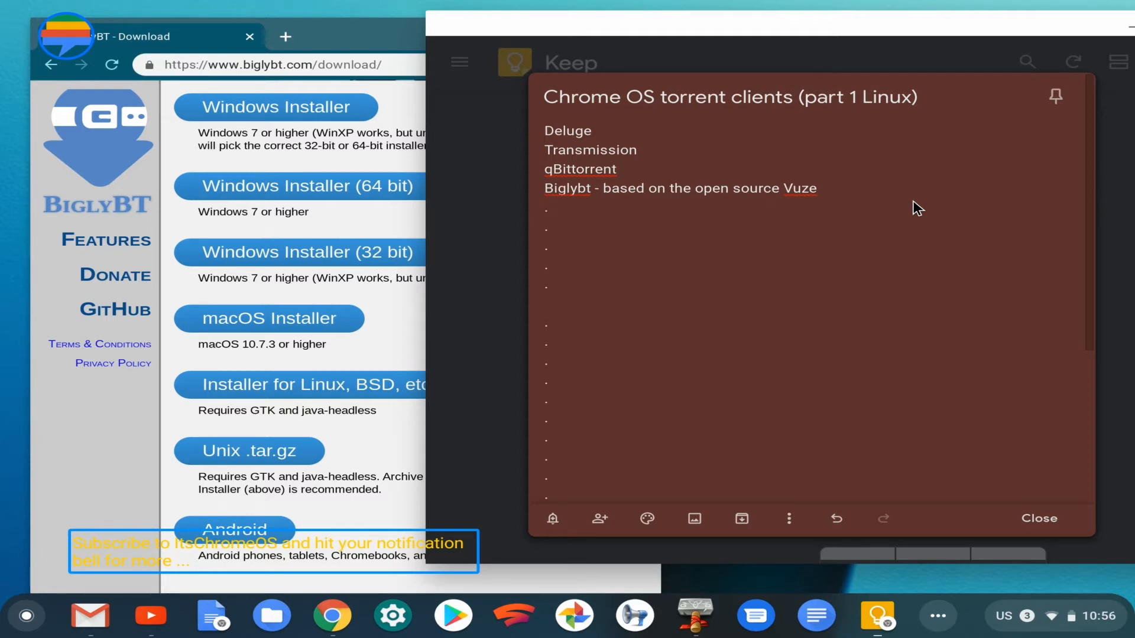
{"action": "left_click", "coordinate": [549, 208]}
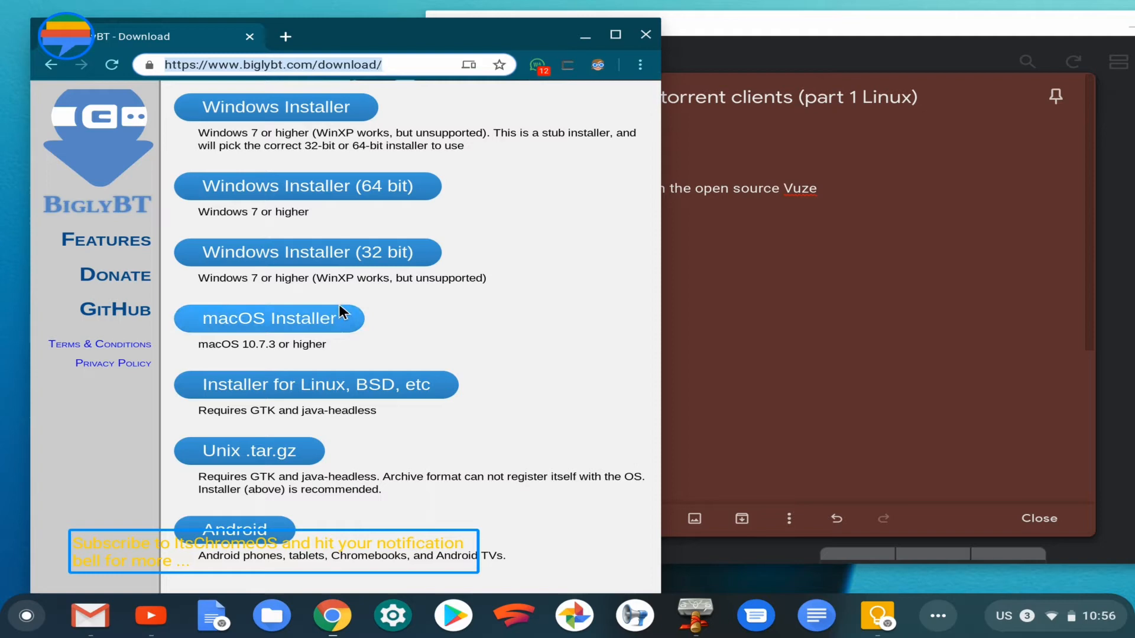
{"action": "mouse_move", "coordinate": [351, 384]}
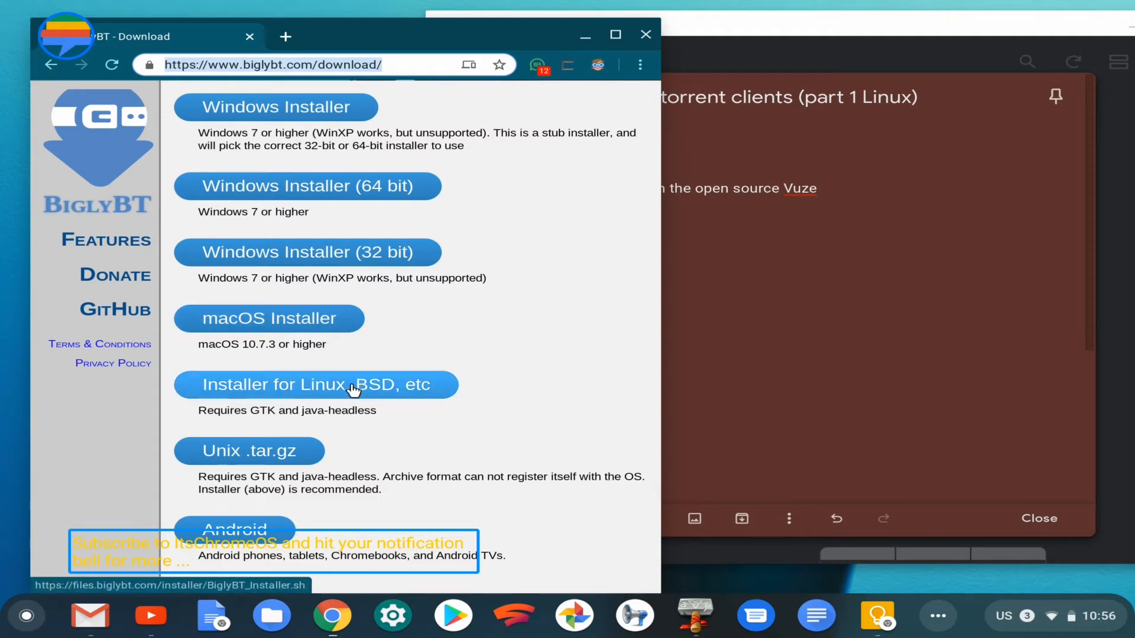
{"action": "left_click", "coordinate": [316, 385]}
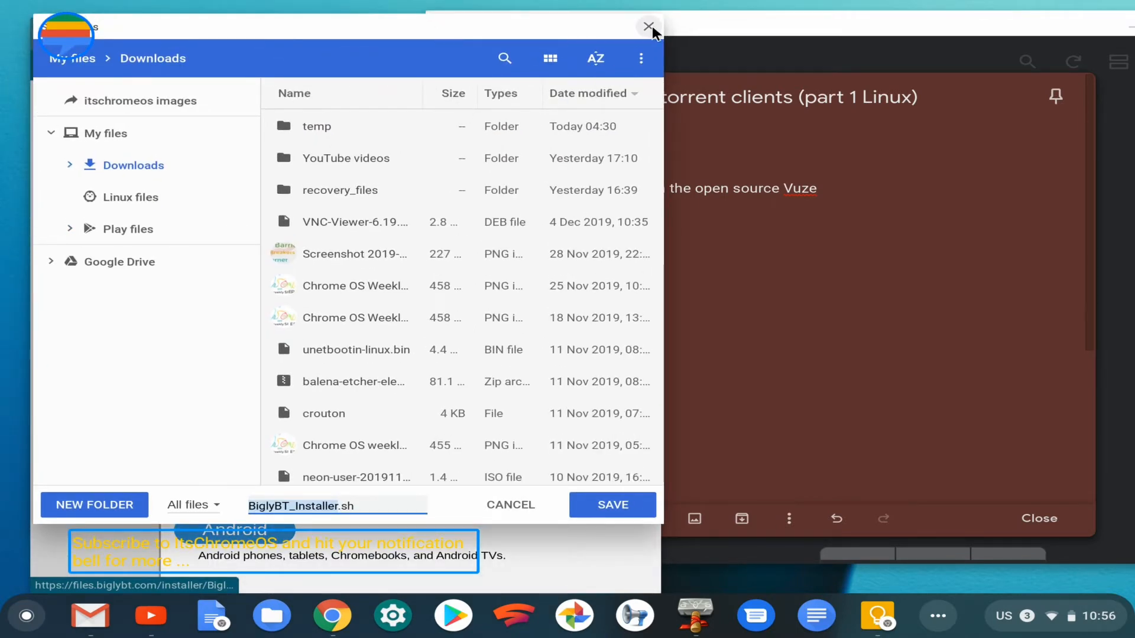
{"action": "left_click", "coordinate": [649, 26]}
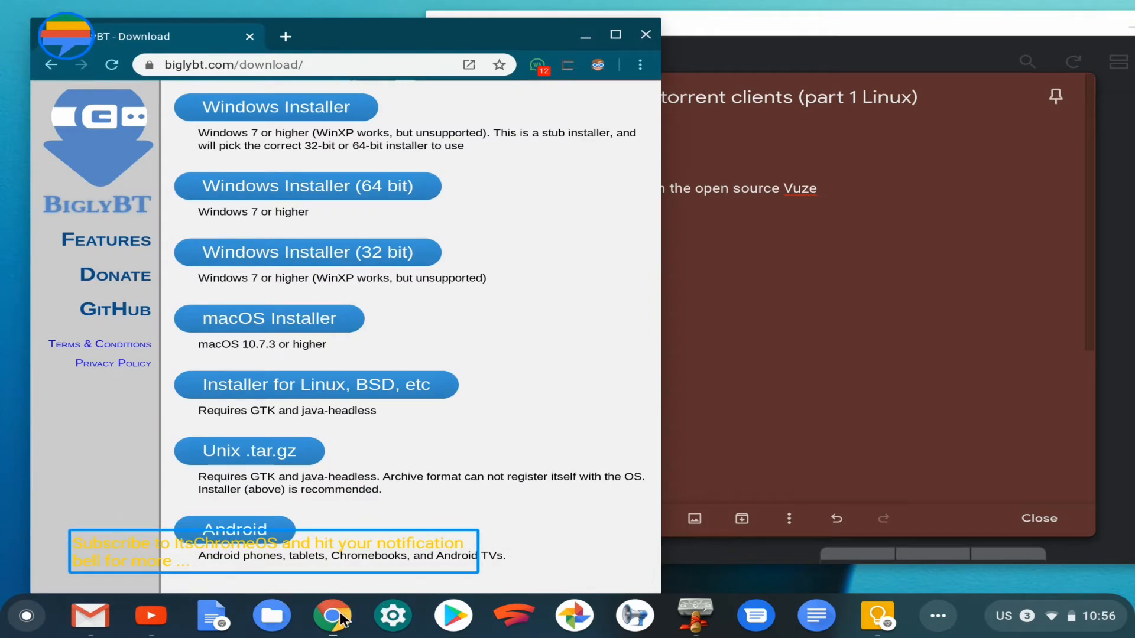
{"action": "mouse_move", "coordinate": [272, 617]}
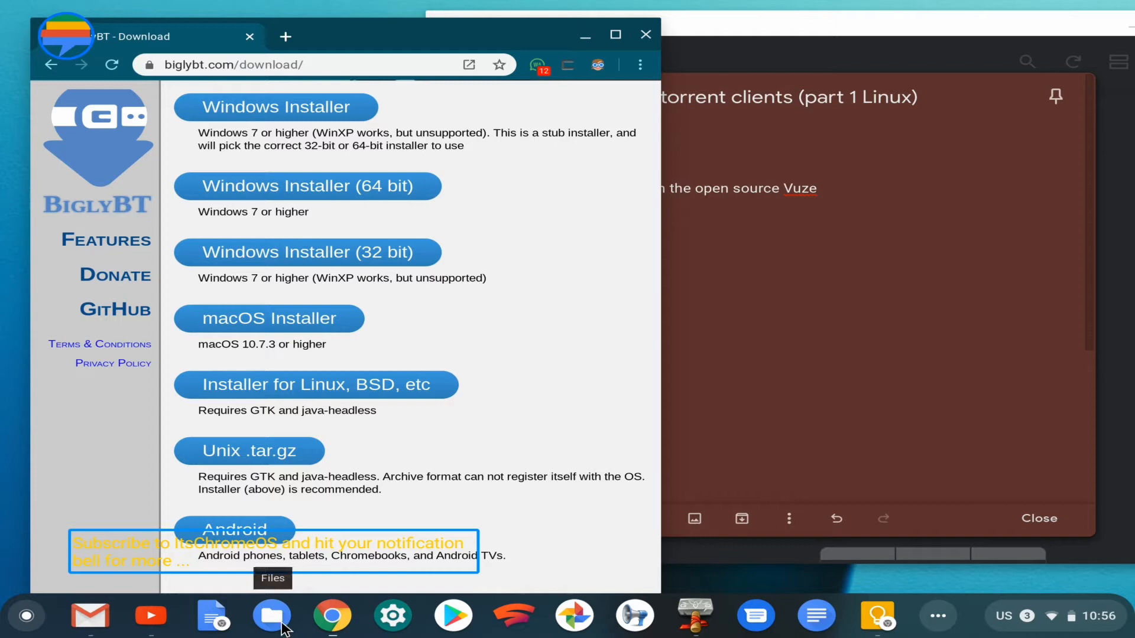
Check the Linux files folder in Files, find it empty, and close the window.
{"action": "left_click", "coordinate": [271, 616]}
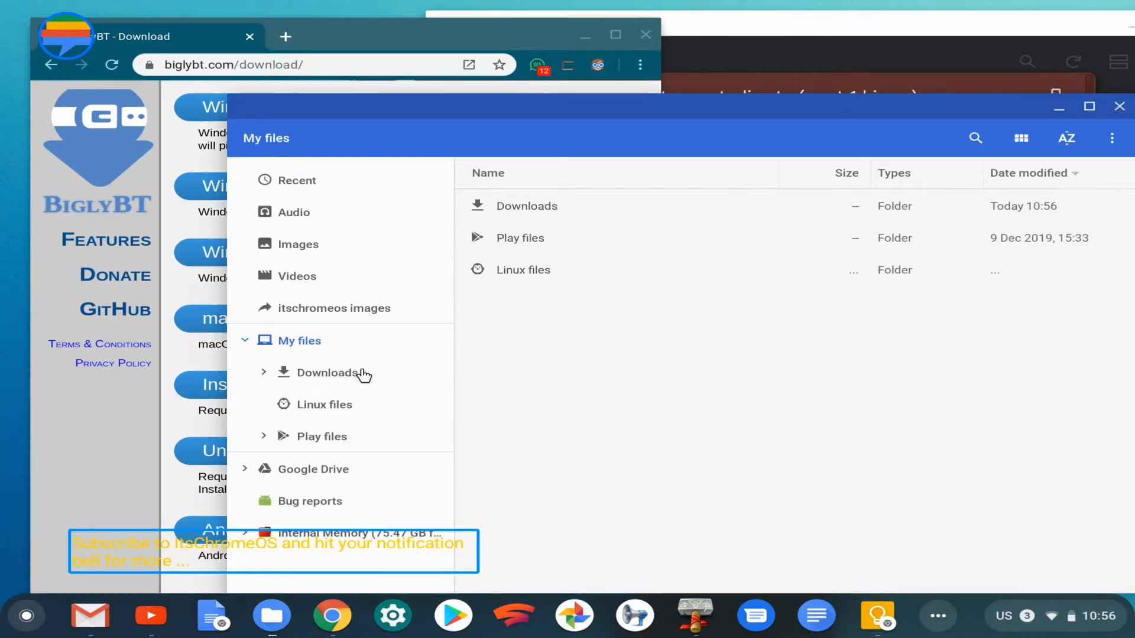
{"action": "mouse_move", "coordinate": [572, 281]}
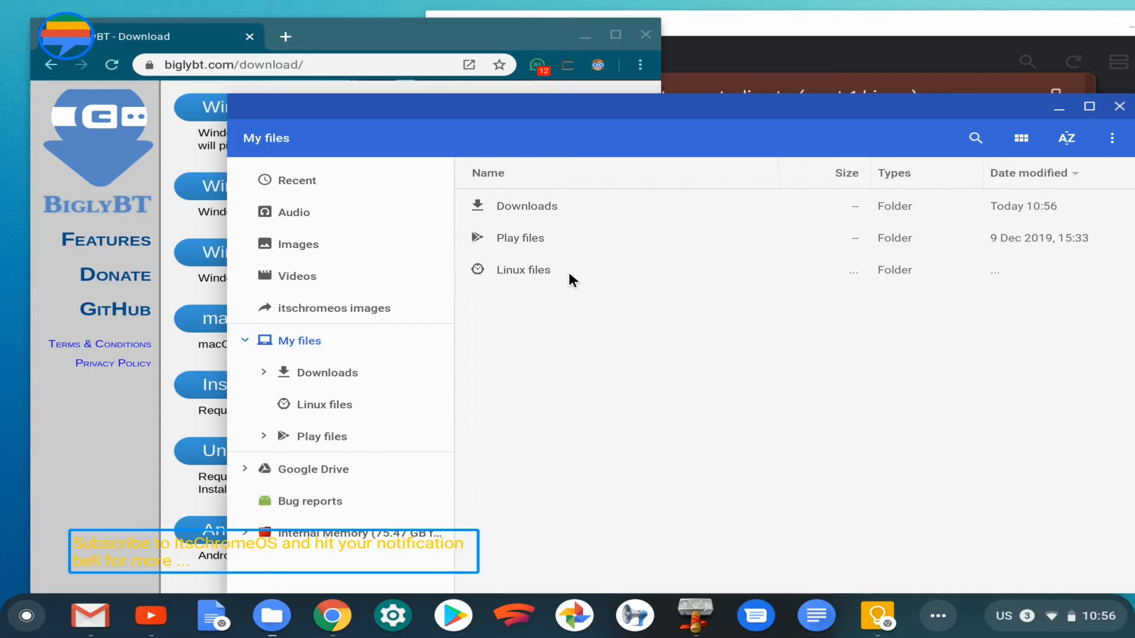
{"action": "double_click", "coordinate": [523, 270]}
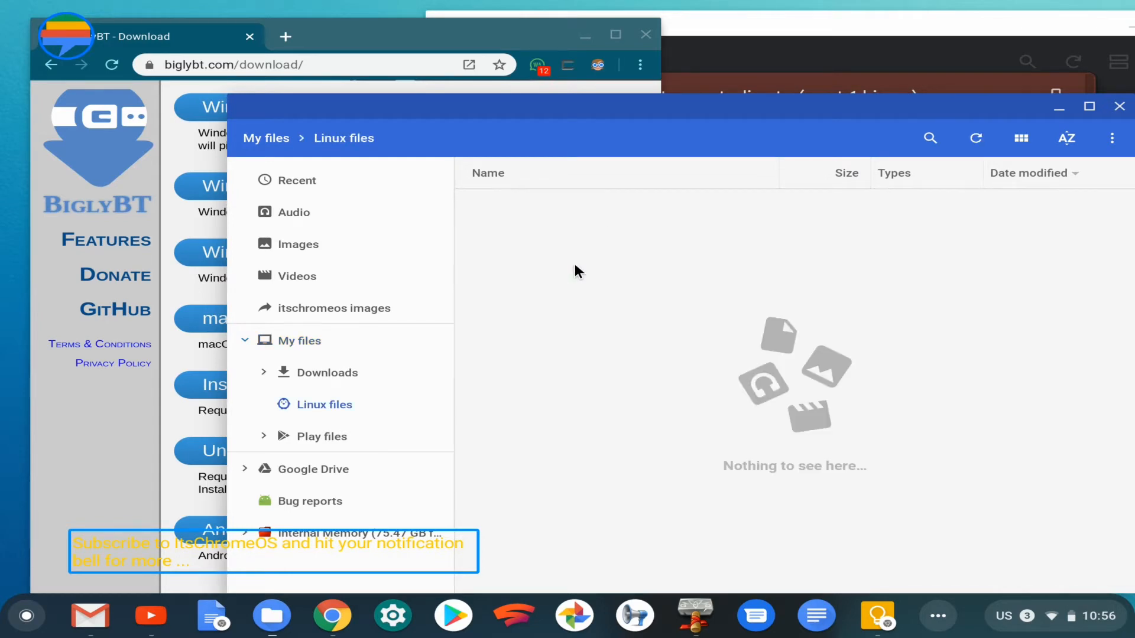
{"action": "mouse_move", "coordinate": [671, 104]}
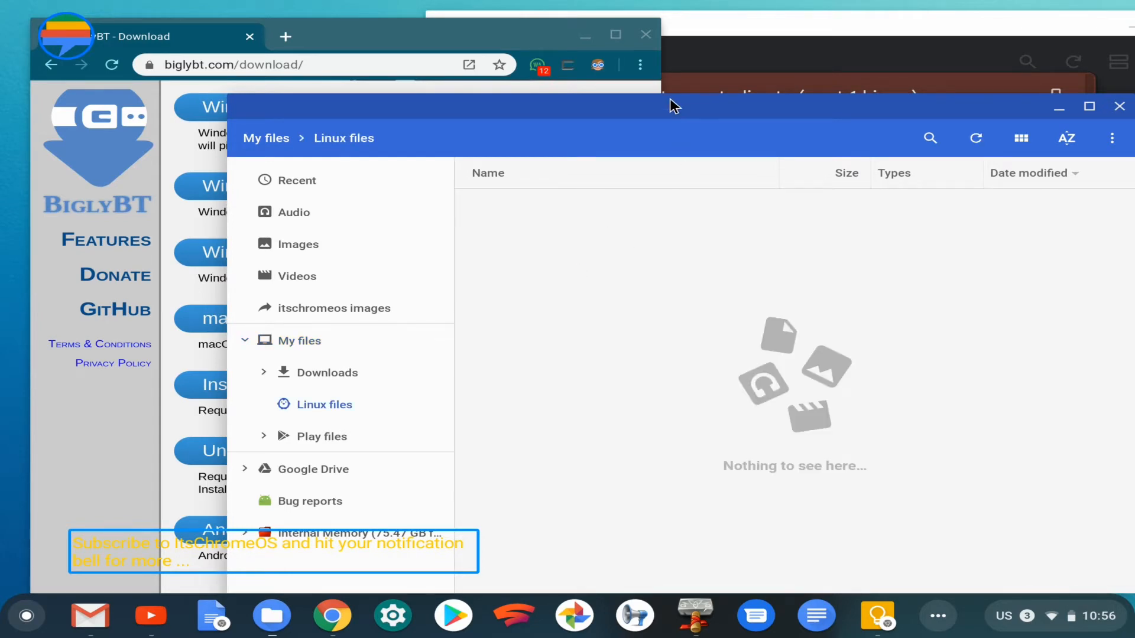
{"action": "left_click_drag", "start_coordinate": [672, 105], "coordinate": [659, 78]}
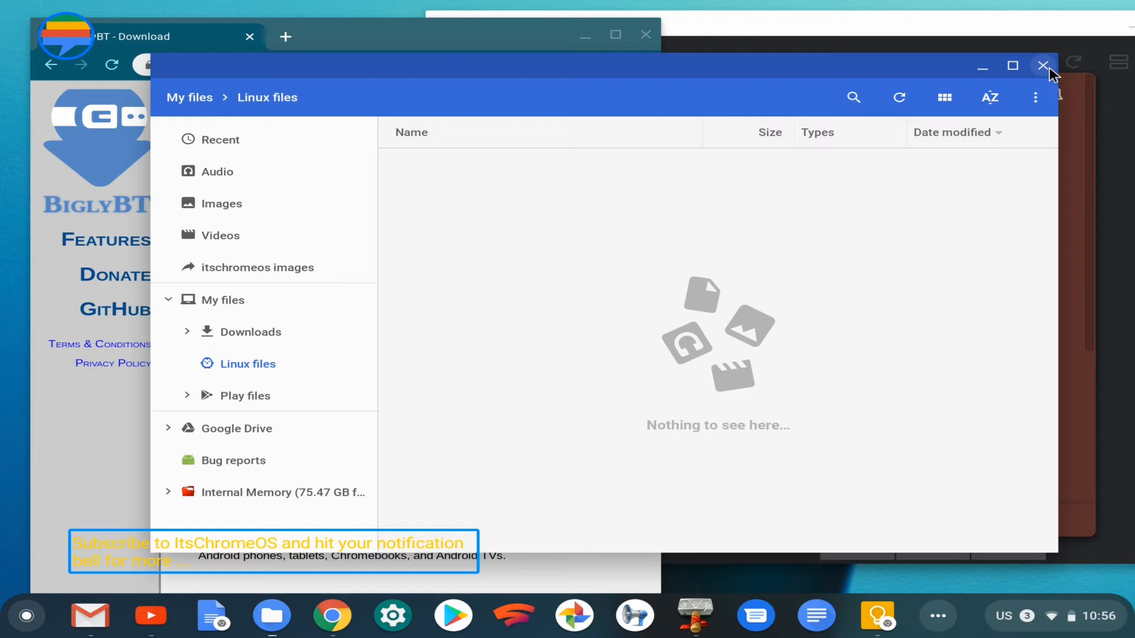
{"action": "left_click", "coordinate": [1043, 65]}
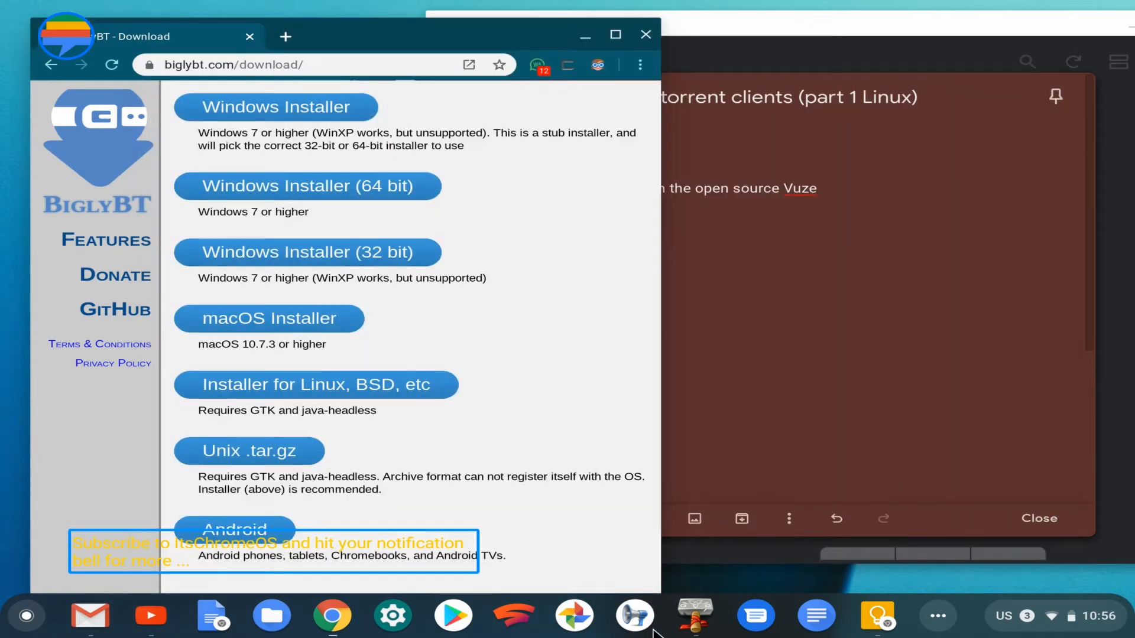
{"action": "mouse_move", "coordinate": [694, 617]}
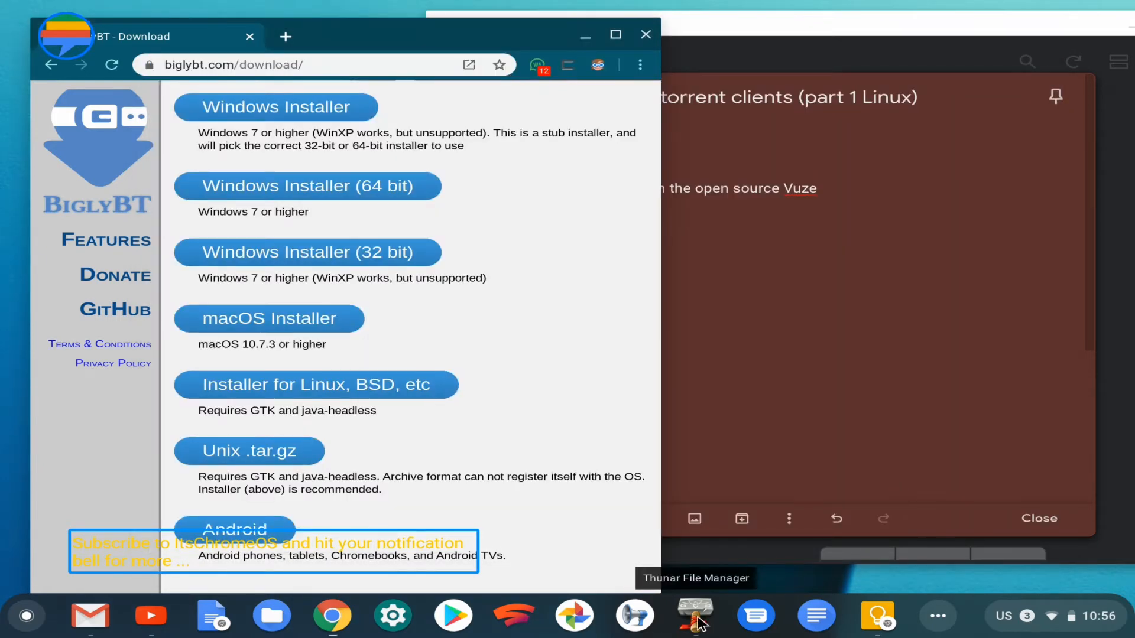
Launch Thunar and select BiglyBT_Installer.sh in the Linux home folder.
{"action": "left_click", "coordinate": [694, 615]}
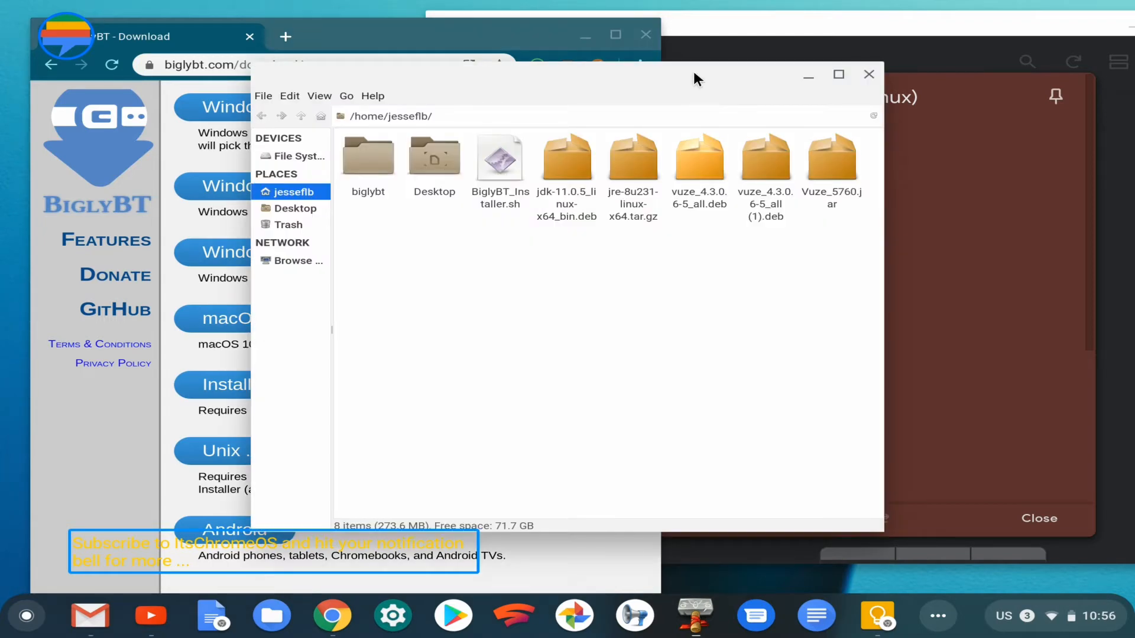
{"action": "mouse_move", "coordinate": [716, 366]}
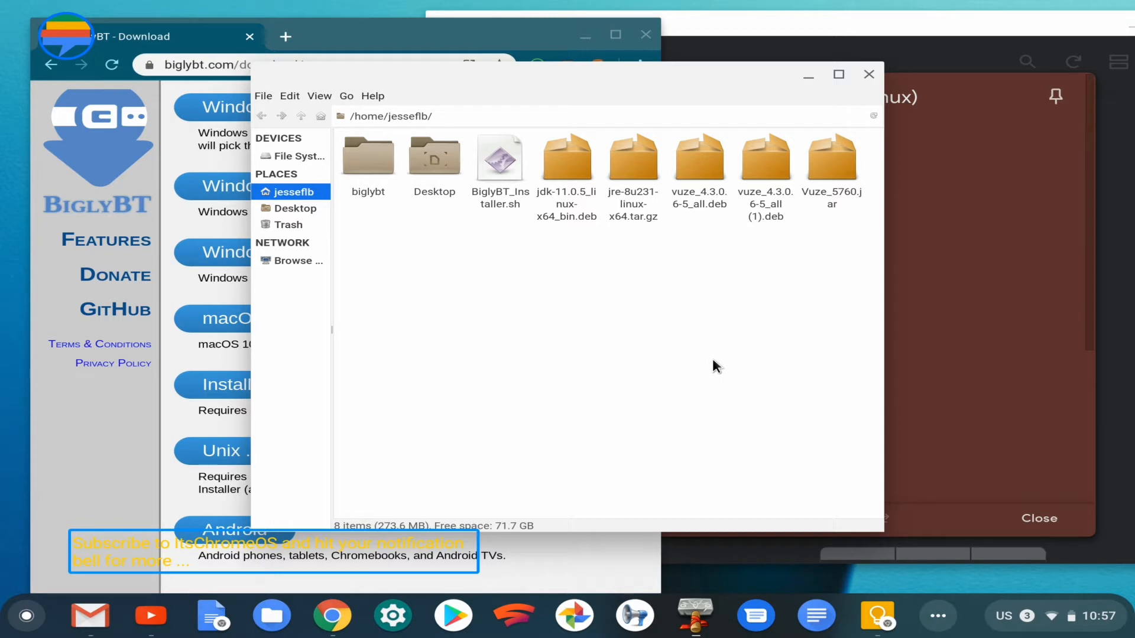
{"action": "mouse_move", "coordinate": [643, 119]}
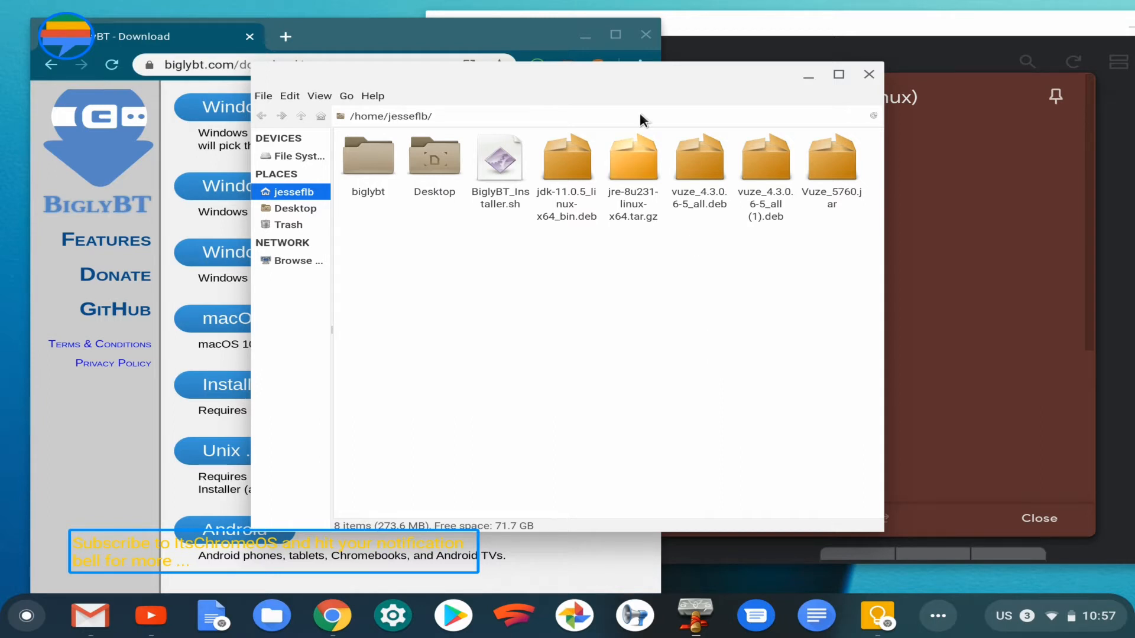
{"action": "mouse_move", "coordinate": [639, 78]}
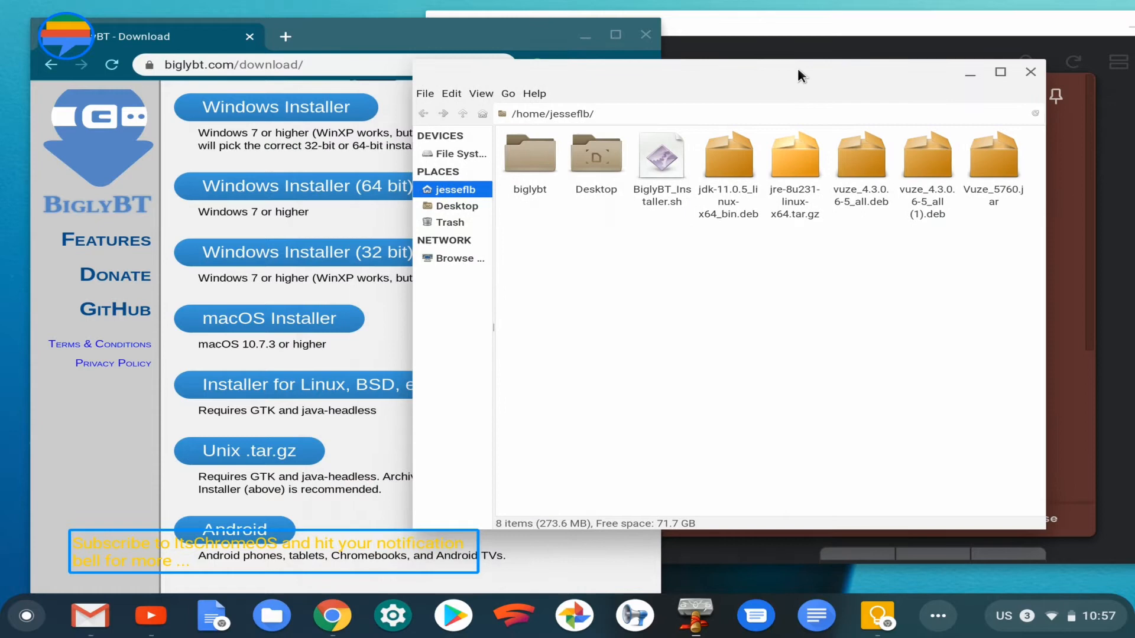
{"action": "mouse_move", "coordinate": [760, 78]}
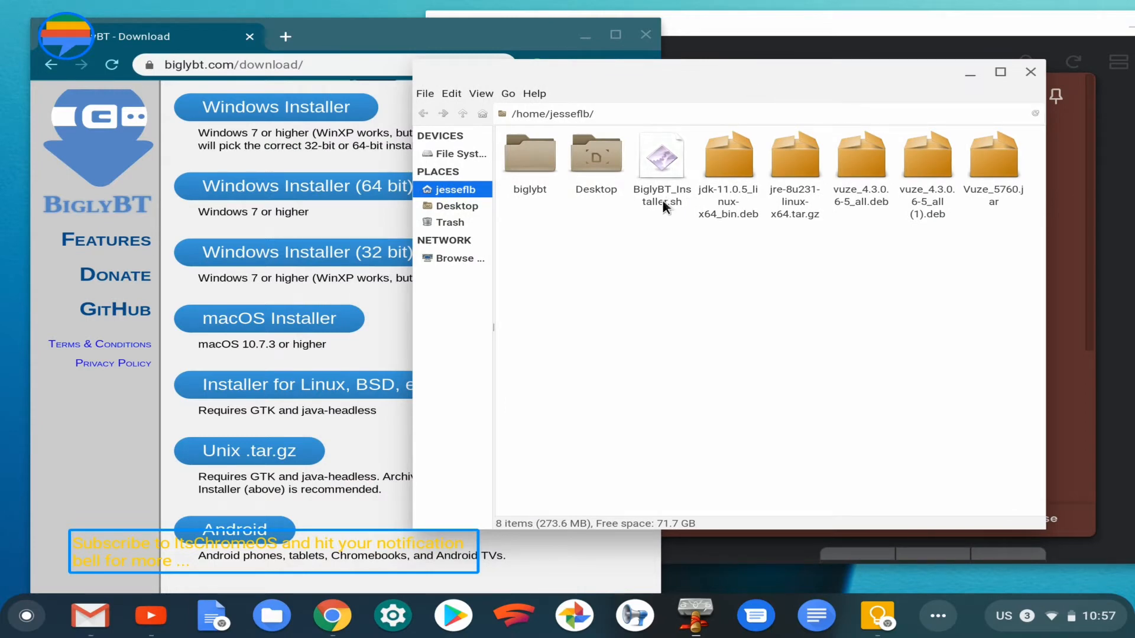
{"action": "left_click", "coordinate": [661, 155]}
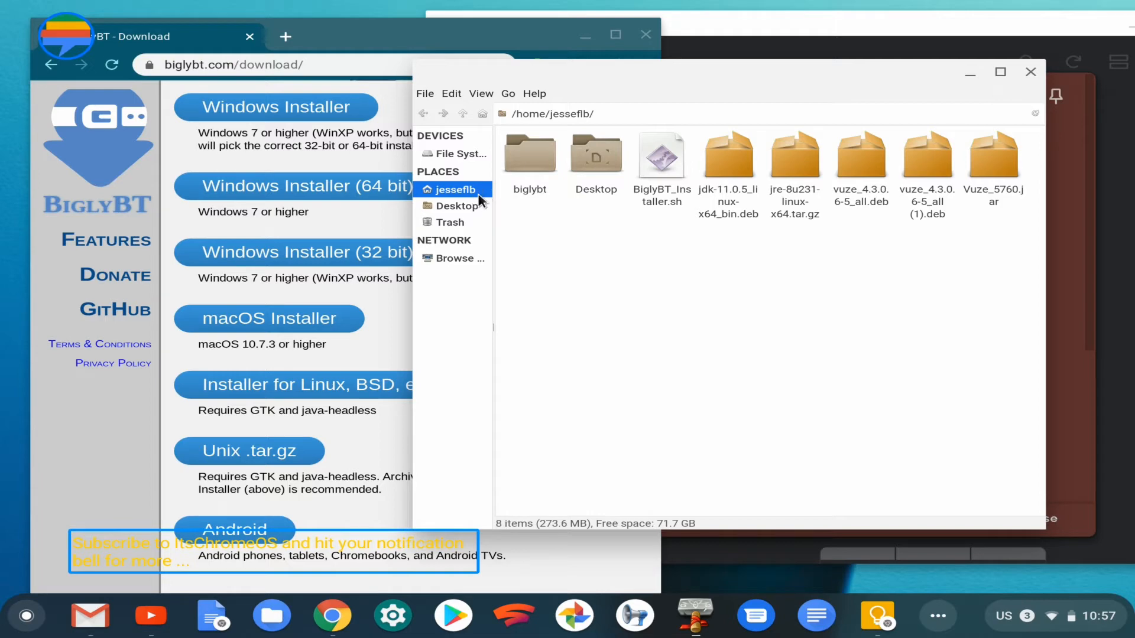
{"action": "mouse_move", "coordinate": [479, 189]}
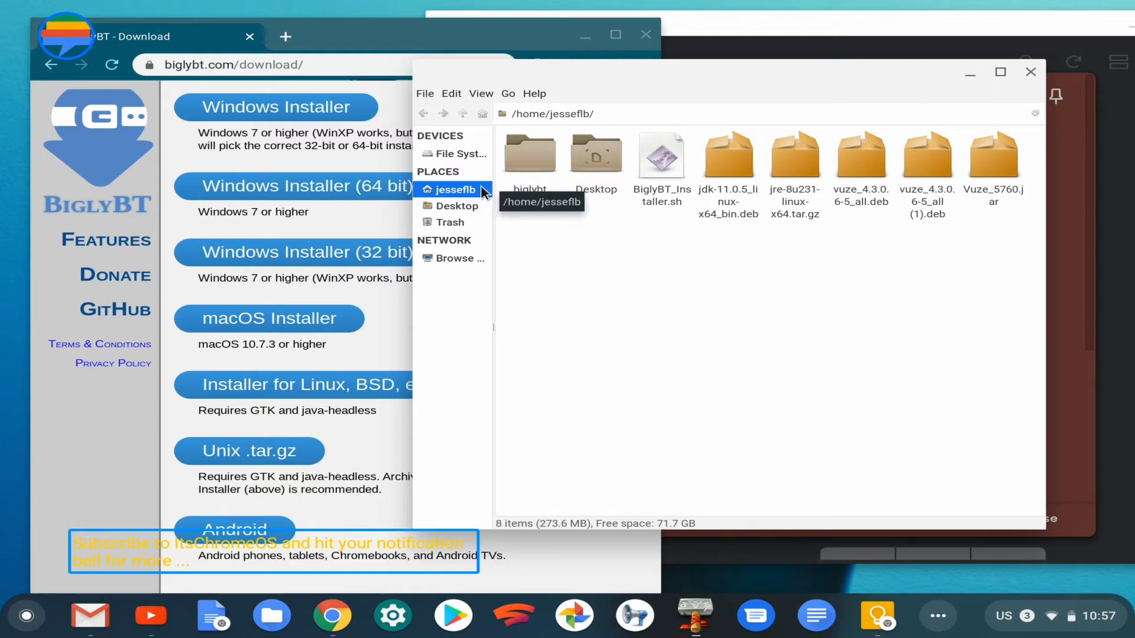
{"action": "mouse_move", "coordinate": [482, 190]}
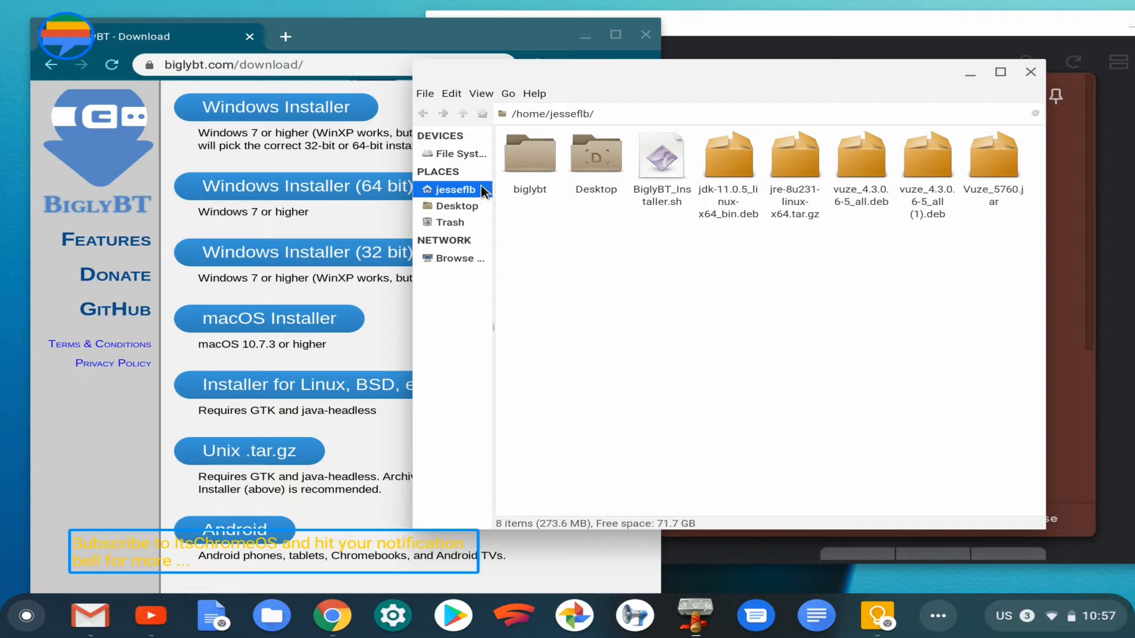
{"action": "mouse_move", "coordinate": [472, 201]}
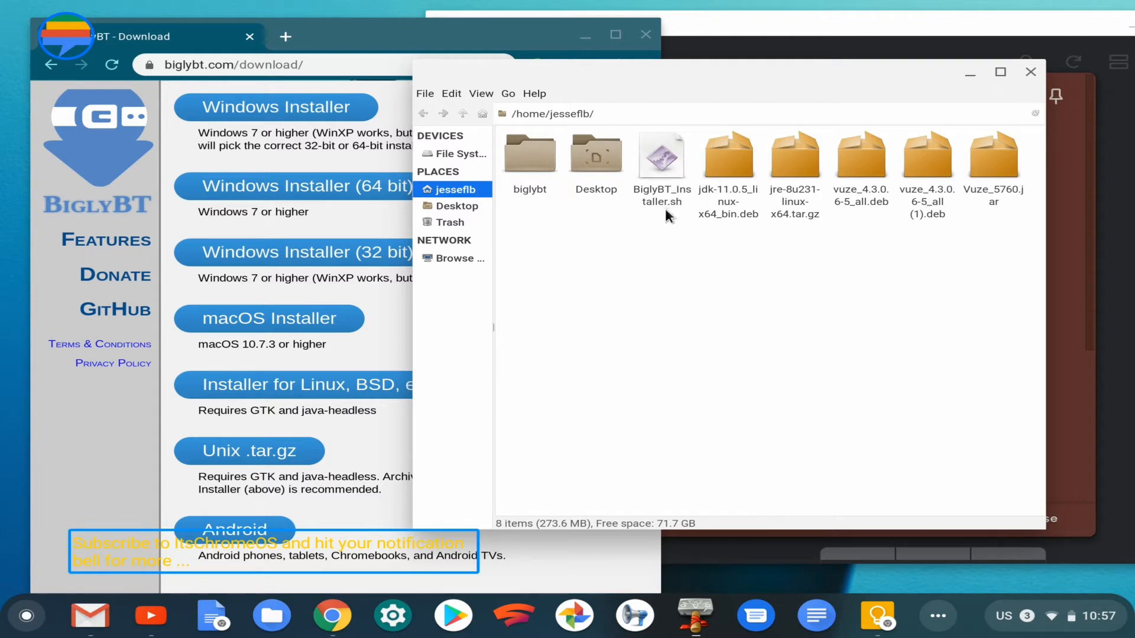
{"action": "left_click", "coordinate": [461, 154]}
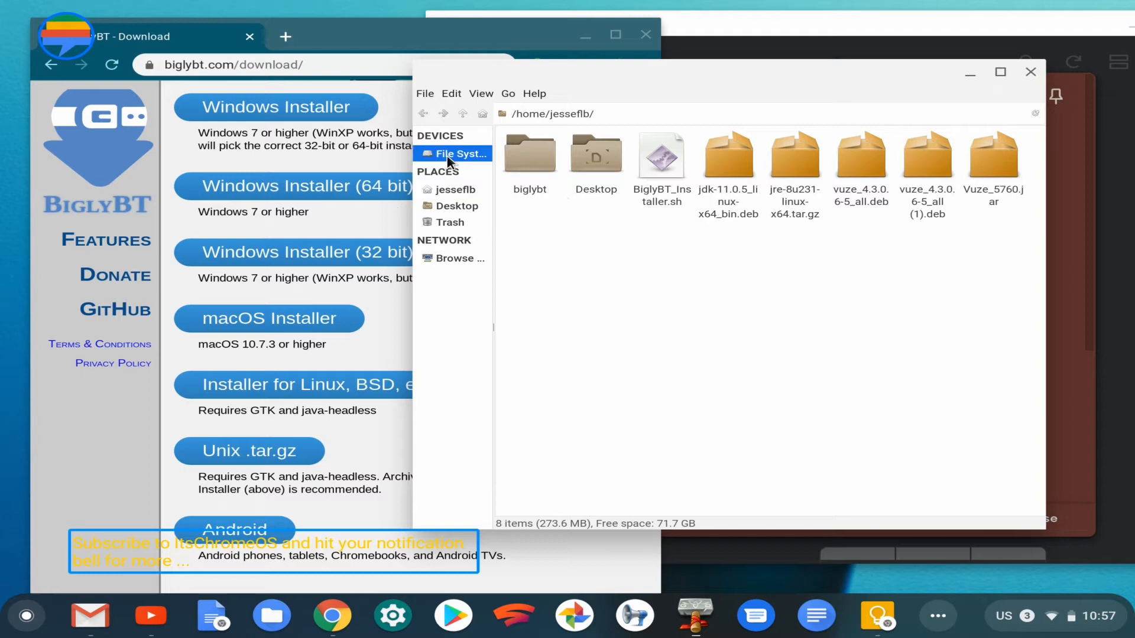
{"action": "left_click", "coordinate": [458, 154]}
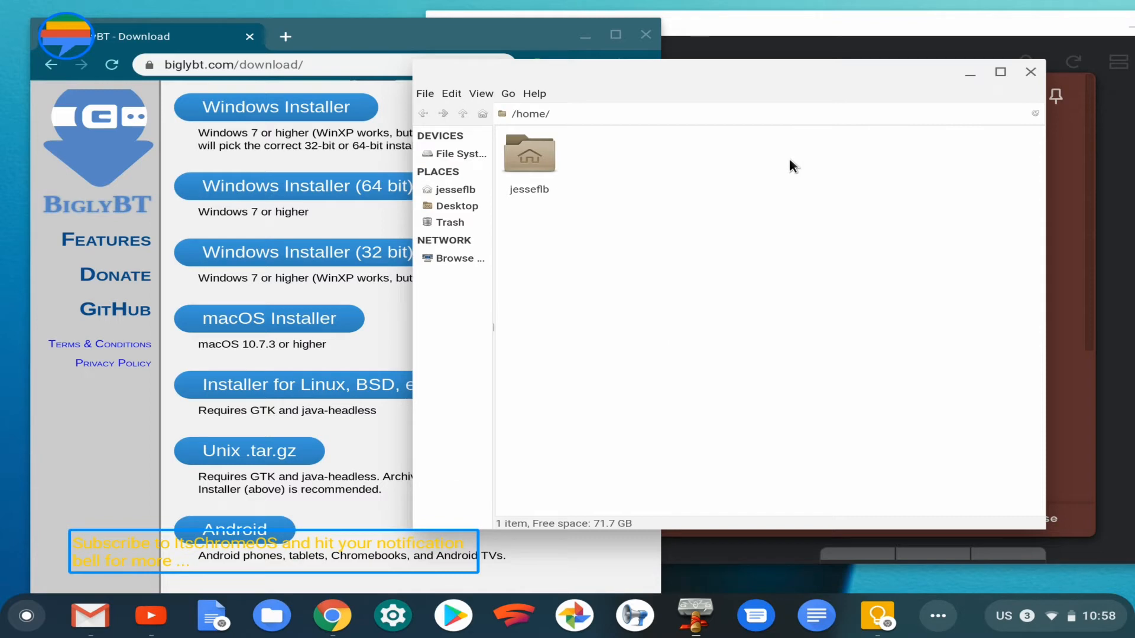
{"action": "double_click", "coordinate": [529, 154]}
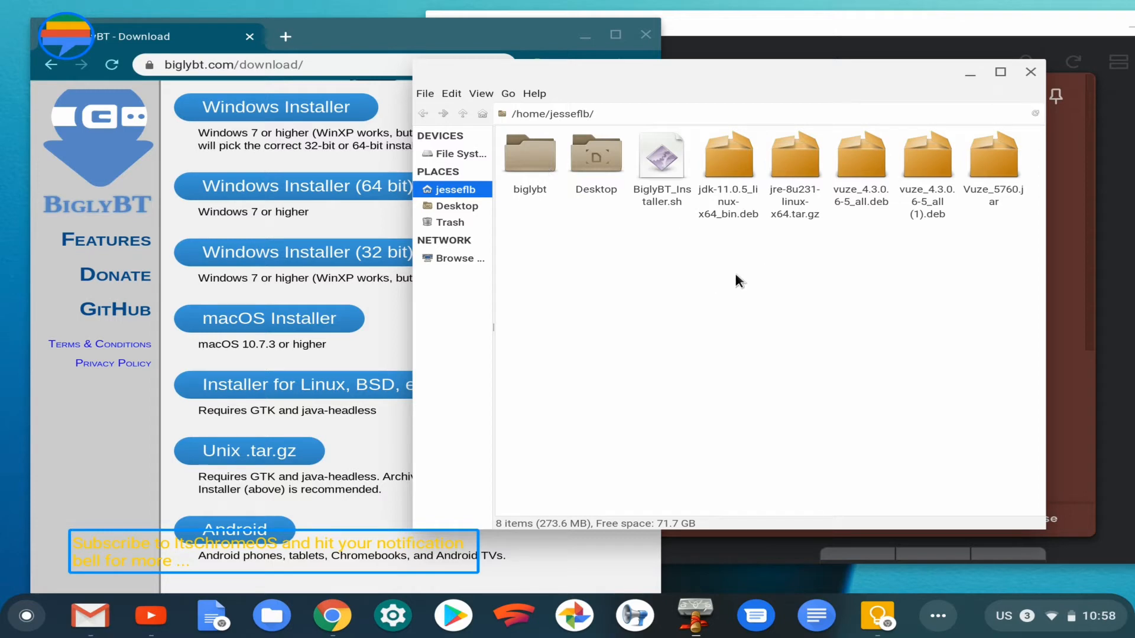
{"action": "mouse_move", "coordinate": [620, 245]}
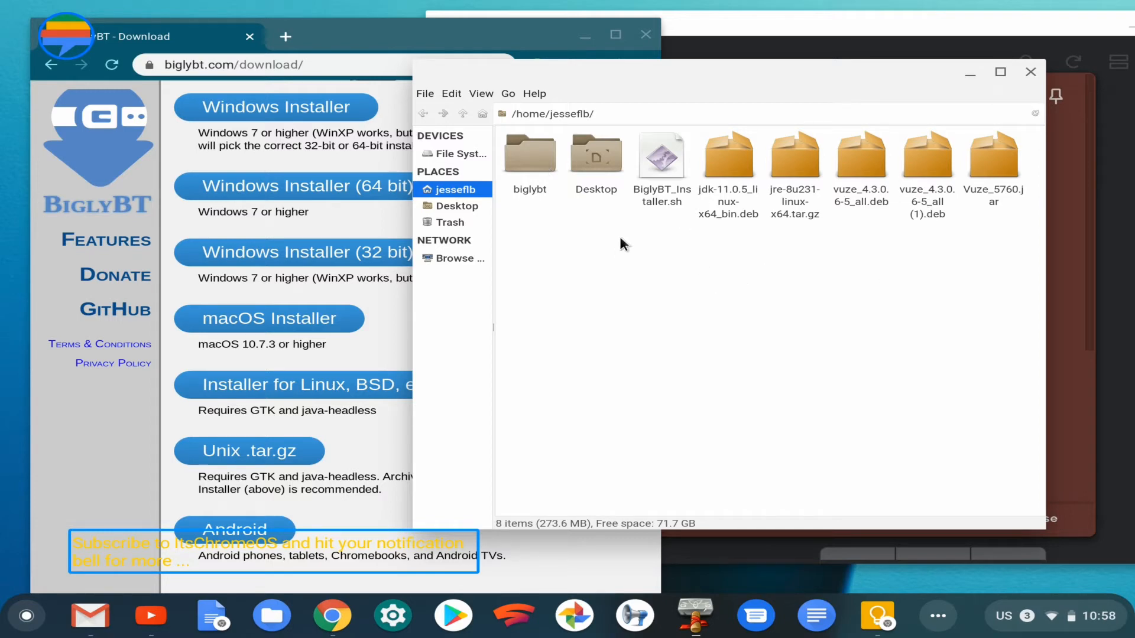
{"action": "mouse_move", "coordinate": [694, 243]}
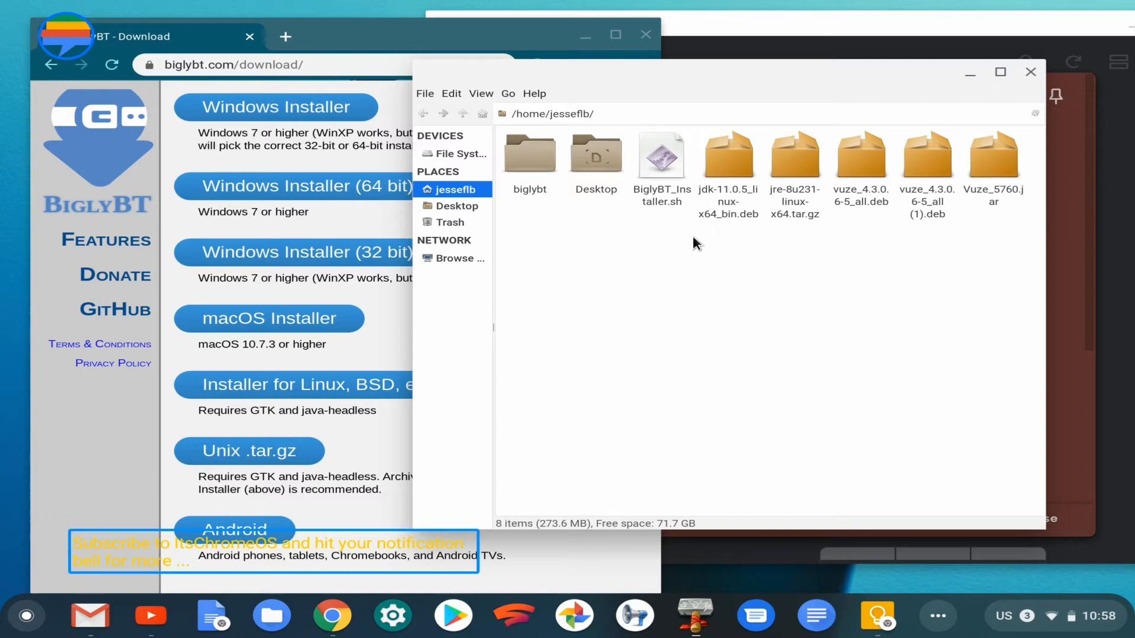
{"action": "mouse_move", "coordinate": [901, 243]}
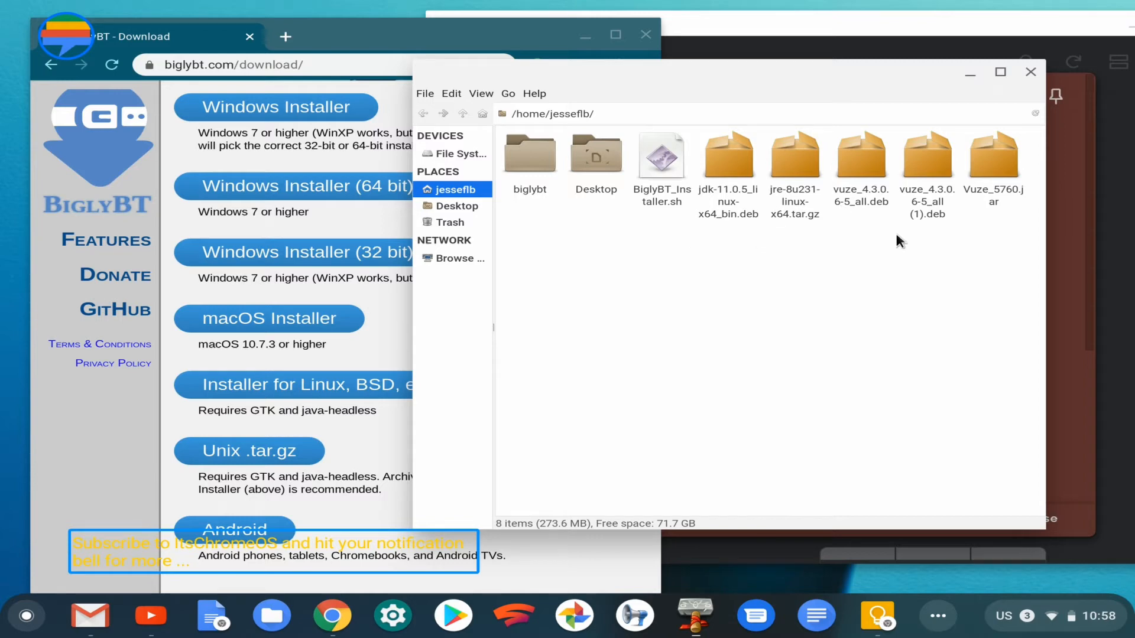
{"action": "mouse_move", "coordinate": [818, 301]}
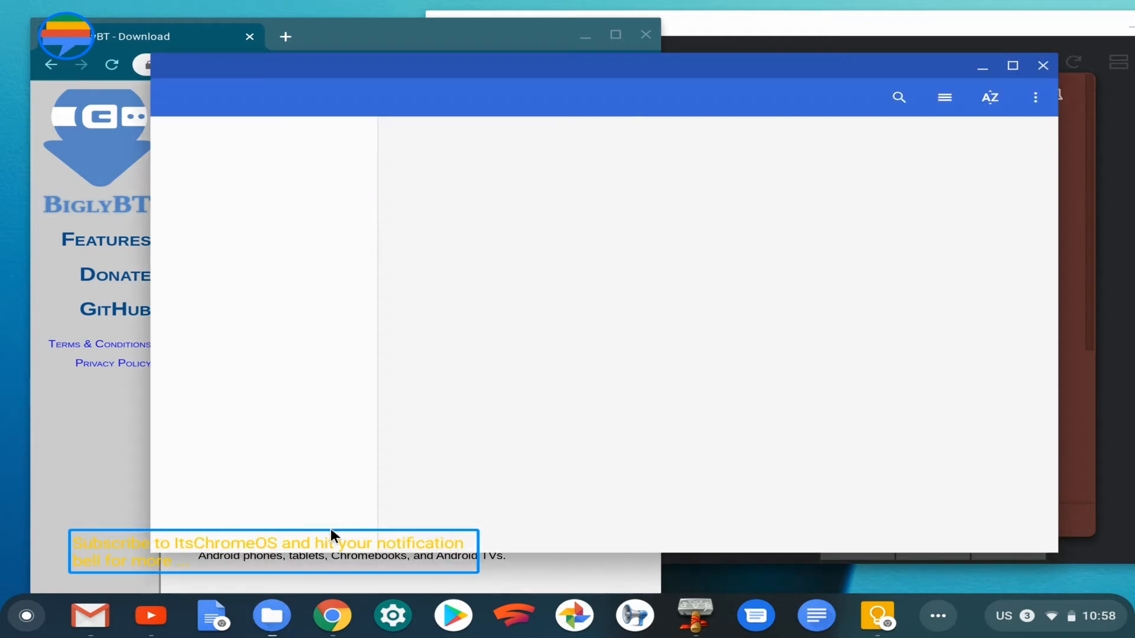
Check Linux files and Downloads in Files, both lacking the script, then close it.
{"action": "left_click", "coordinate": [249, 363]}
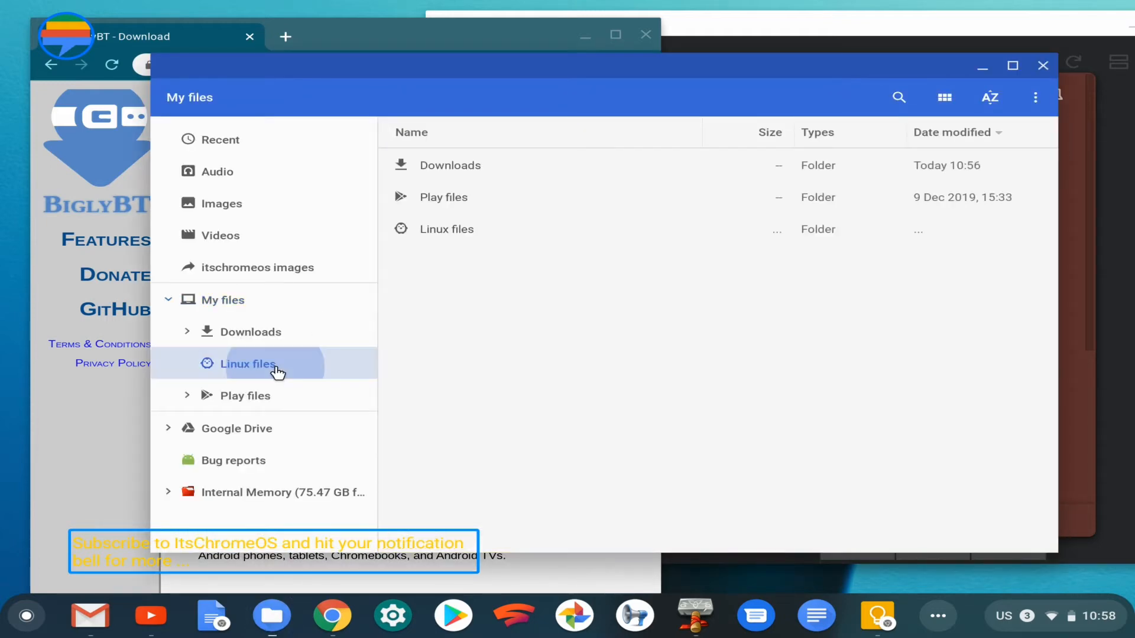
{"action": "left_click", "coordinate": [247, 363]}
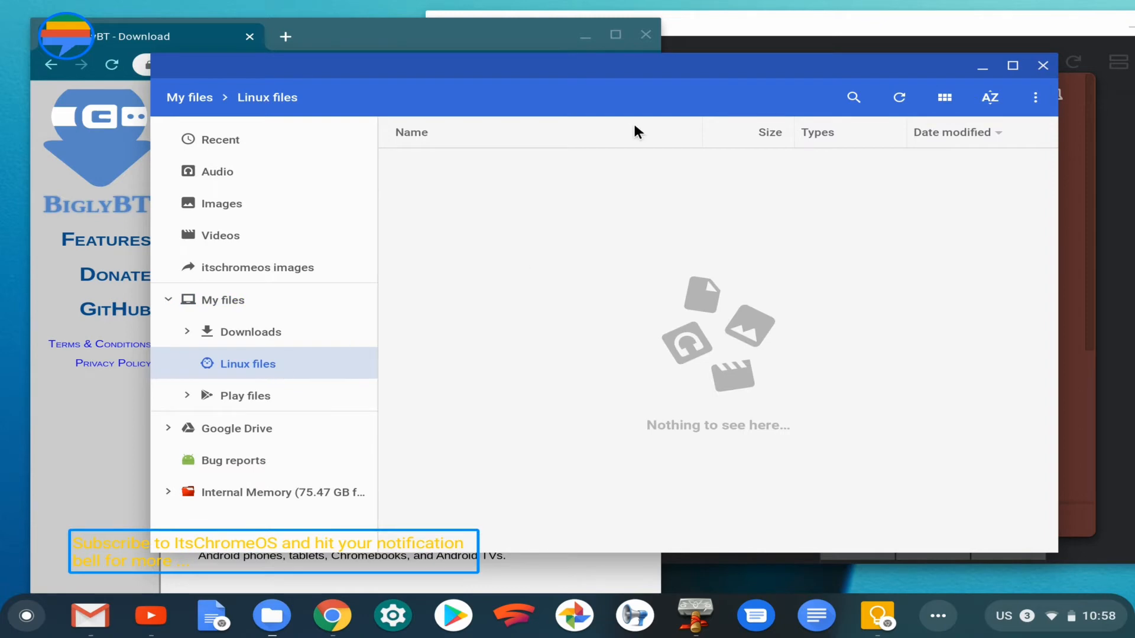
{"action": "mouse_move", "coordinate": [495, 352]}
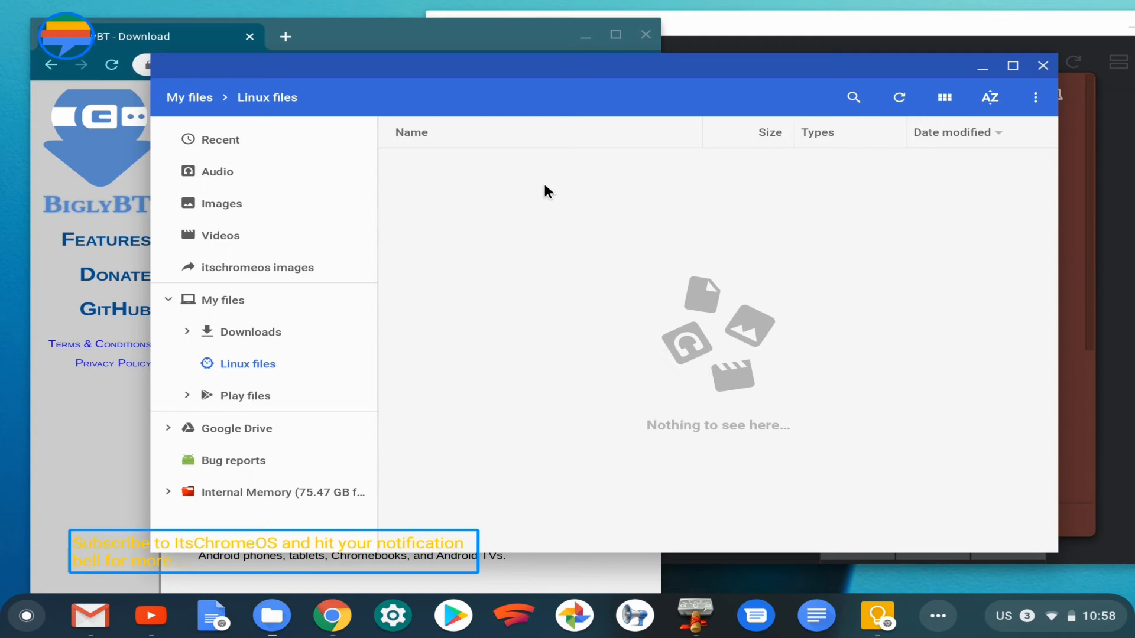
{"action": "mouse_move", "coordinate": [259, 340]}
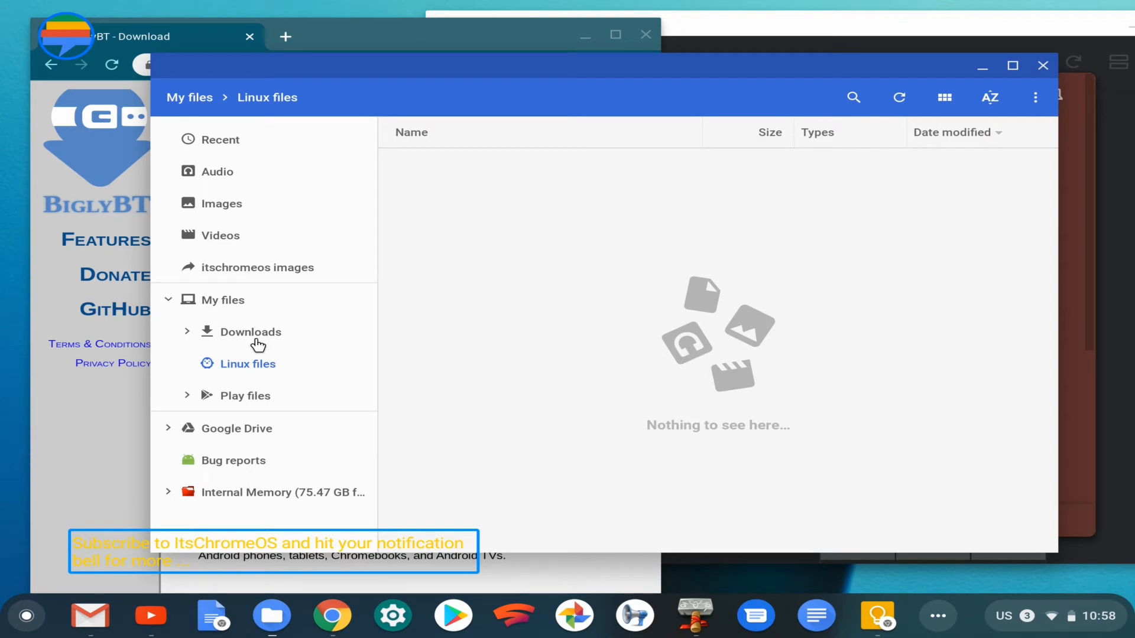
{"action": "left_click", "coordinate": [251, 330]}
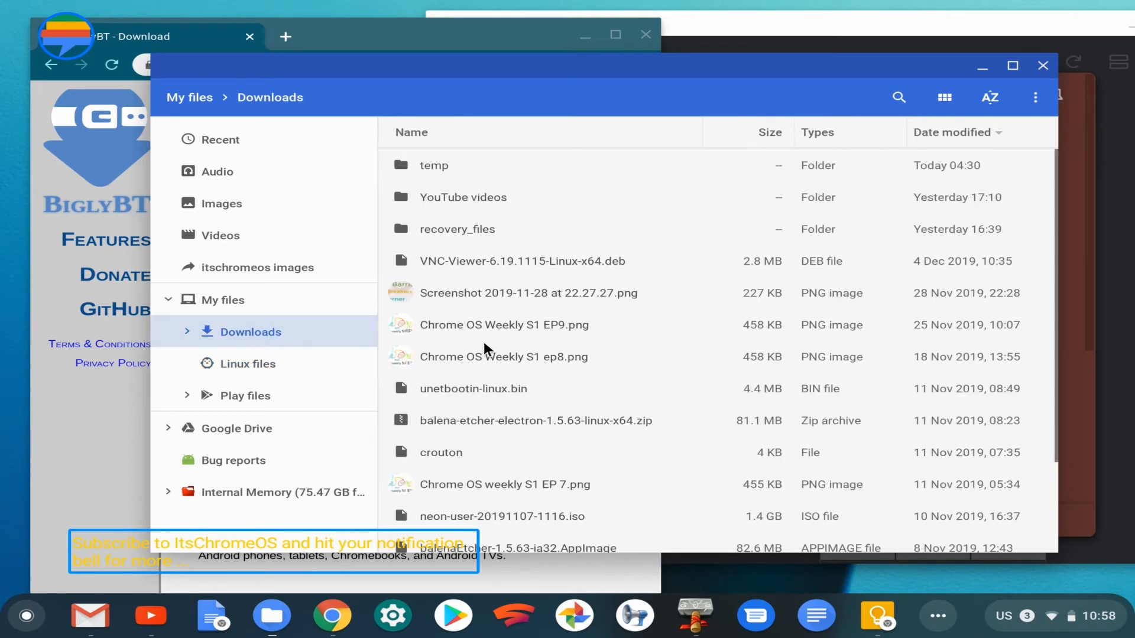
{"action": "scroll", "scroll_direction": "down", "scroll_amount": 3}
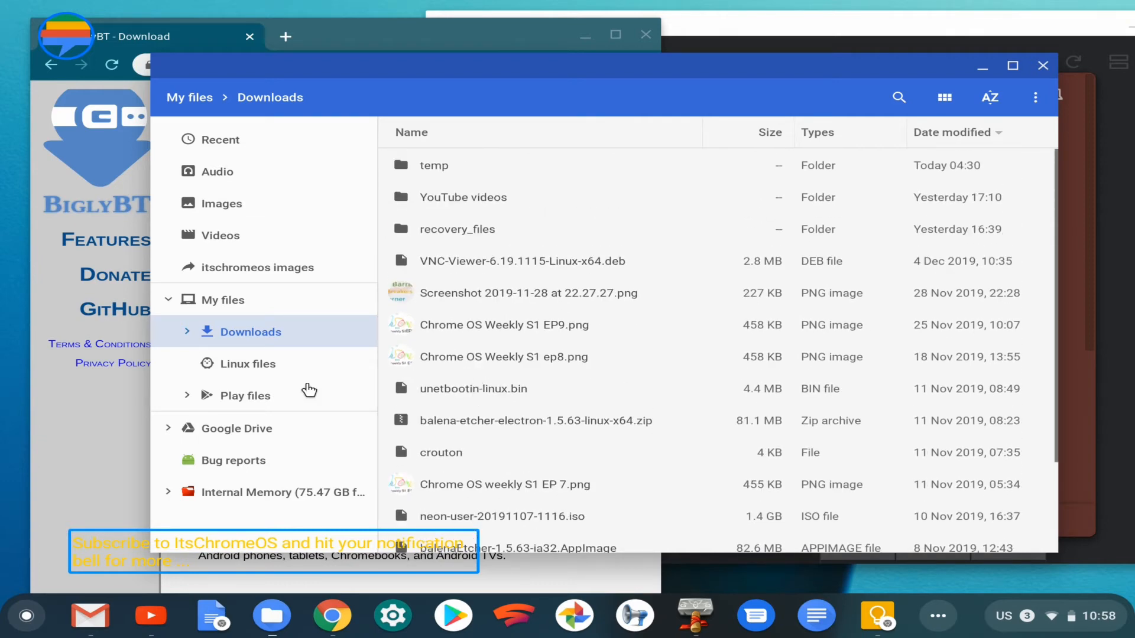
{"action": "left_click", "coordinate": [248, 363]}
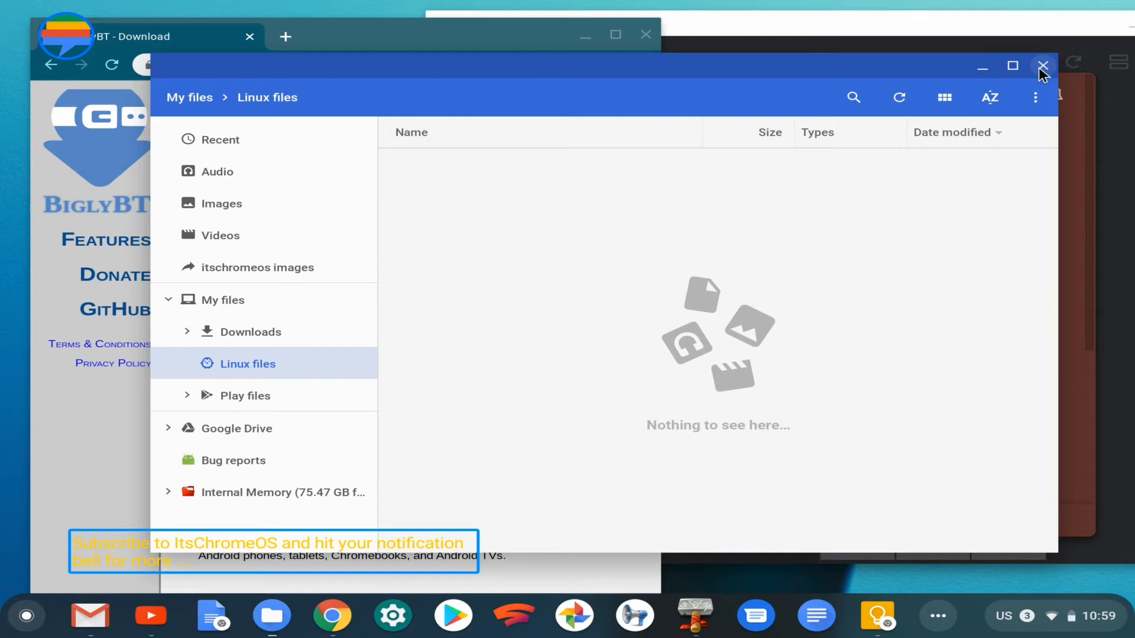
{"action": "left_click", "coordinate": [1042, 67]}
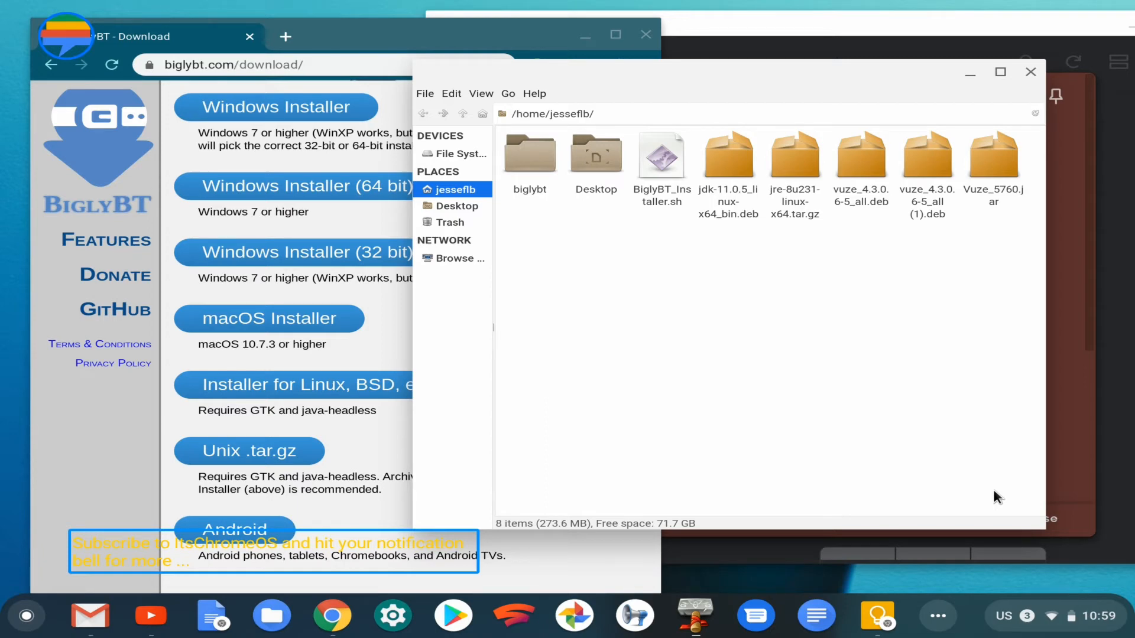
{"action": "mouse_move", "coordinate": [890, 353]}
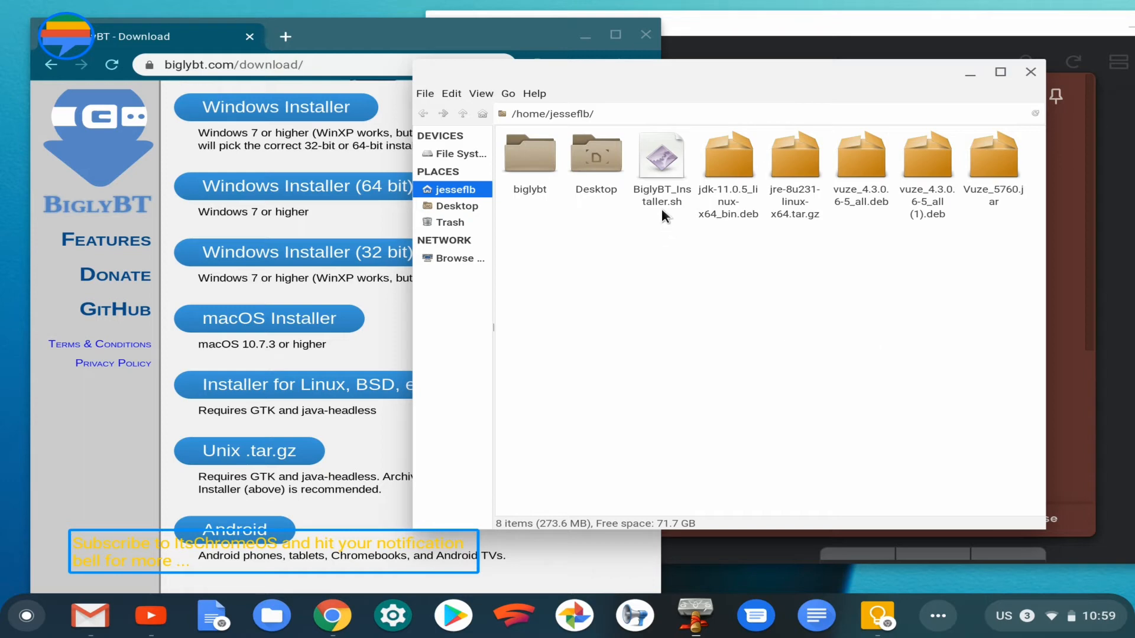
{"action": "mouse_move", "coordinate": [686, 78]}
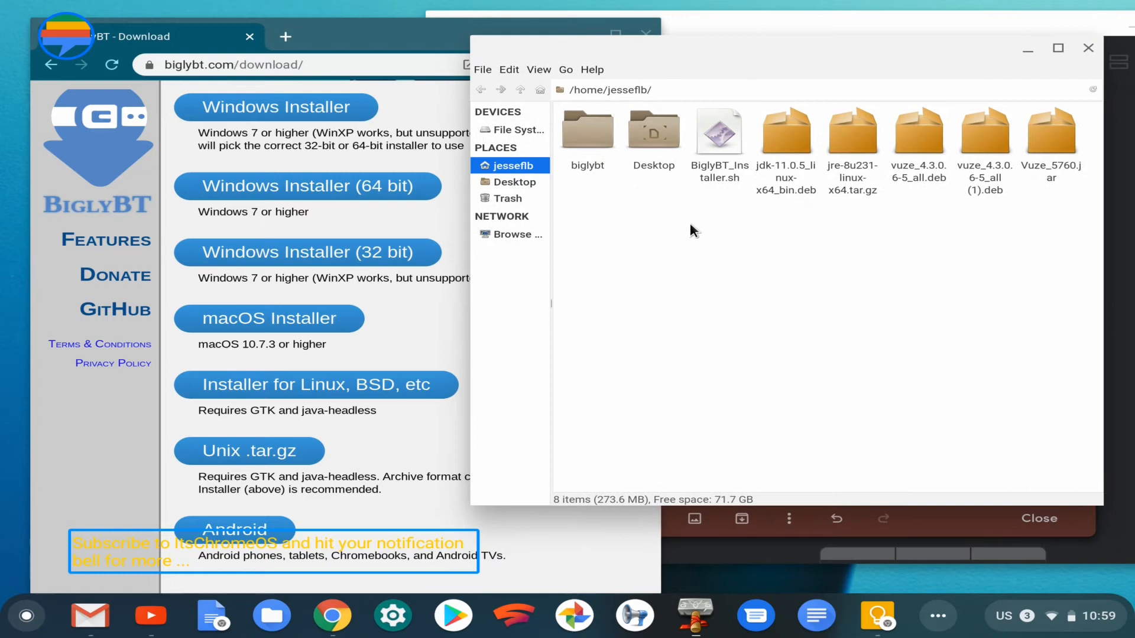
{"action": "mouse_move", "coordinate": [810, 446]}
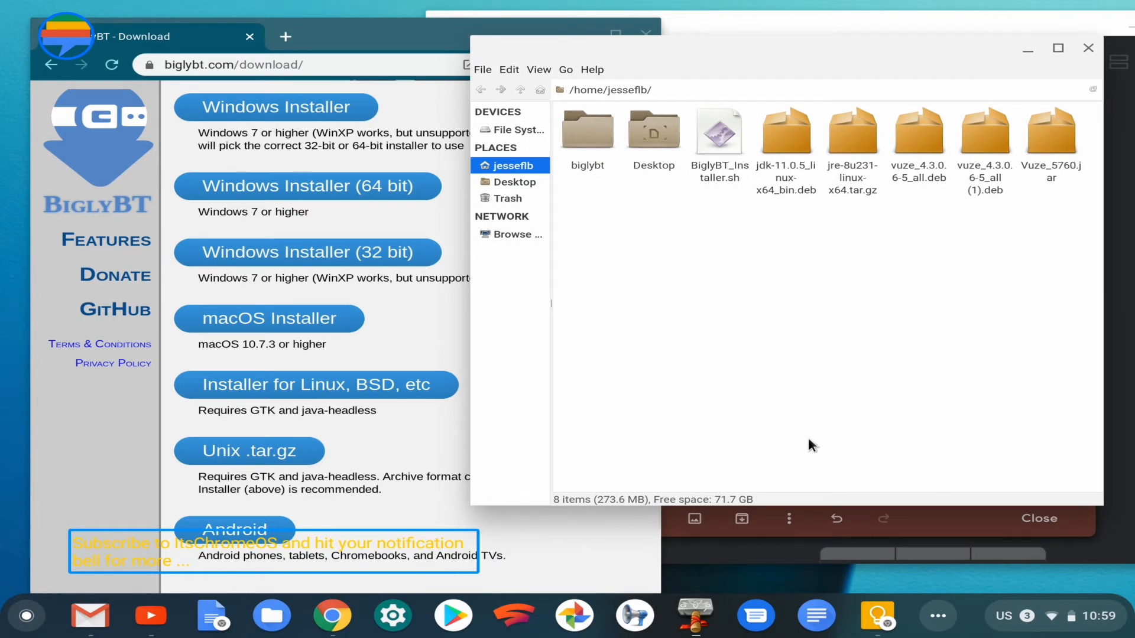
{"action": "left_click", "coordinate": [26, 616]}
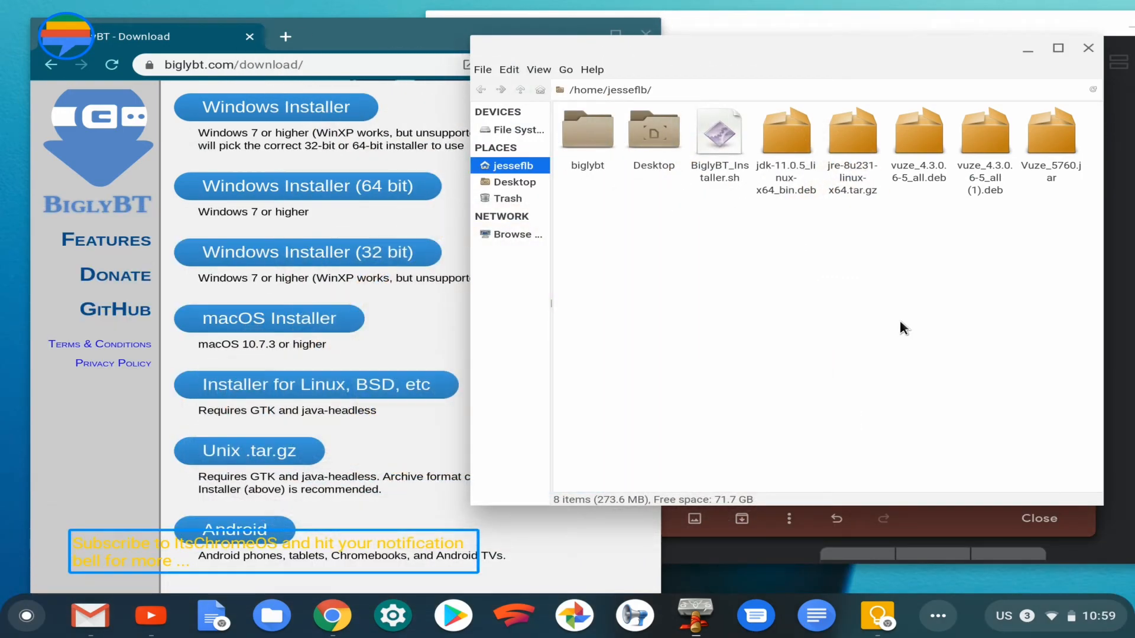
{"action": "left_click", "coordinate": [719, 131]}
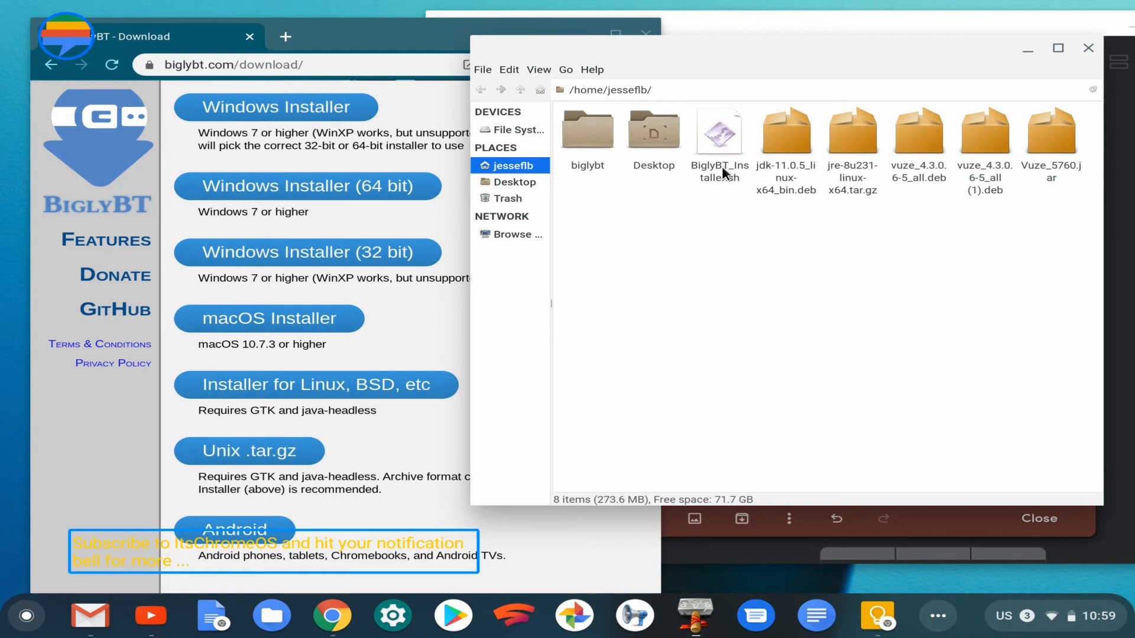
View BiglyBT_Installer.sh properties, keep Run Software as opener, and show its Permissions.
{"action": "right_click", "coordinate": [720, 132]}
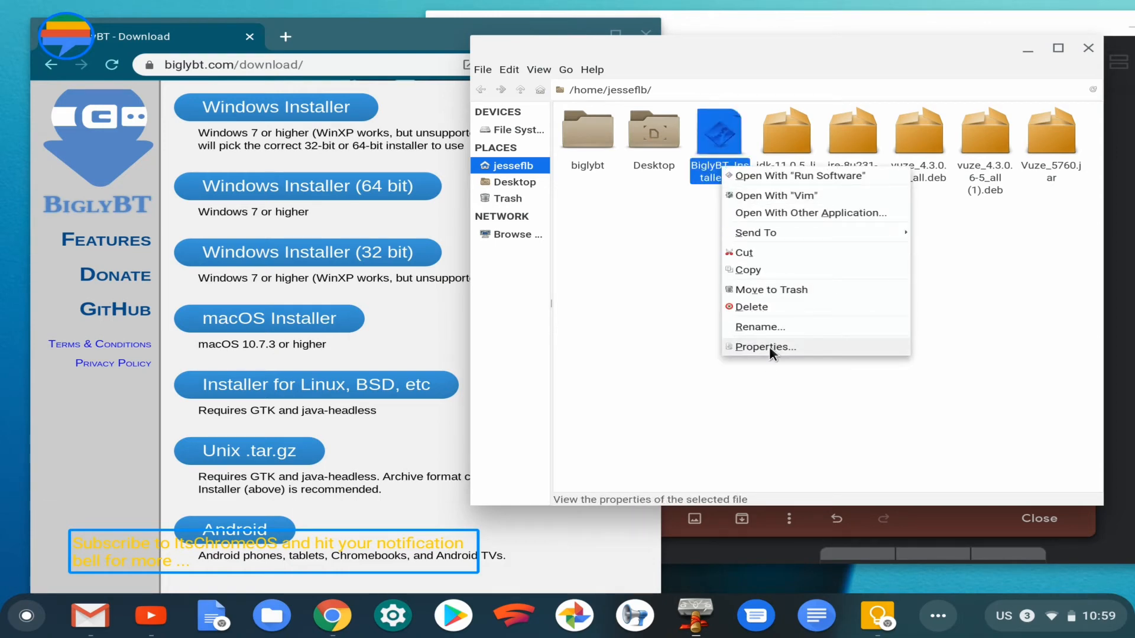
{"action": "left_click", "coordinate": [765, 346]}
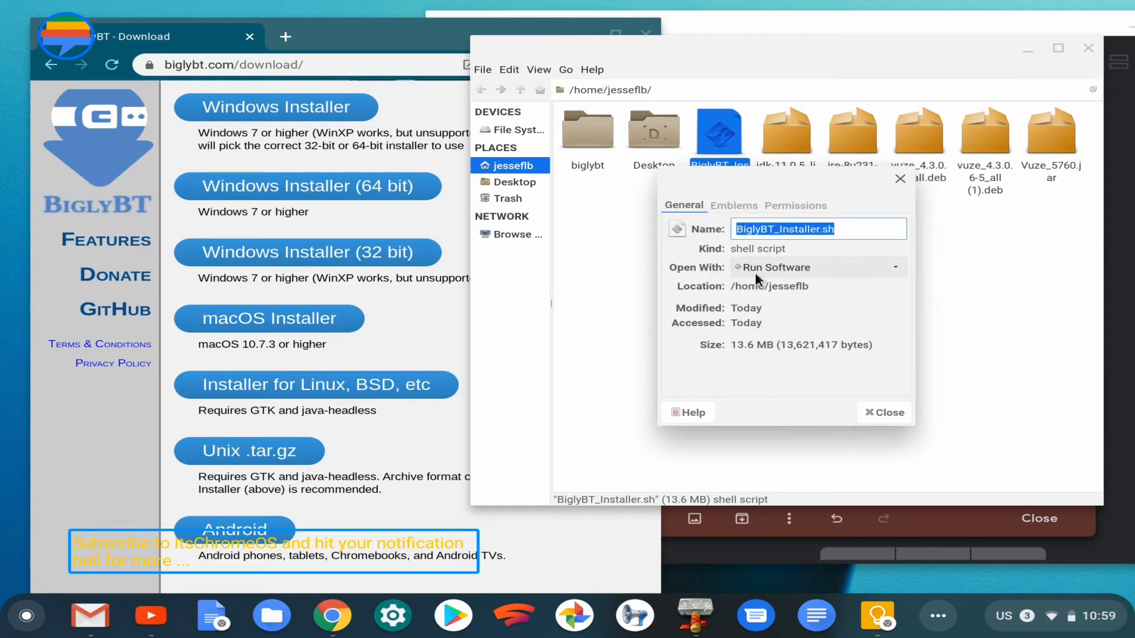
{"action": "left_click", "coordinate": [893, 267]}
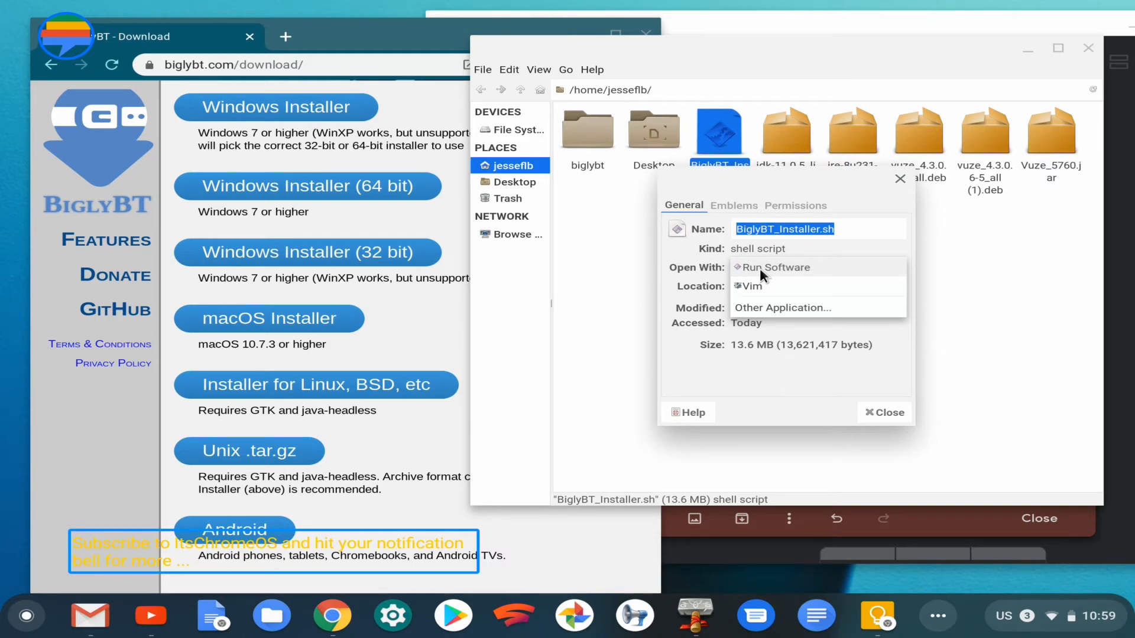
{"action": "left_click", "coordinate": [771, 267]}
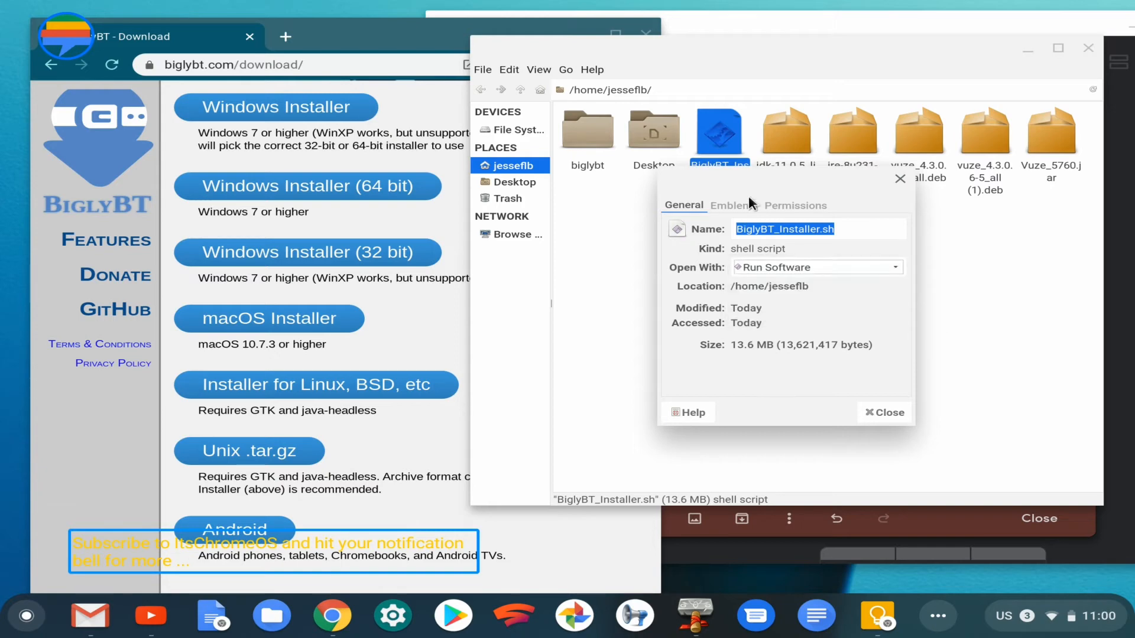
{"action": "left_click", "coordinate": [794, 204]}
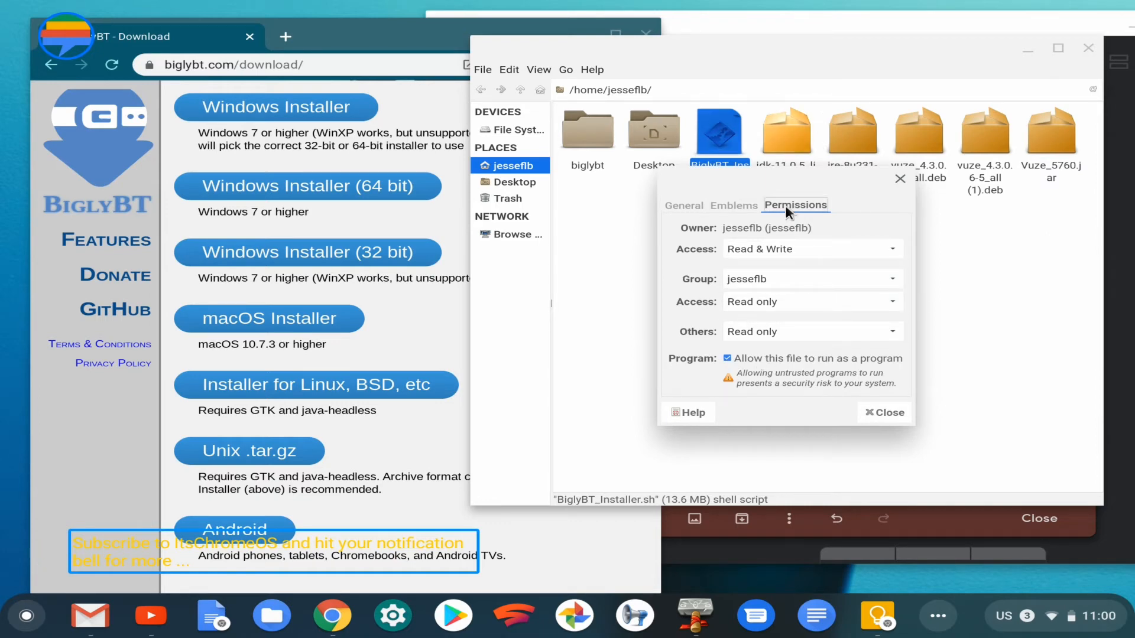
Leave 'Allow this file to run as a program' enabled and close the properties dialog.
{"action": "left_click", "coordinate": [730, 358]}
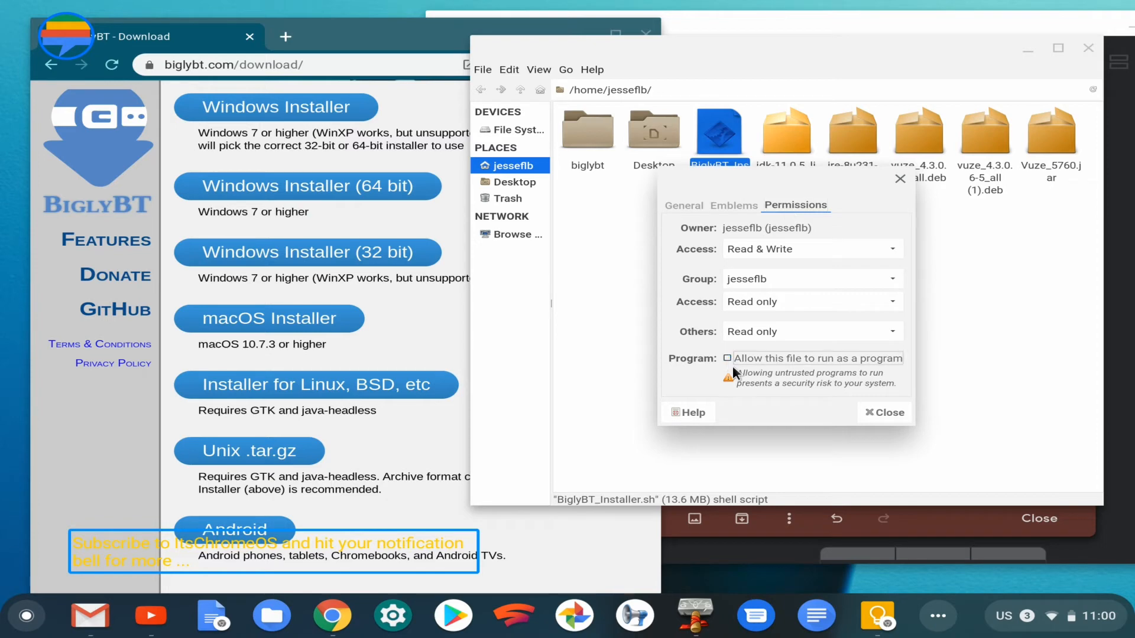
{"action": "left_click", "coordinate": [727, 358]}
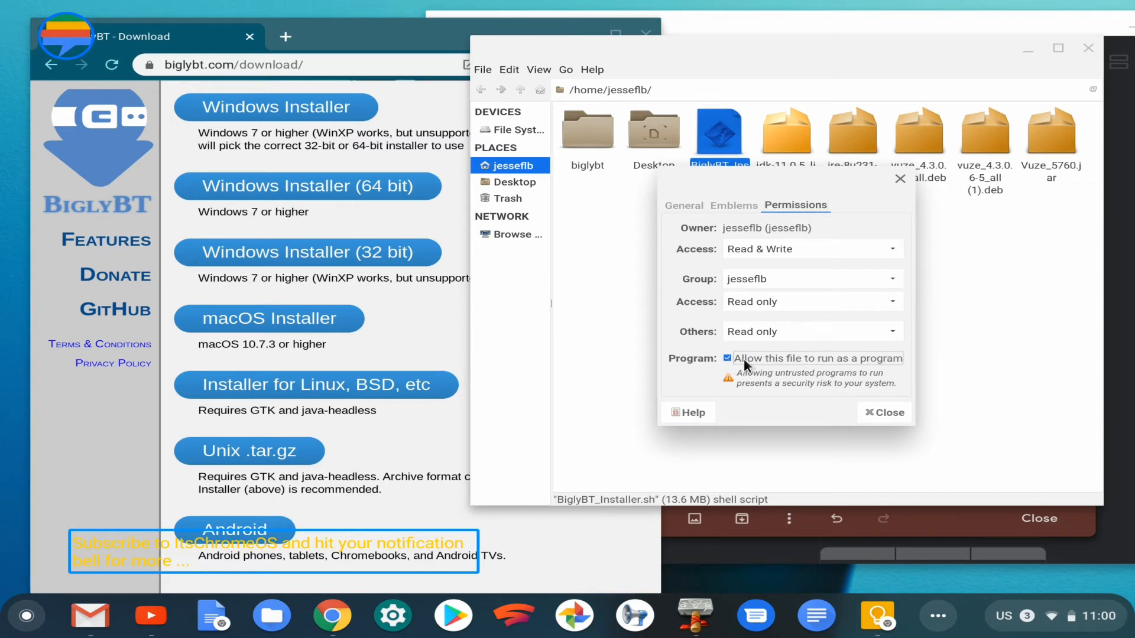
{"action": "mouse_move", "coordinate": [763, 374]}
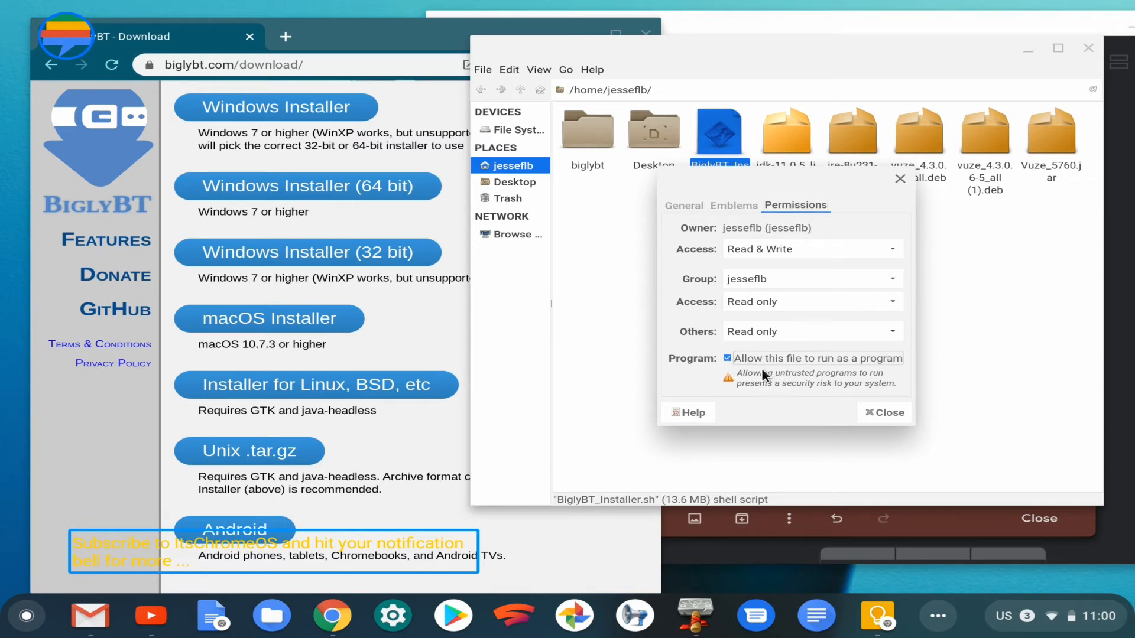
{"action": "mouse_move", "coordinate": [780, 272]}
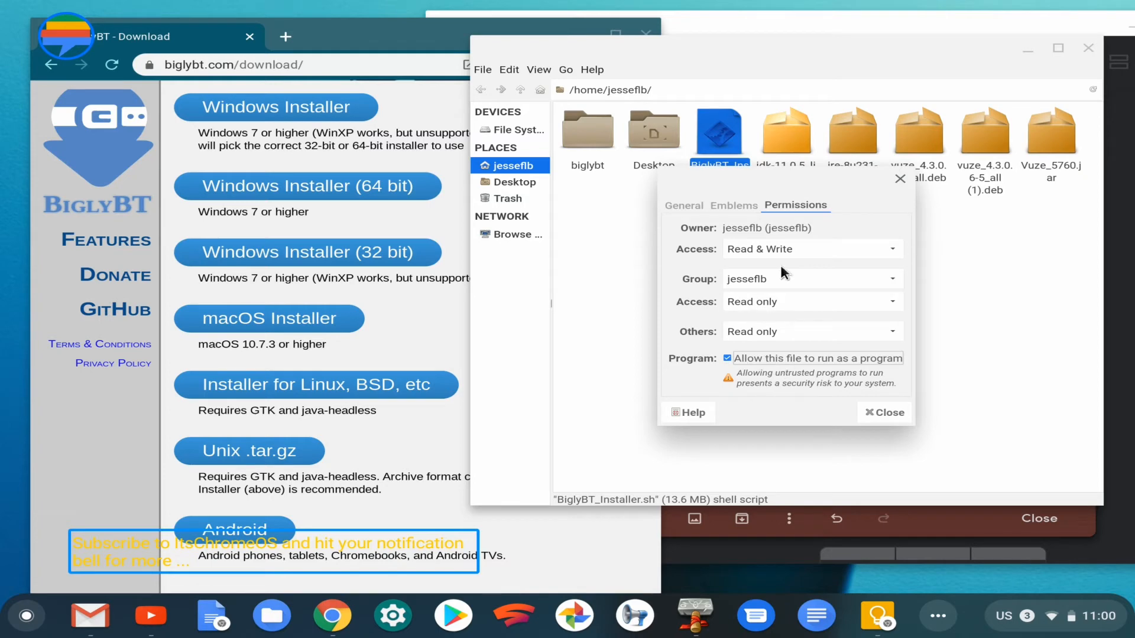
{"action": "left_click", "coordinate": [682, 204]}
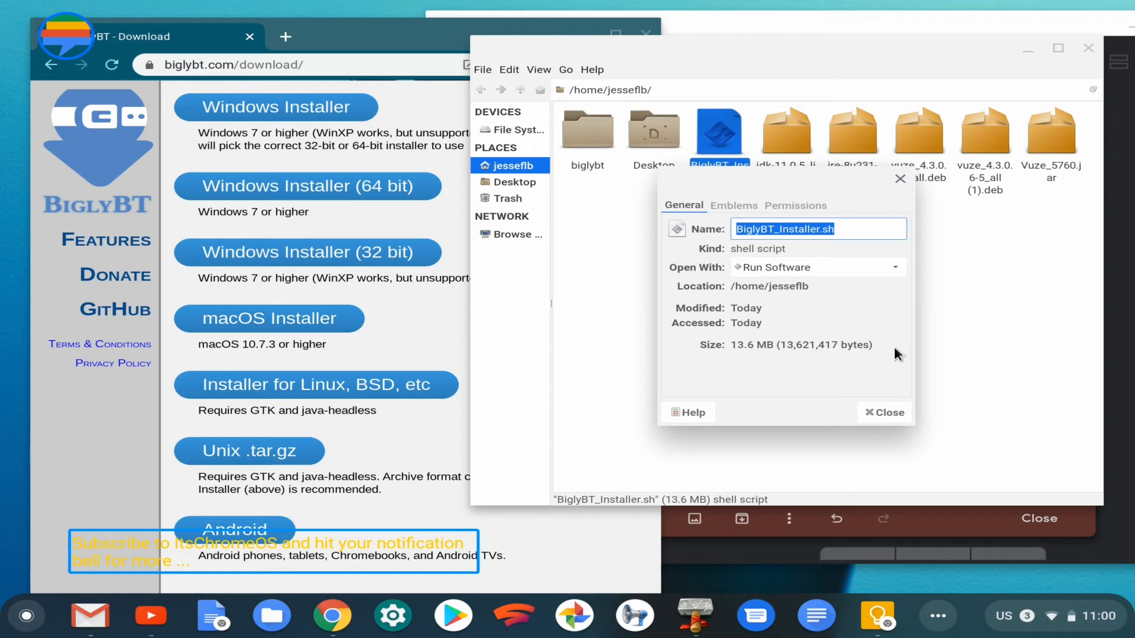
{"action": "left_click", "coordinate": [883, 412]}
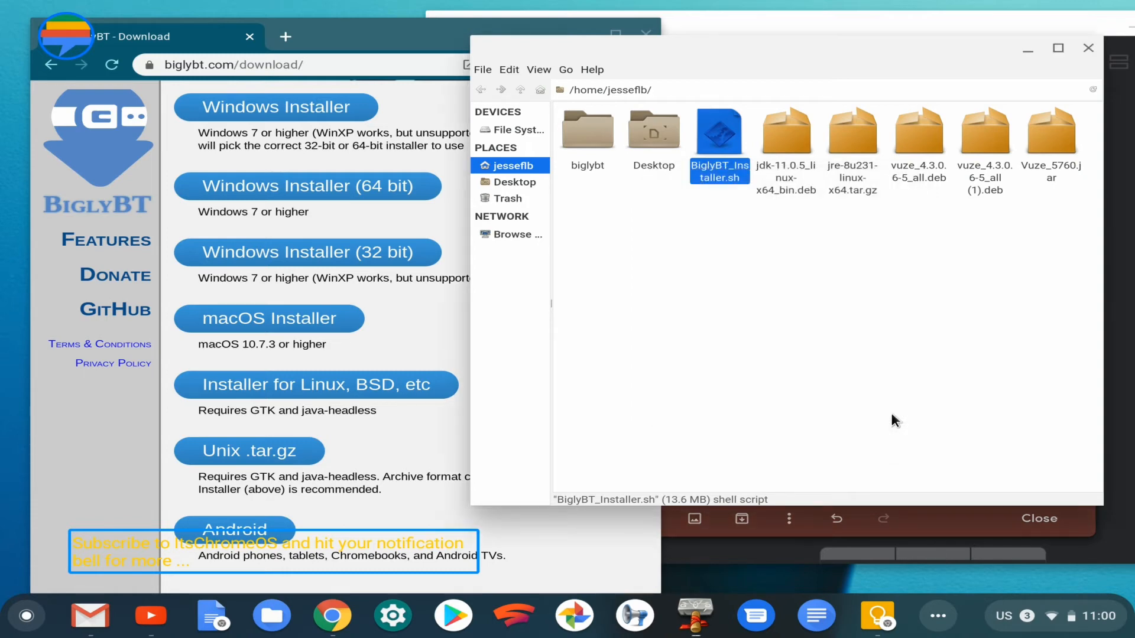
Search the launcher for 'ter' and start the Terminal app.
{"action": "left_click", "coordinate": [725, 249]}
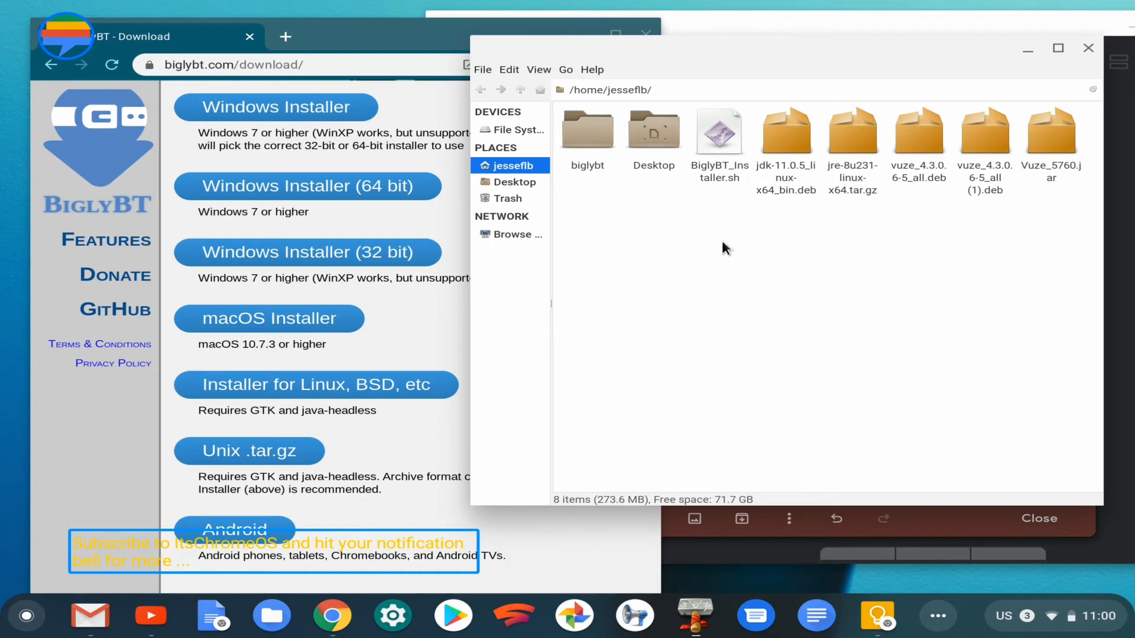
{"action": "mouse_move", "coordinate": [824, 496]}
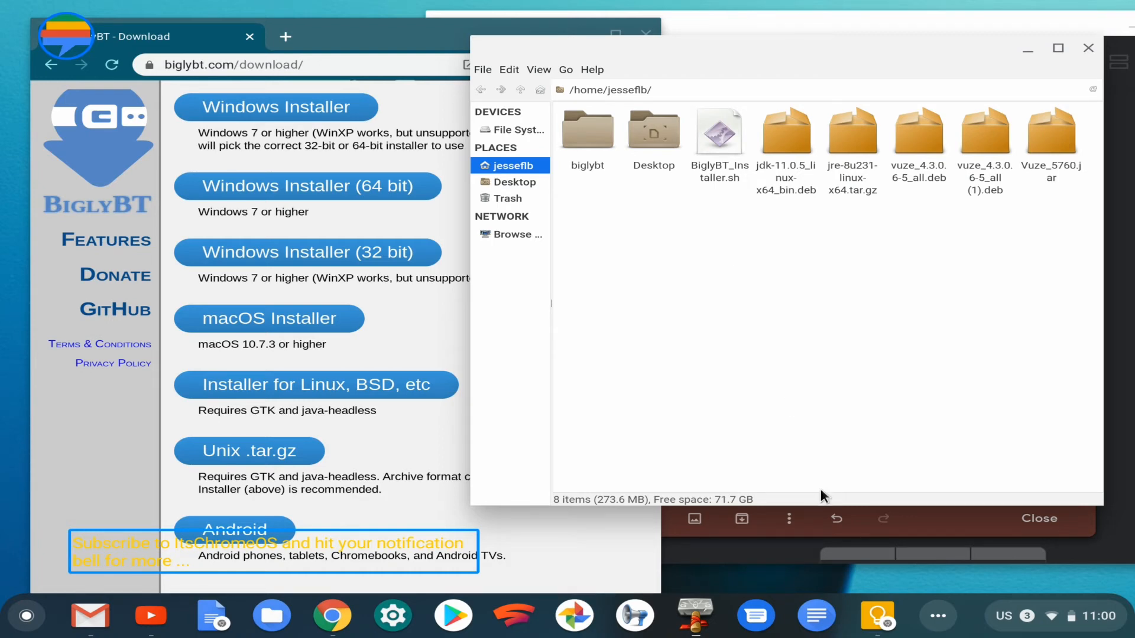
{"action": "mouse_move", "coordinate": [901, 621]}
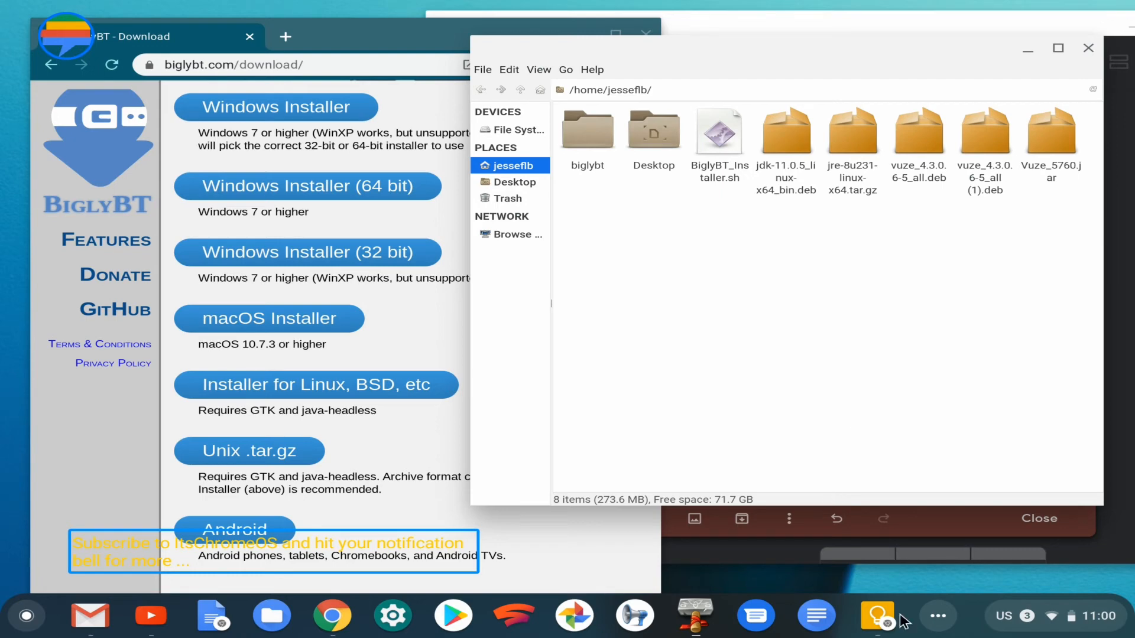
{"action": "mouse_move", "coordinate": [936, 616]}
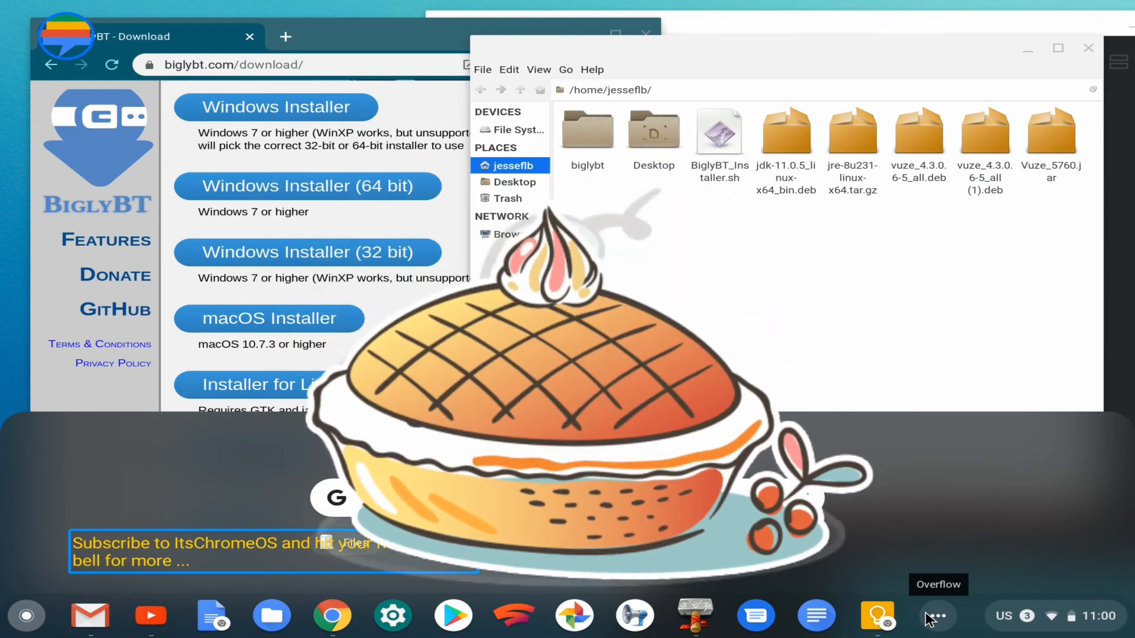
{"action": "left_click", "coordinate": [936, 616]}
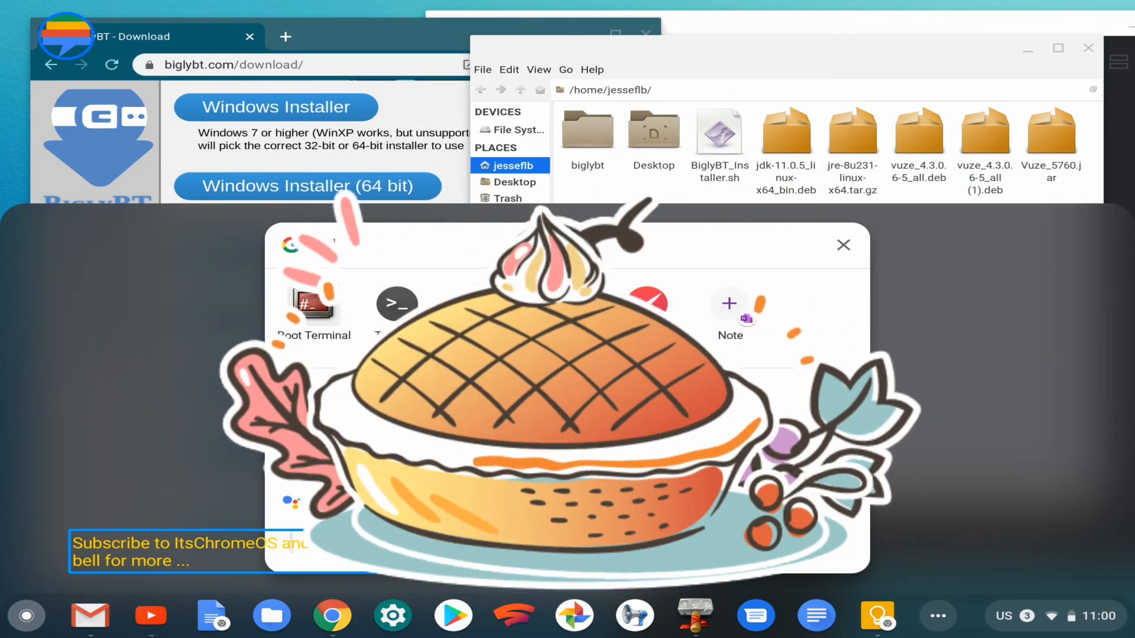
{"action": "type", "text": "ter"}
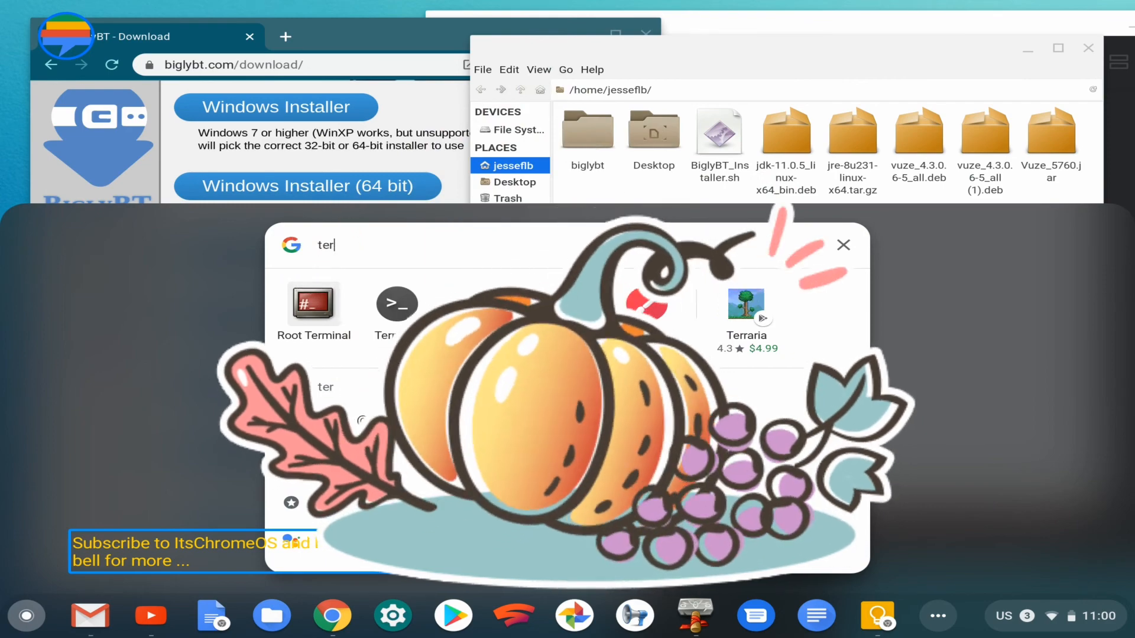
{"action": "left_click", "coordinate": [396, 303]}
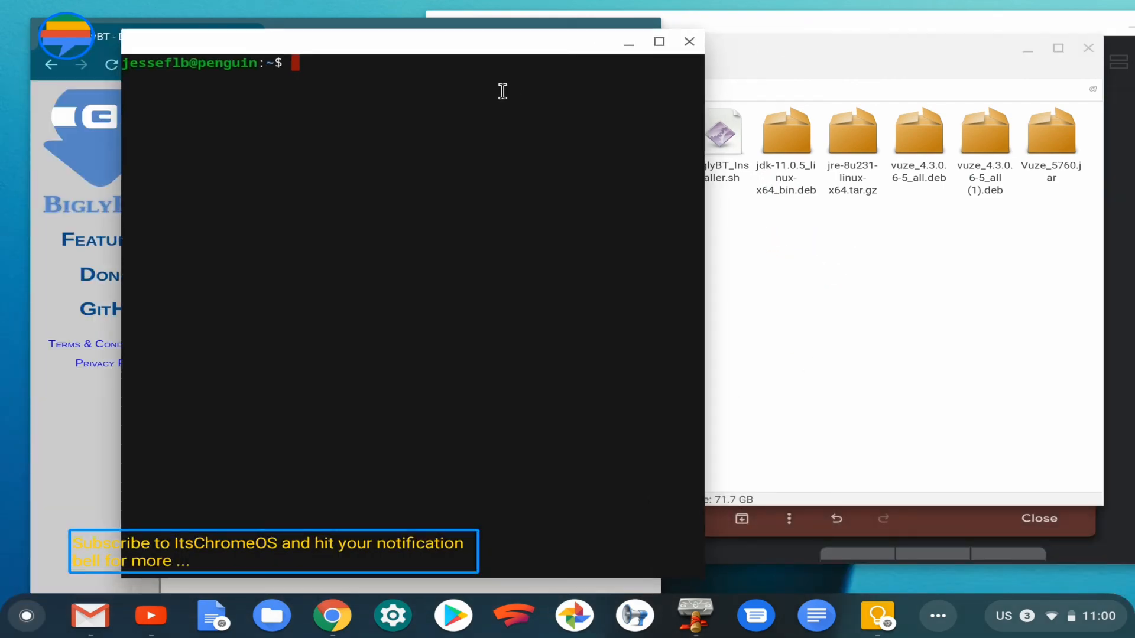
Return to the home folder, list its files with ls, and enter ./BiglyBT_Installer.sh at the prompt.
{"action": "type", "text": "cd"}
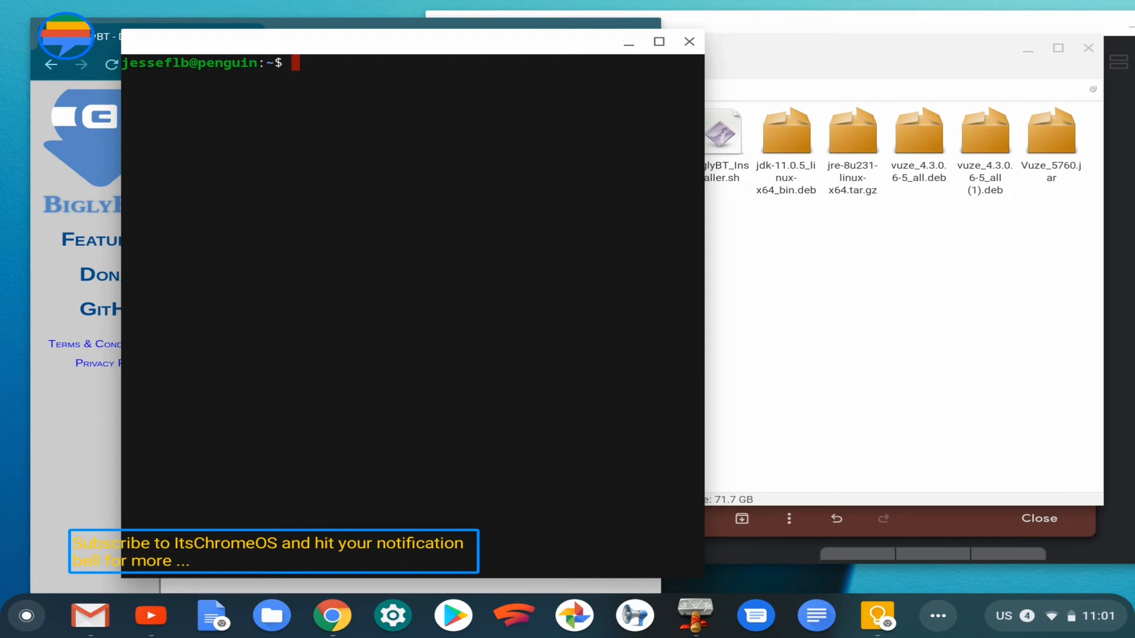
{"action": "type", "text": "l"}
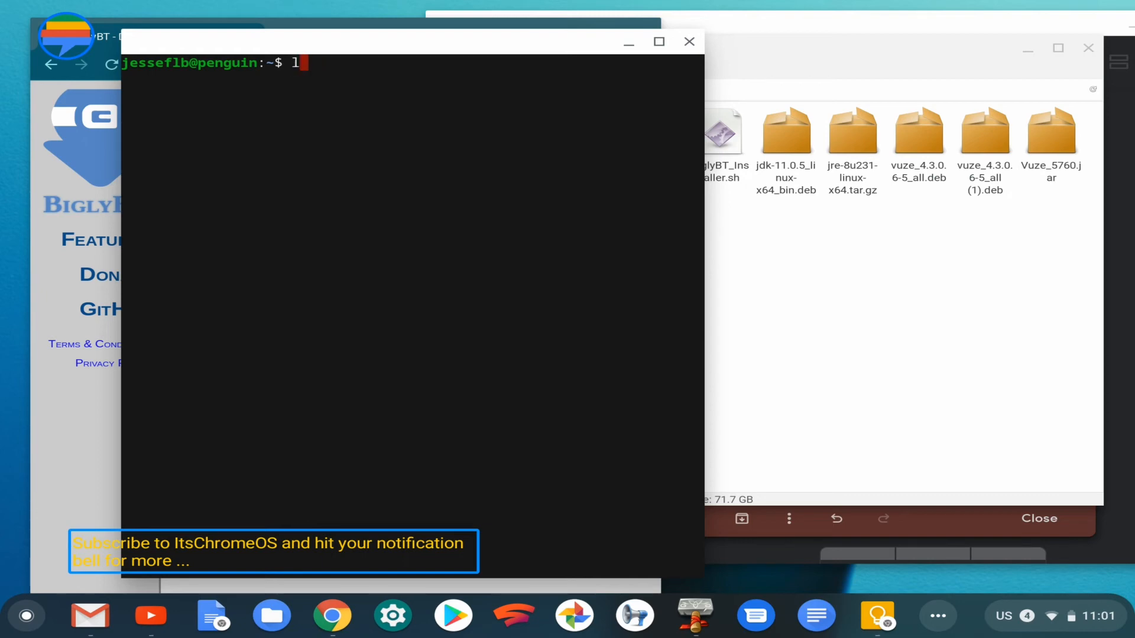
{"action": "type", "text": "s"}
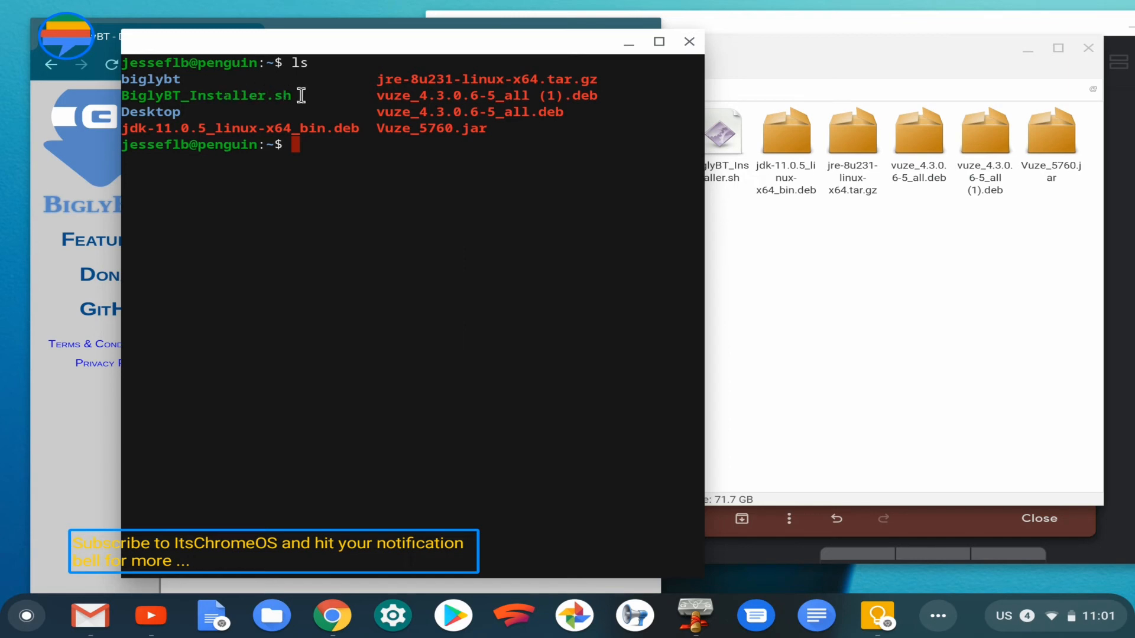
{"action": "double_click", "coordinate": [206, 95]}
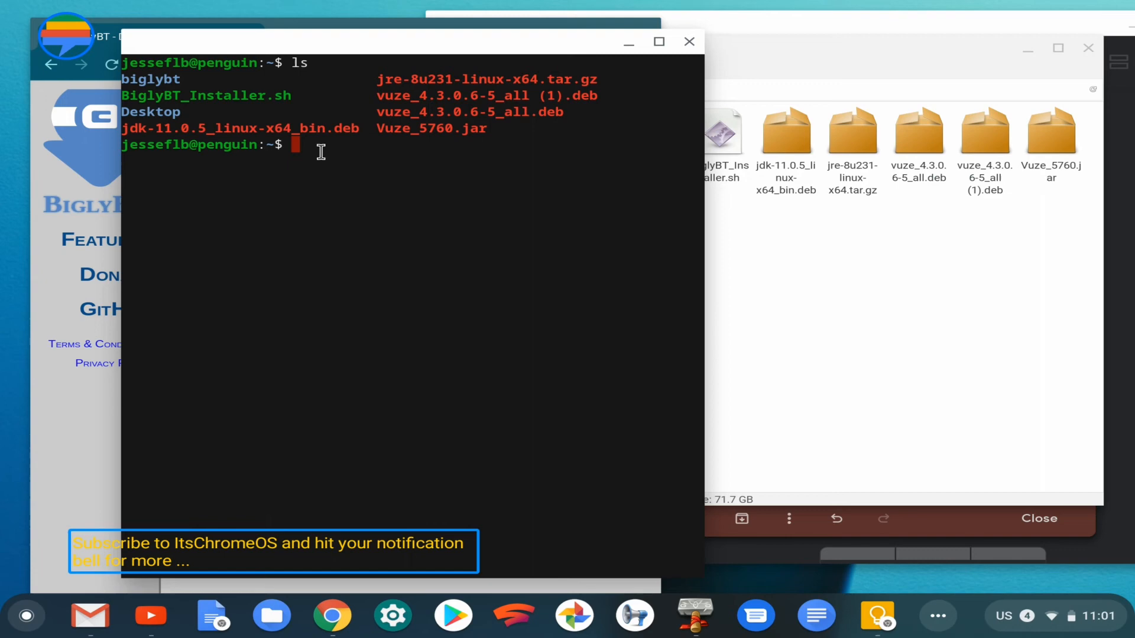
{"action": "type", "text": "./"}
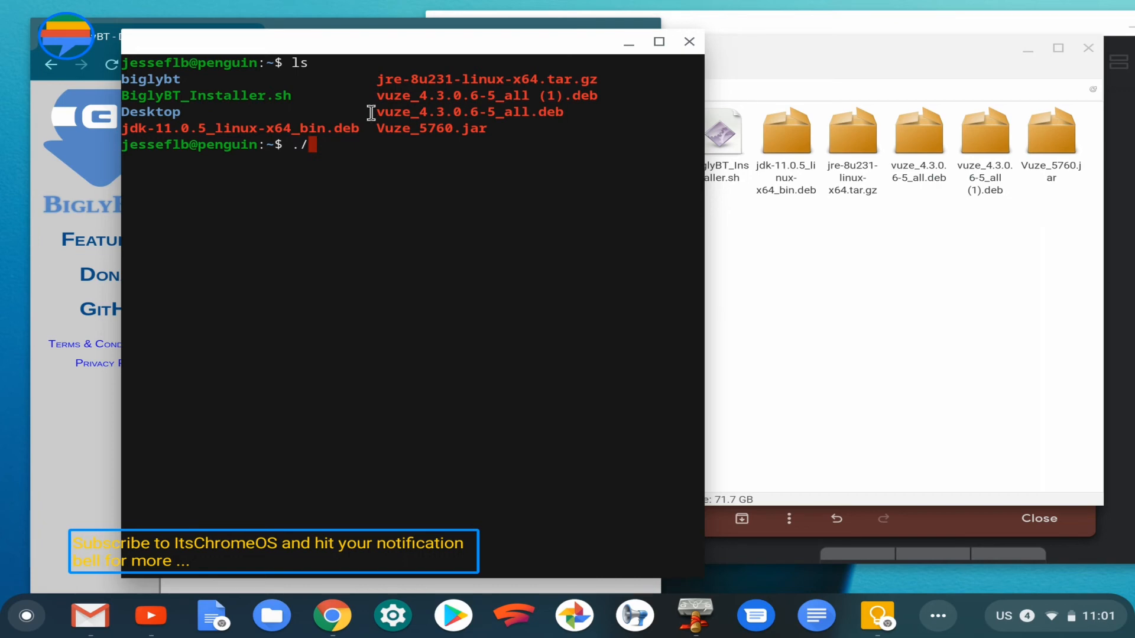
{"action": "type", "text": "BiglyBT_Installer.sh"}
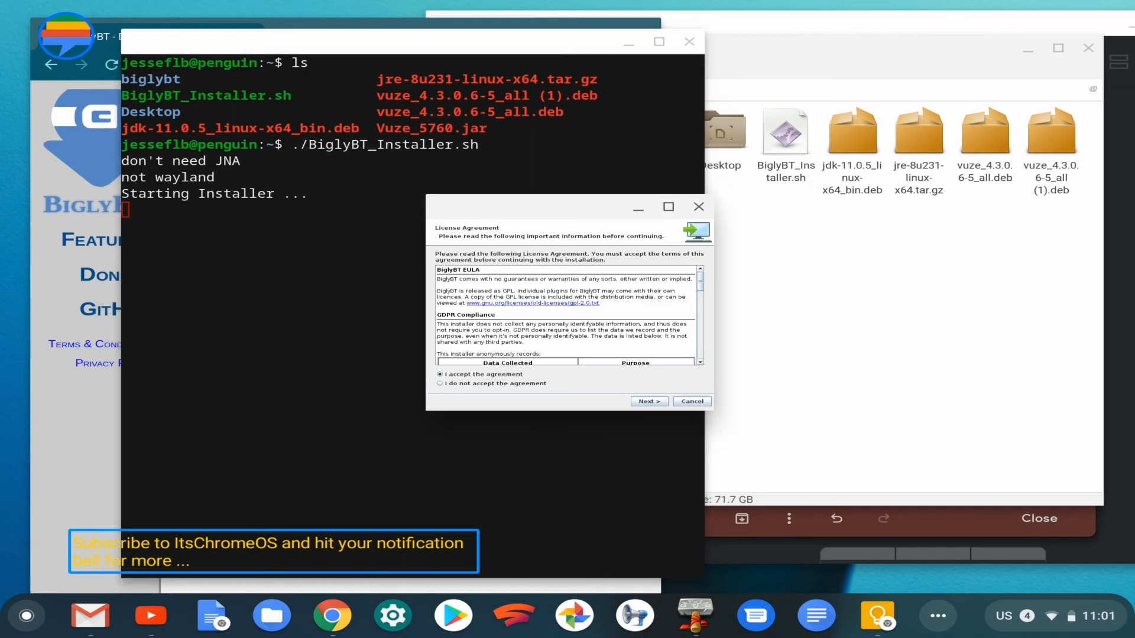
{"action": "mouse_move", "coordinate": [623, 41]}
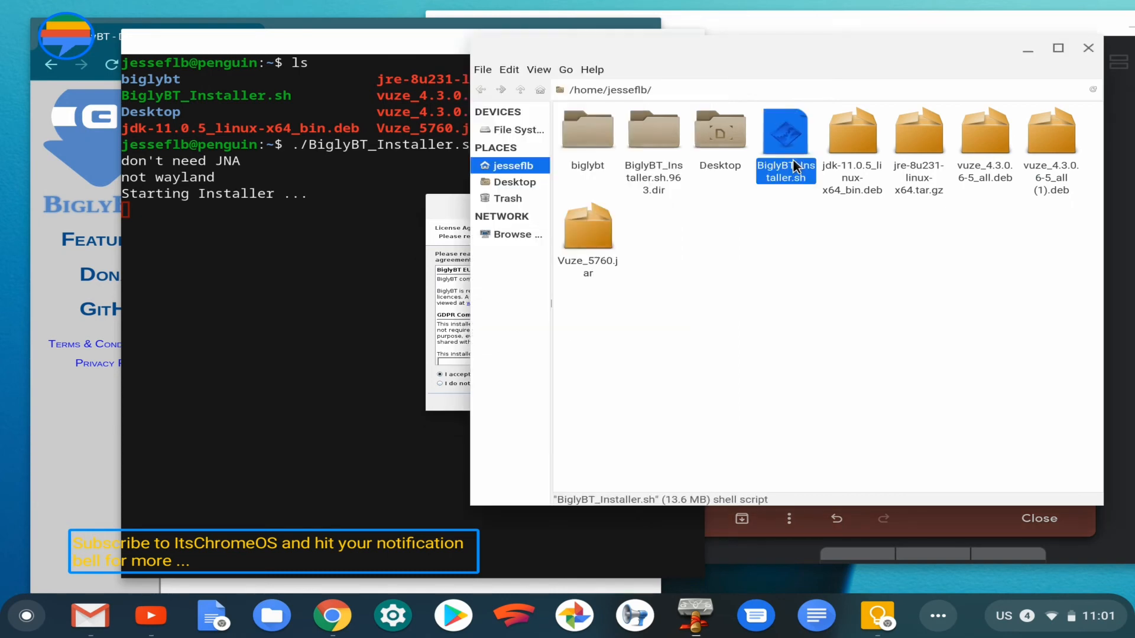
View the context-menu actions for BiglyBT_Installer.sh in Thunar and dismiss them unchanged.
{"action": "right_click", "coordinate": [785, 133]}
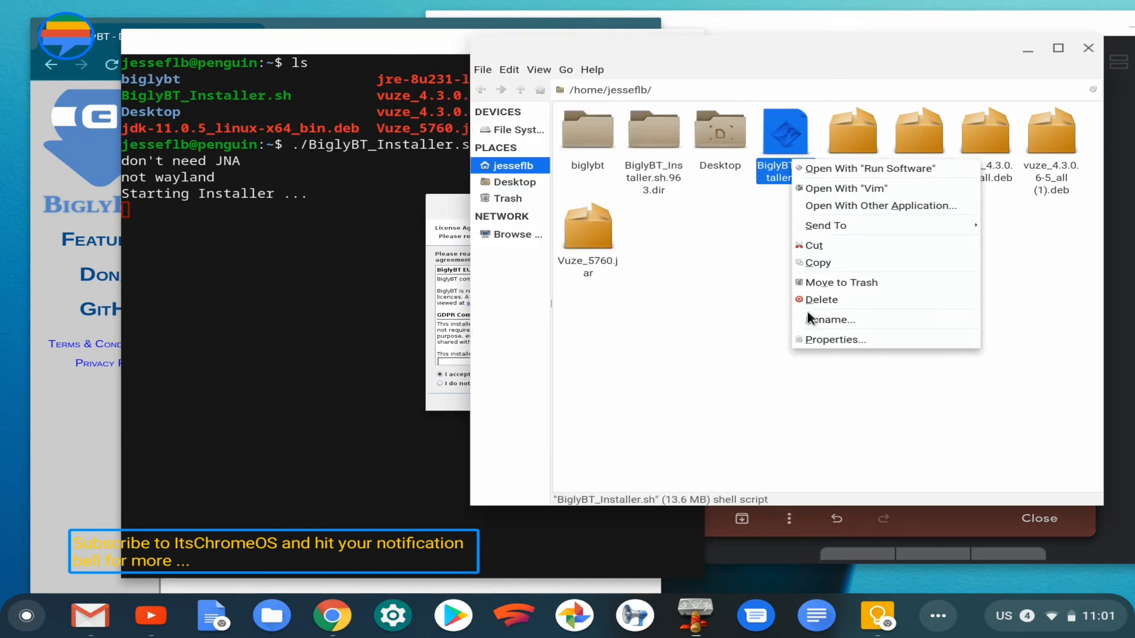
{"action": "left_click", "coordinate": [835, 340]}
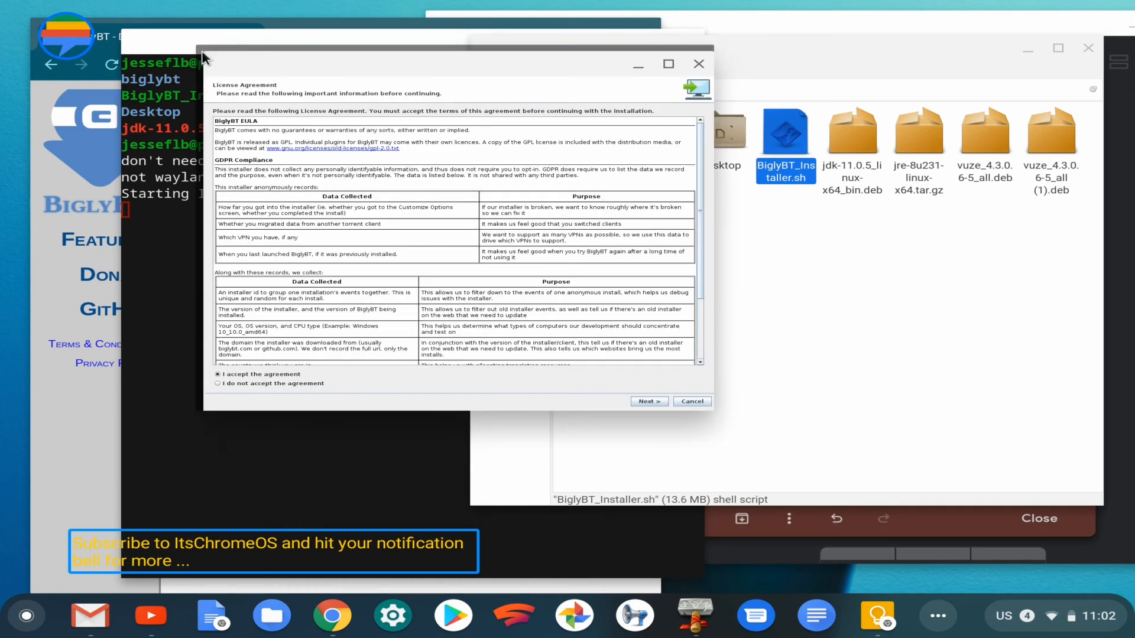
{"action": "mouse_move", "coordinate": [407, 214]}
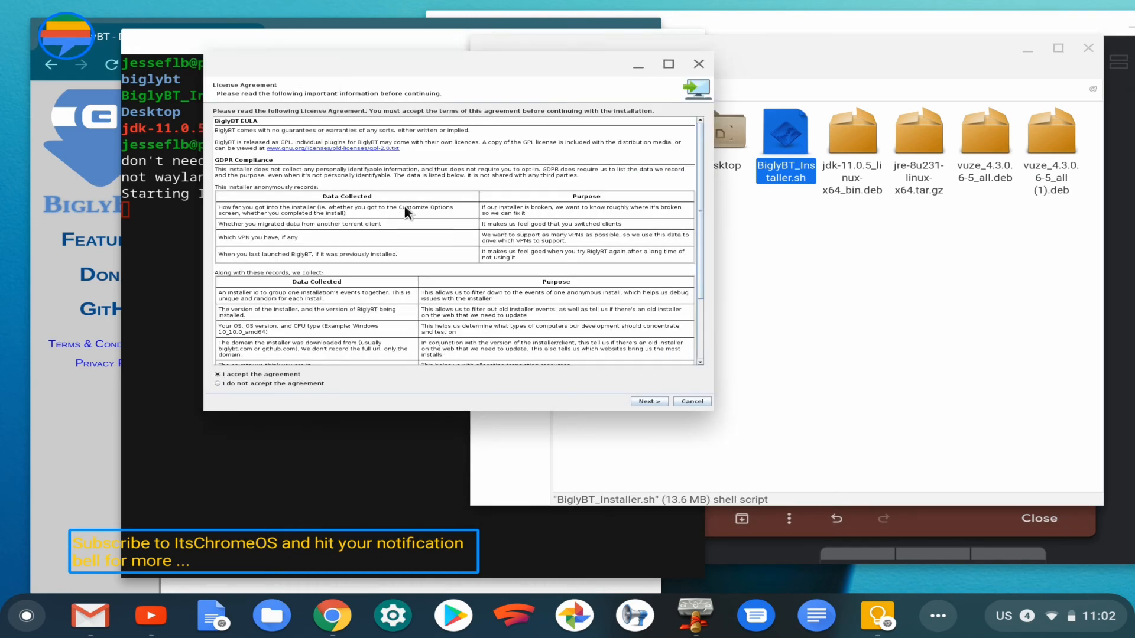
Scroll through the license text and continue with 'I accept the agreement' selected.
{"action": "scroll", "scroll_direction": "down", "scroll_amount": 3}
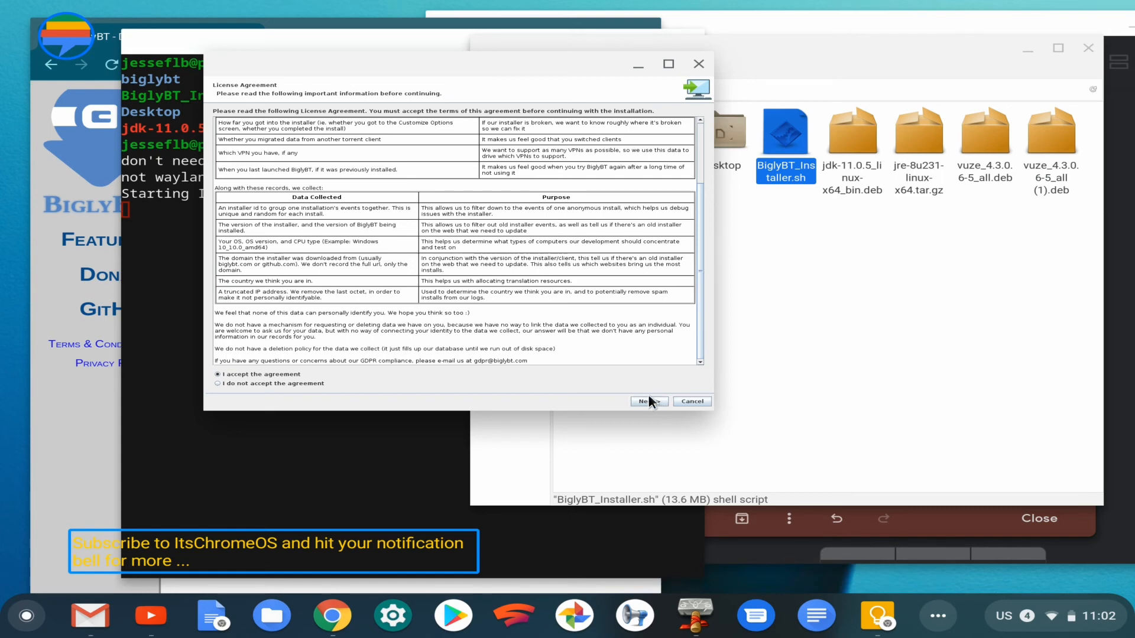
{"action": "mouse_move", "coordinate": [669, 402]}
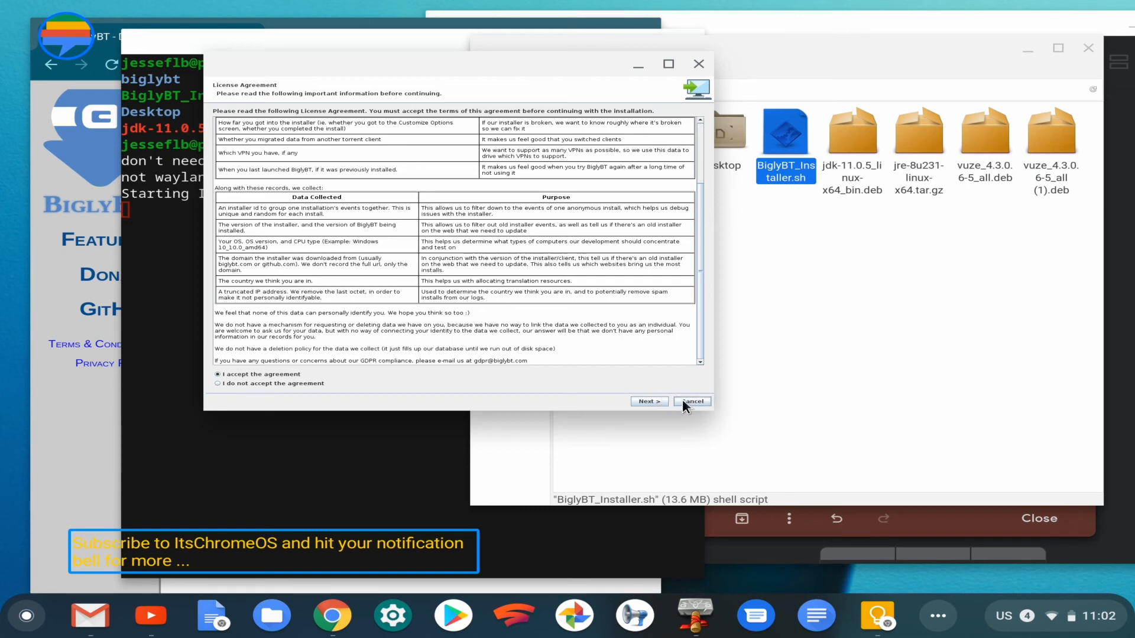
{"action": "mouse_move", "coordinate": [657, 406]}
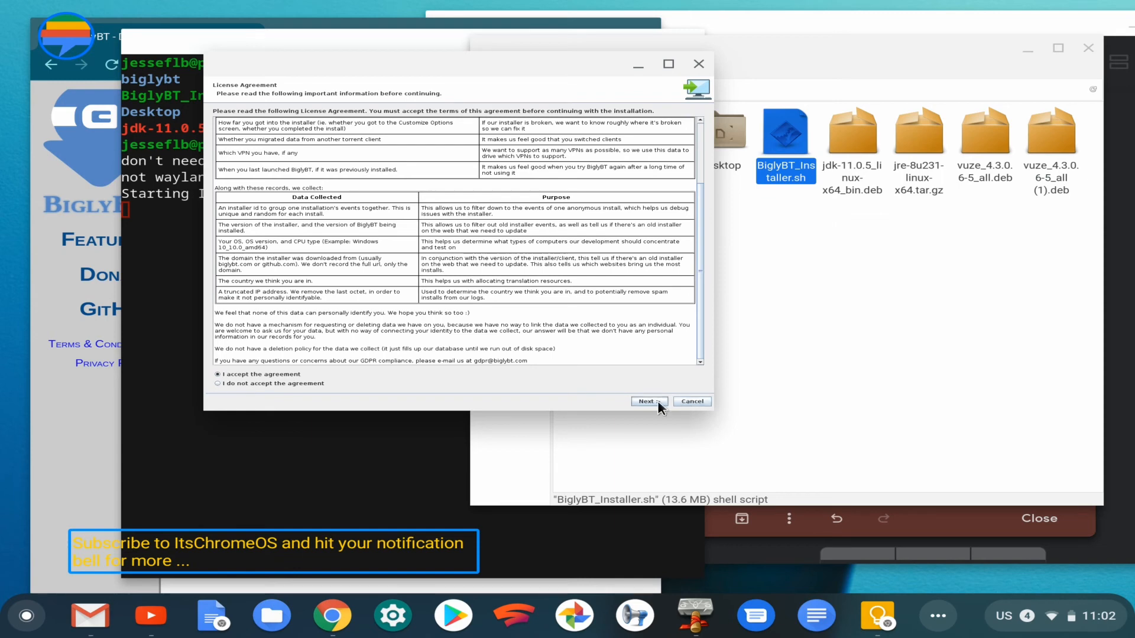
{"action": "left_click", "coordinate": [648, 401]}
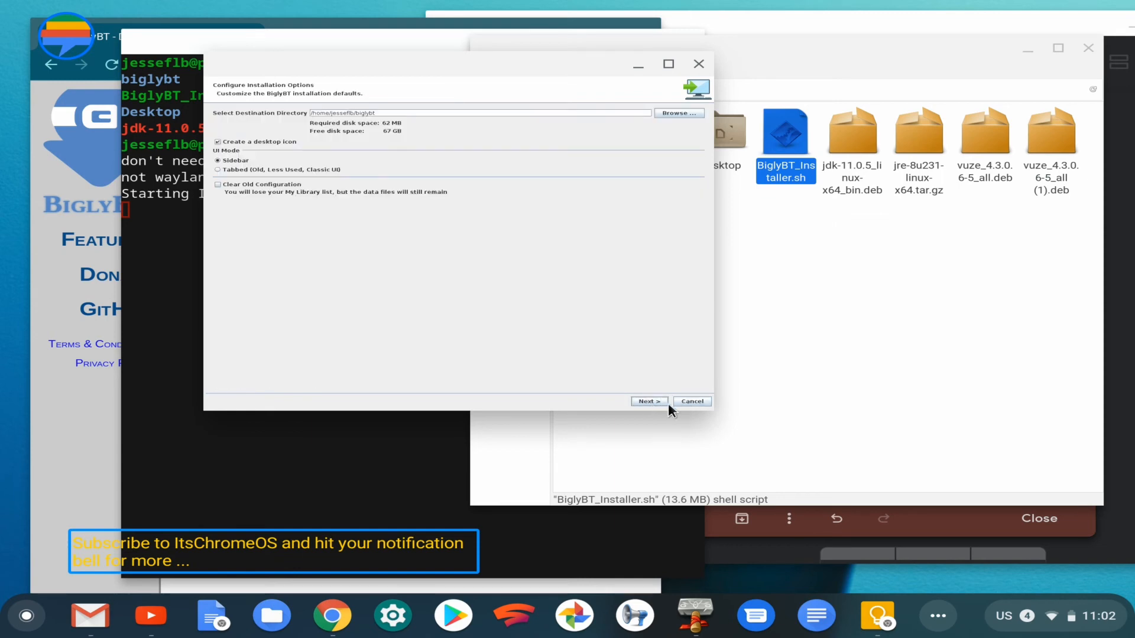
Accept the default biglybt install folder and components, then finish setup with Run BiglyBT checked.
{"action": "left_click", "coordinate": [646, 401]}
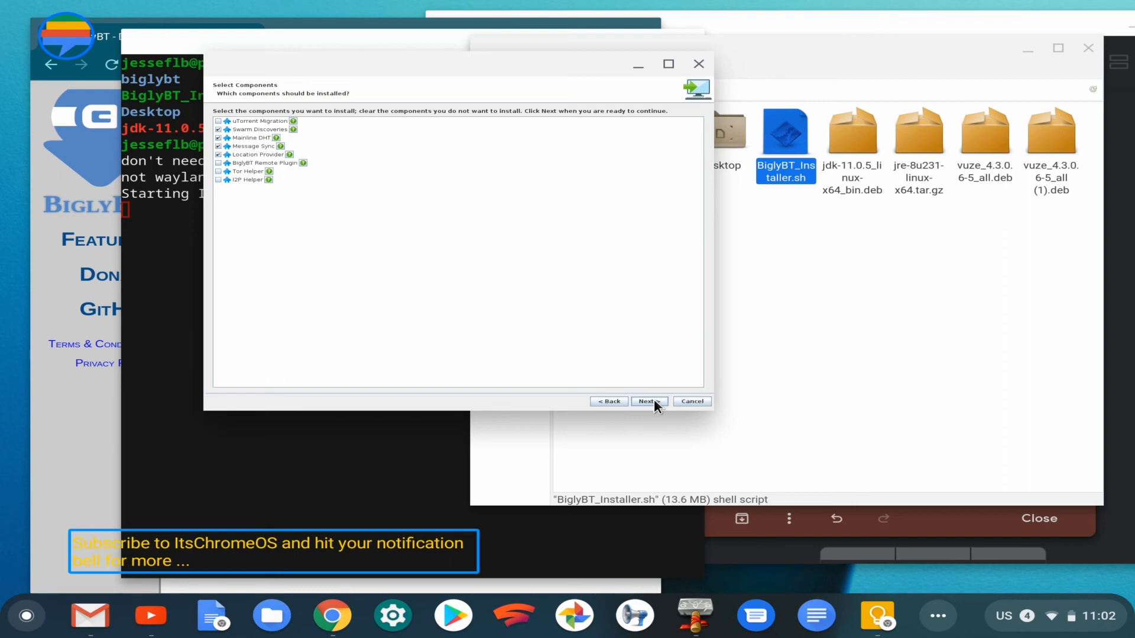
{"action": "left_click", "coordinate": [646, 402]}
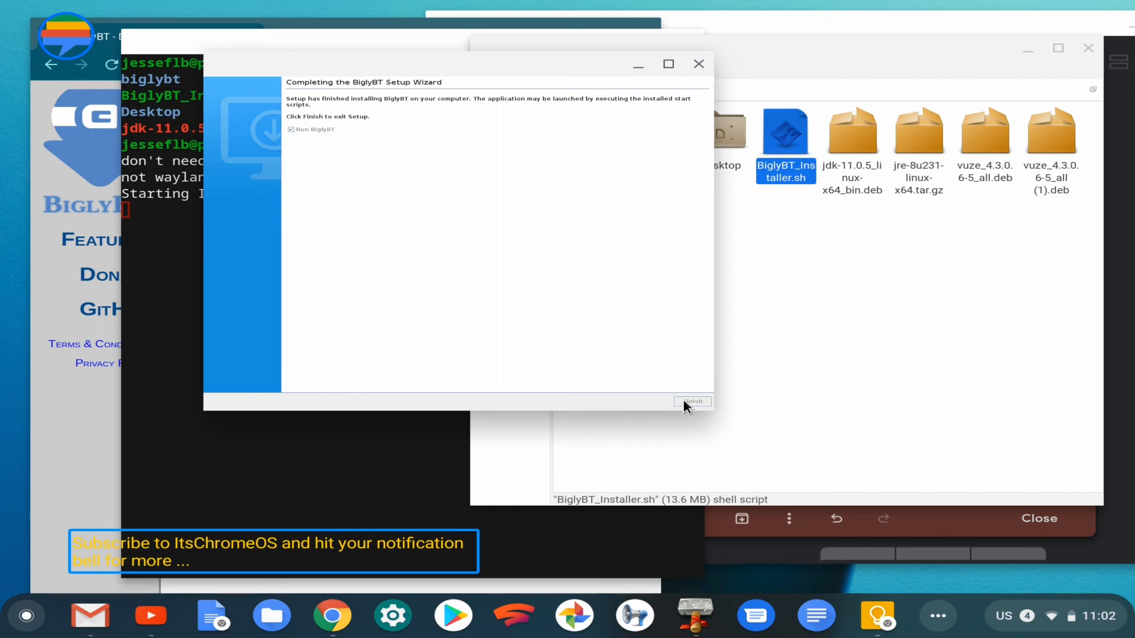
{"action": "left_click", "coordinate": [691, 402]}
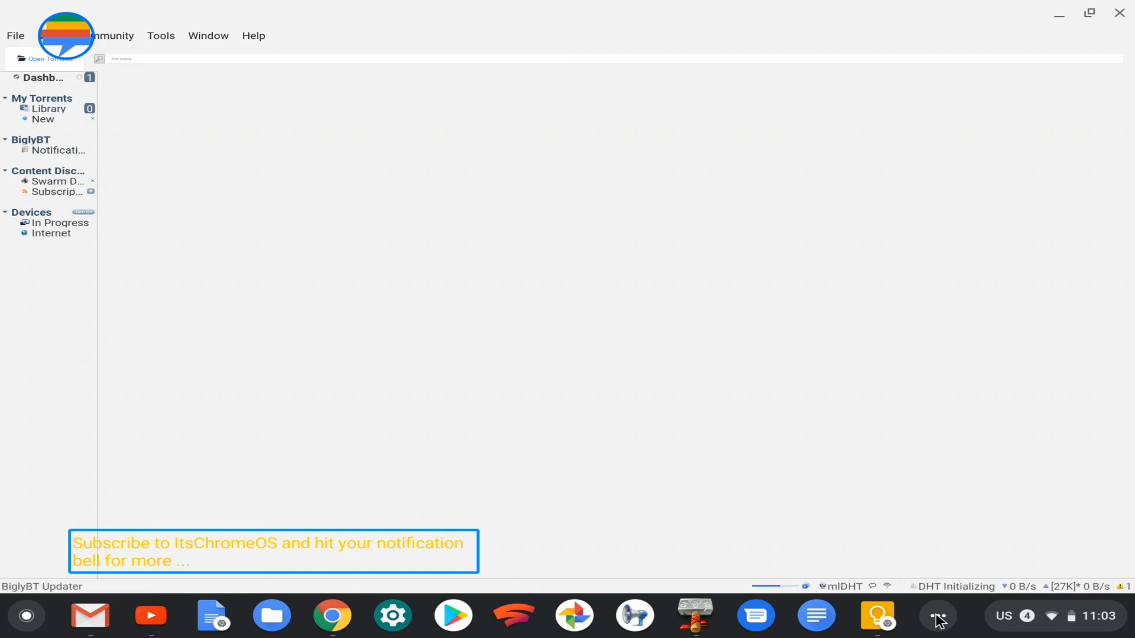
Show BiglyBT's Library view listing 0 torrents with no active downloads.
{"action": "left_click", "coordinate": [48, 109]}
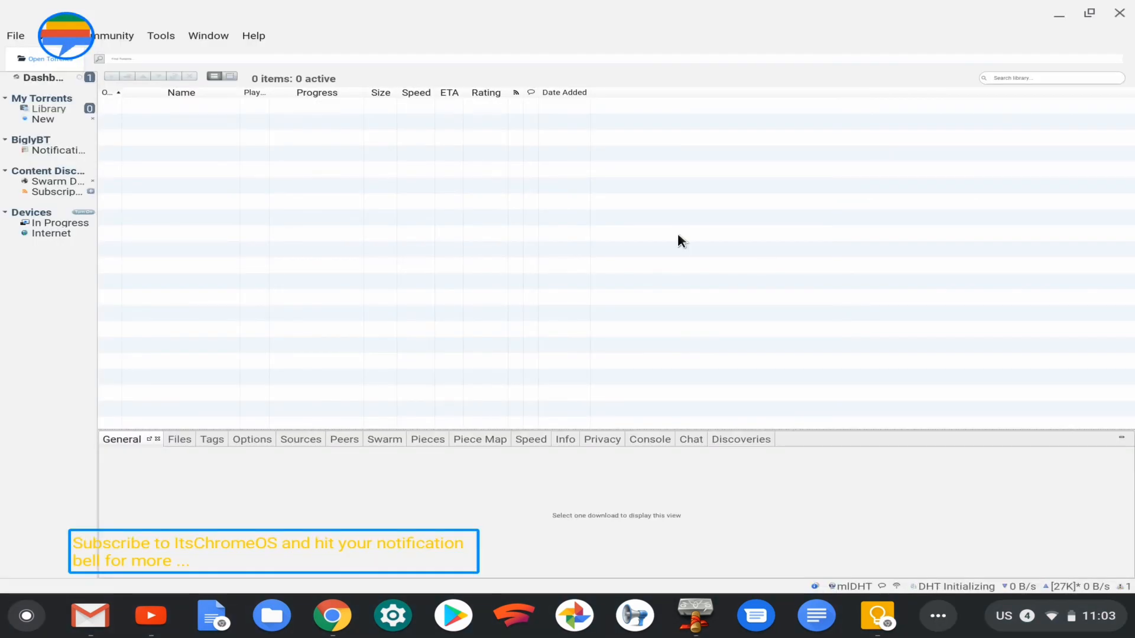
{"action": "mouse_move", "coordinate": [684, 18]}
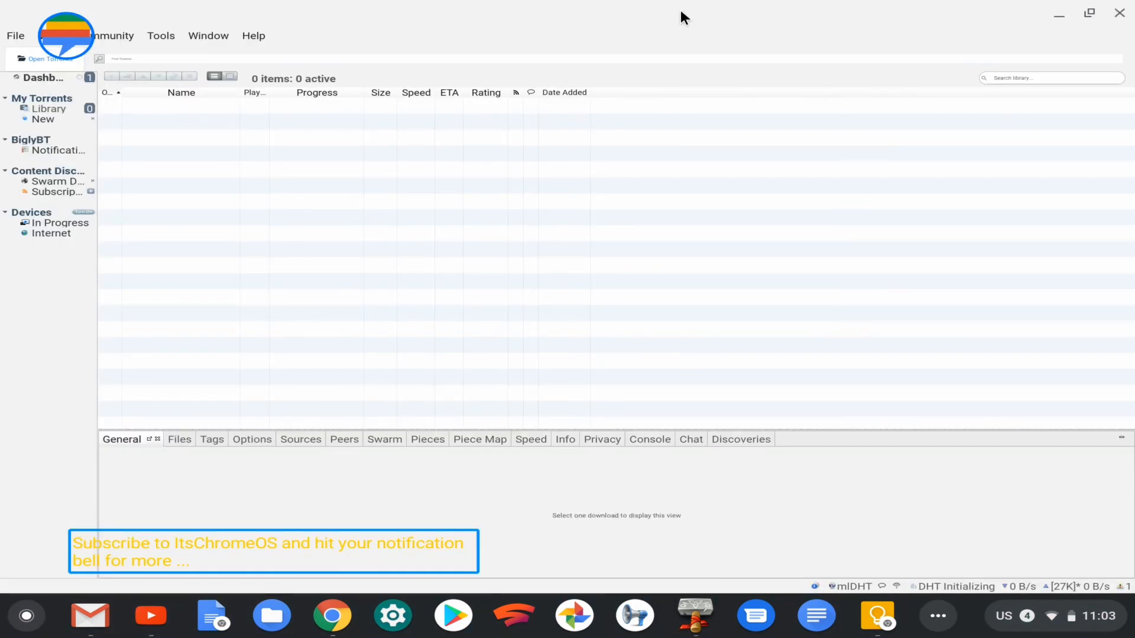
{"action": "mouse_move", "coordinate": [123, 21]}
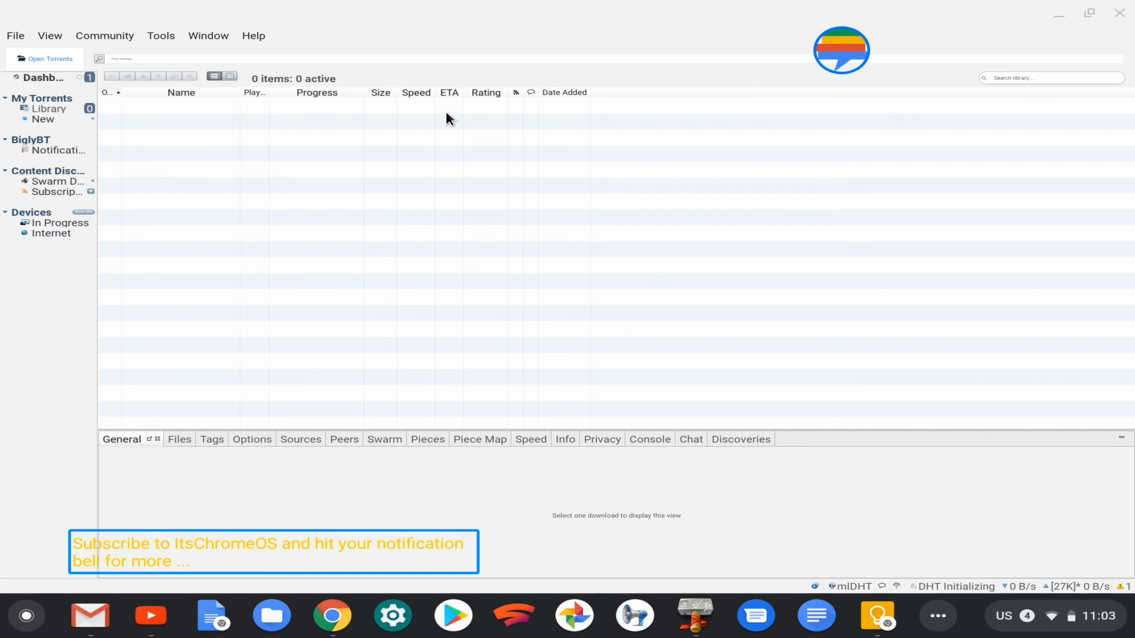
{"action": "mouse_move", "coordinate": [182, 129]}
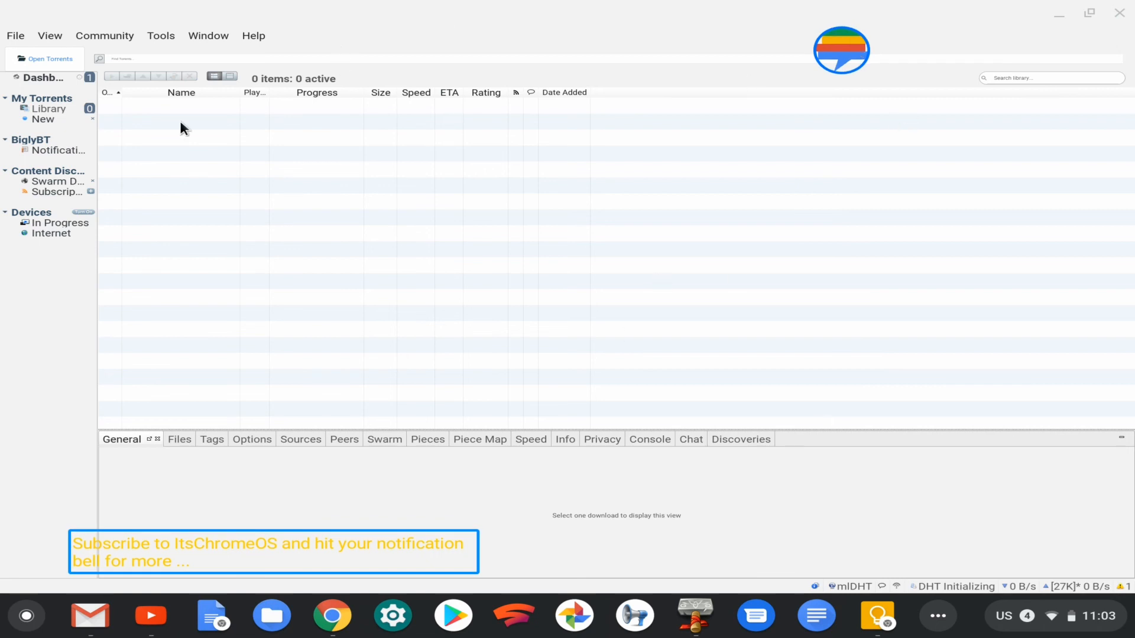
{"action": "mouse_move", "coordinate": [85, 499]}
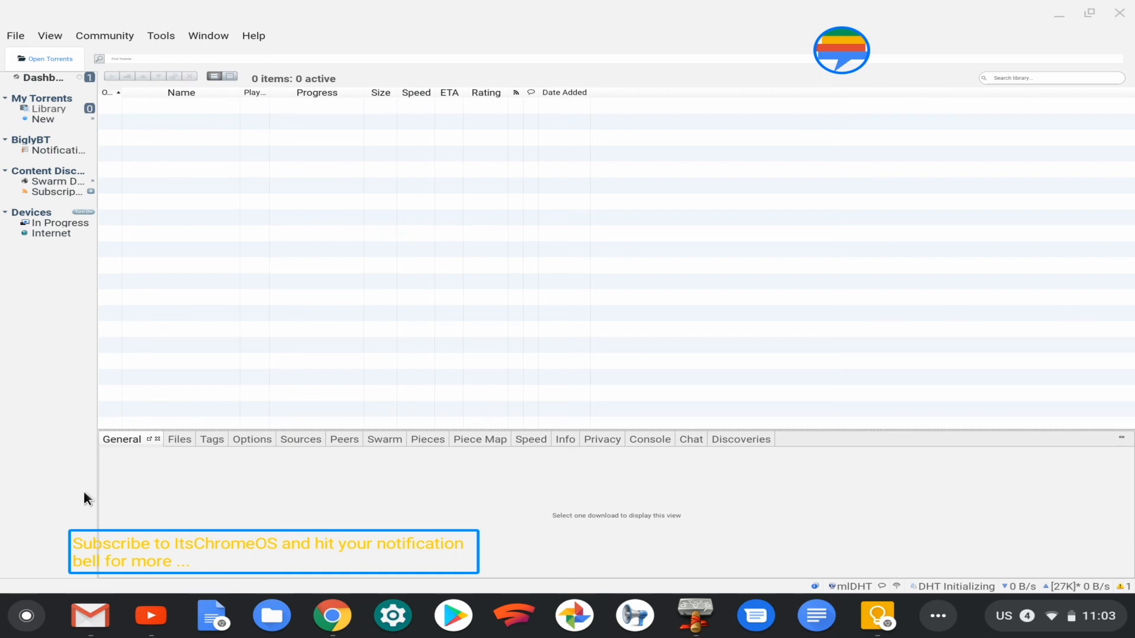
{"action": "mouse_move", "coordinate": [107, 491]}
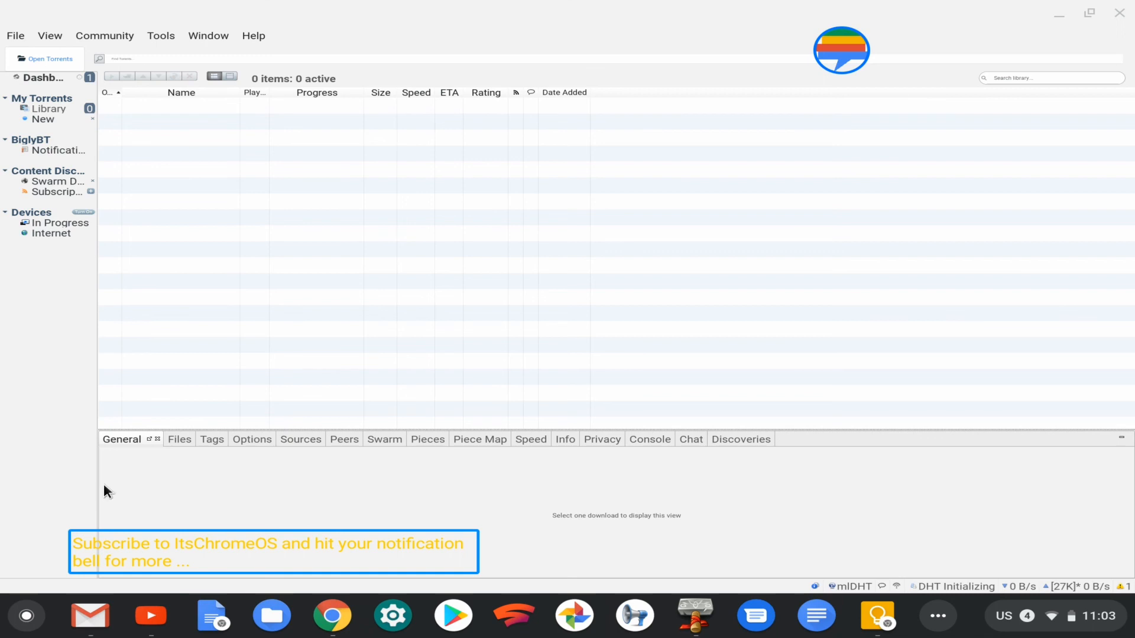
{"action": "mouse_move", "coordinate": [415, 276]}
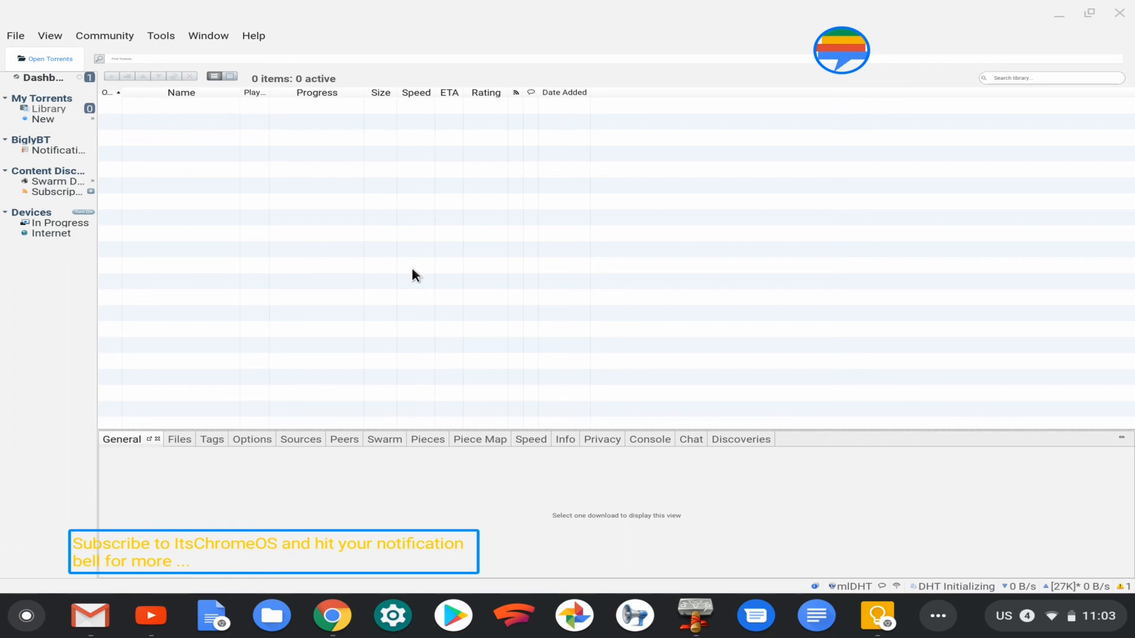
{"action": "mouse_move", "coordinate": [912, 605]}
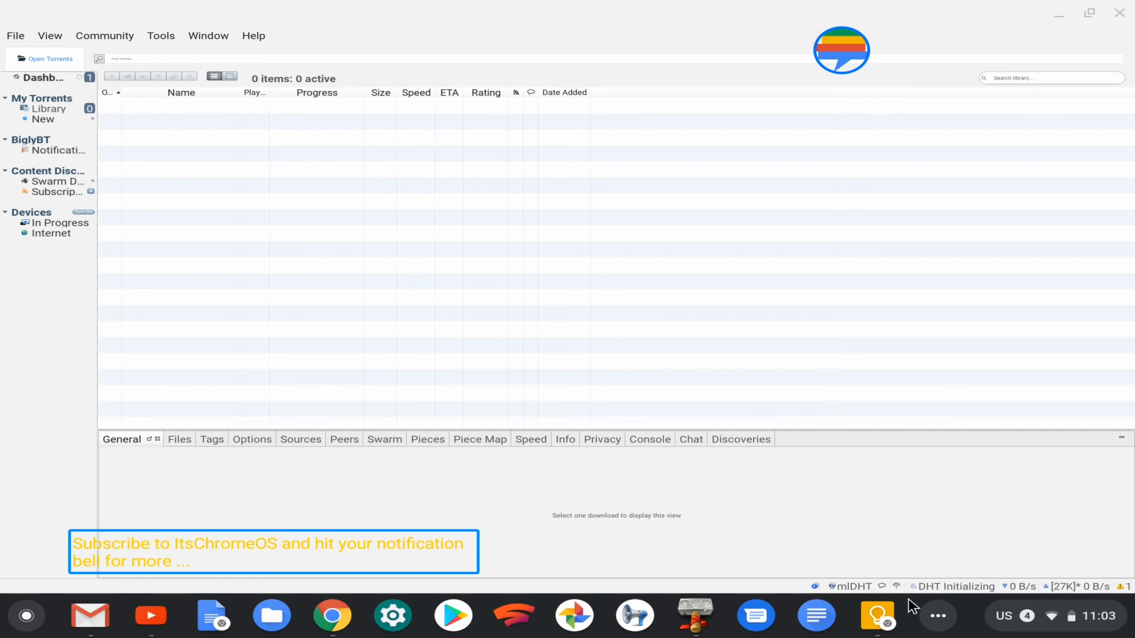